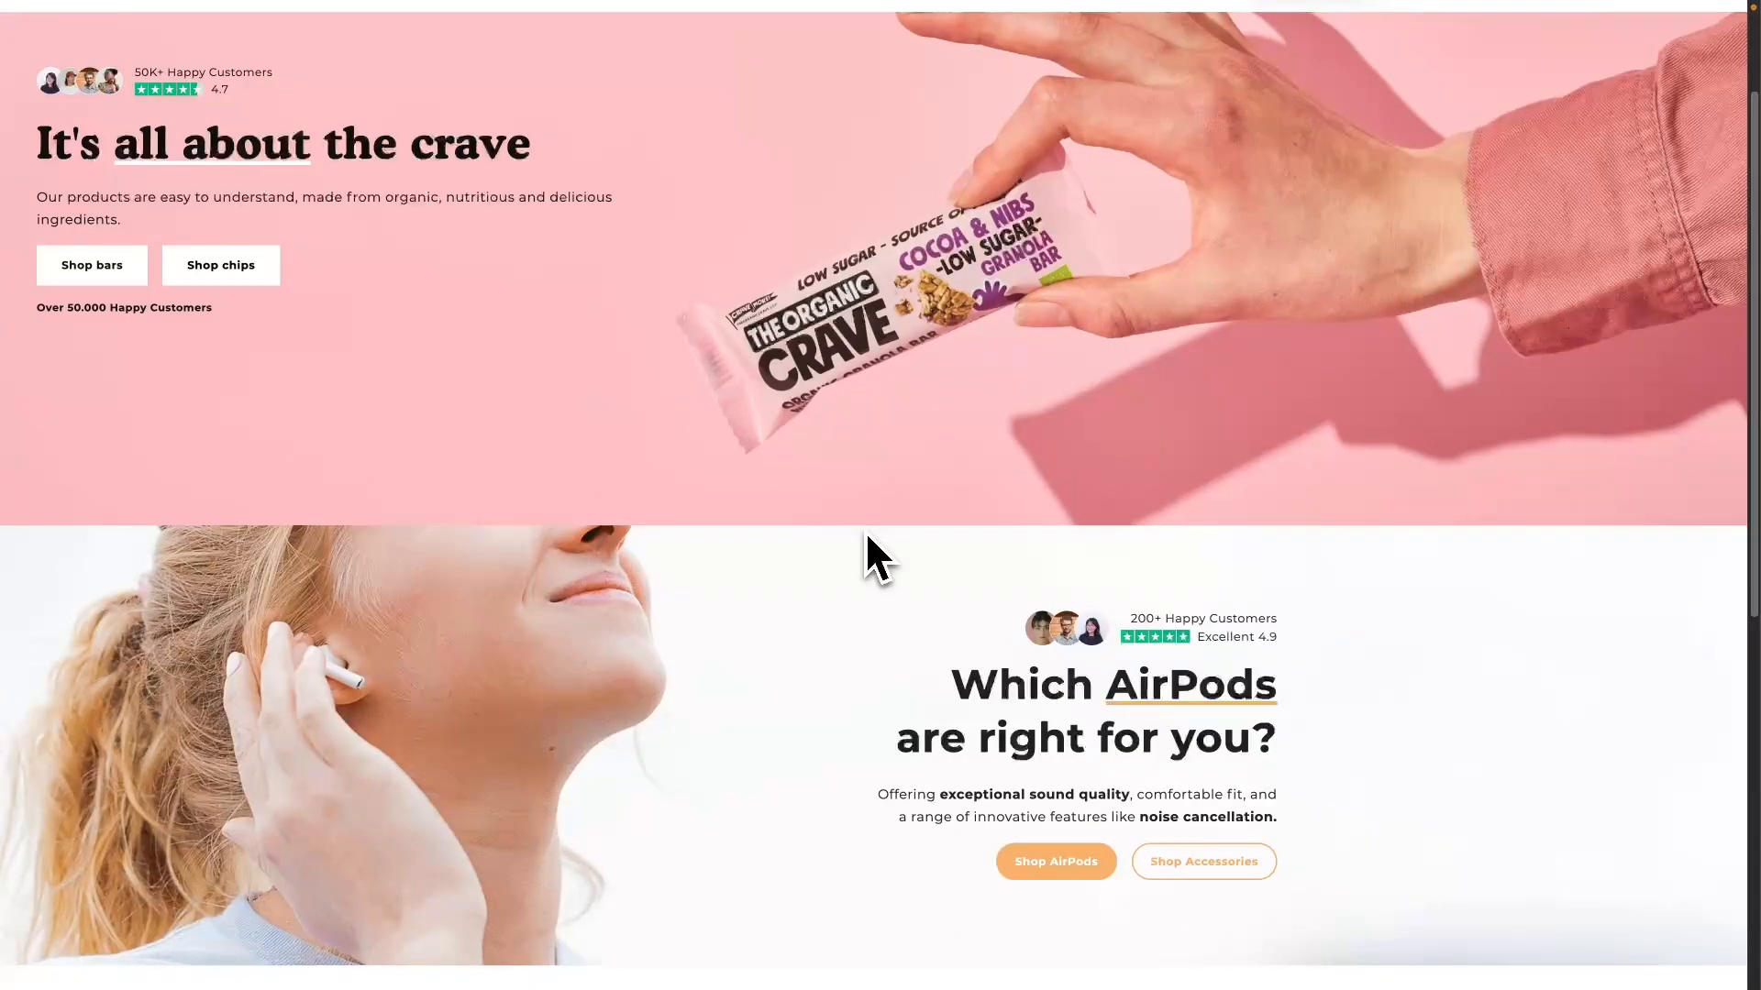
mouse_move(943, 533)
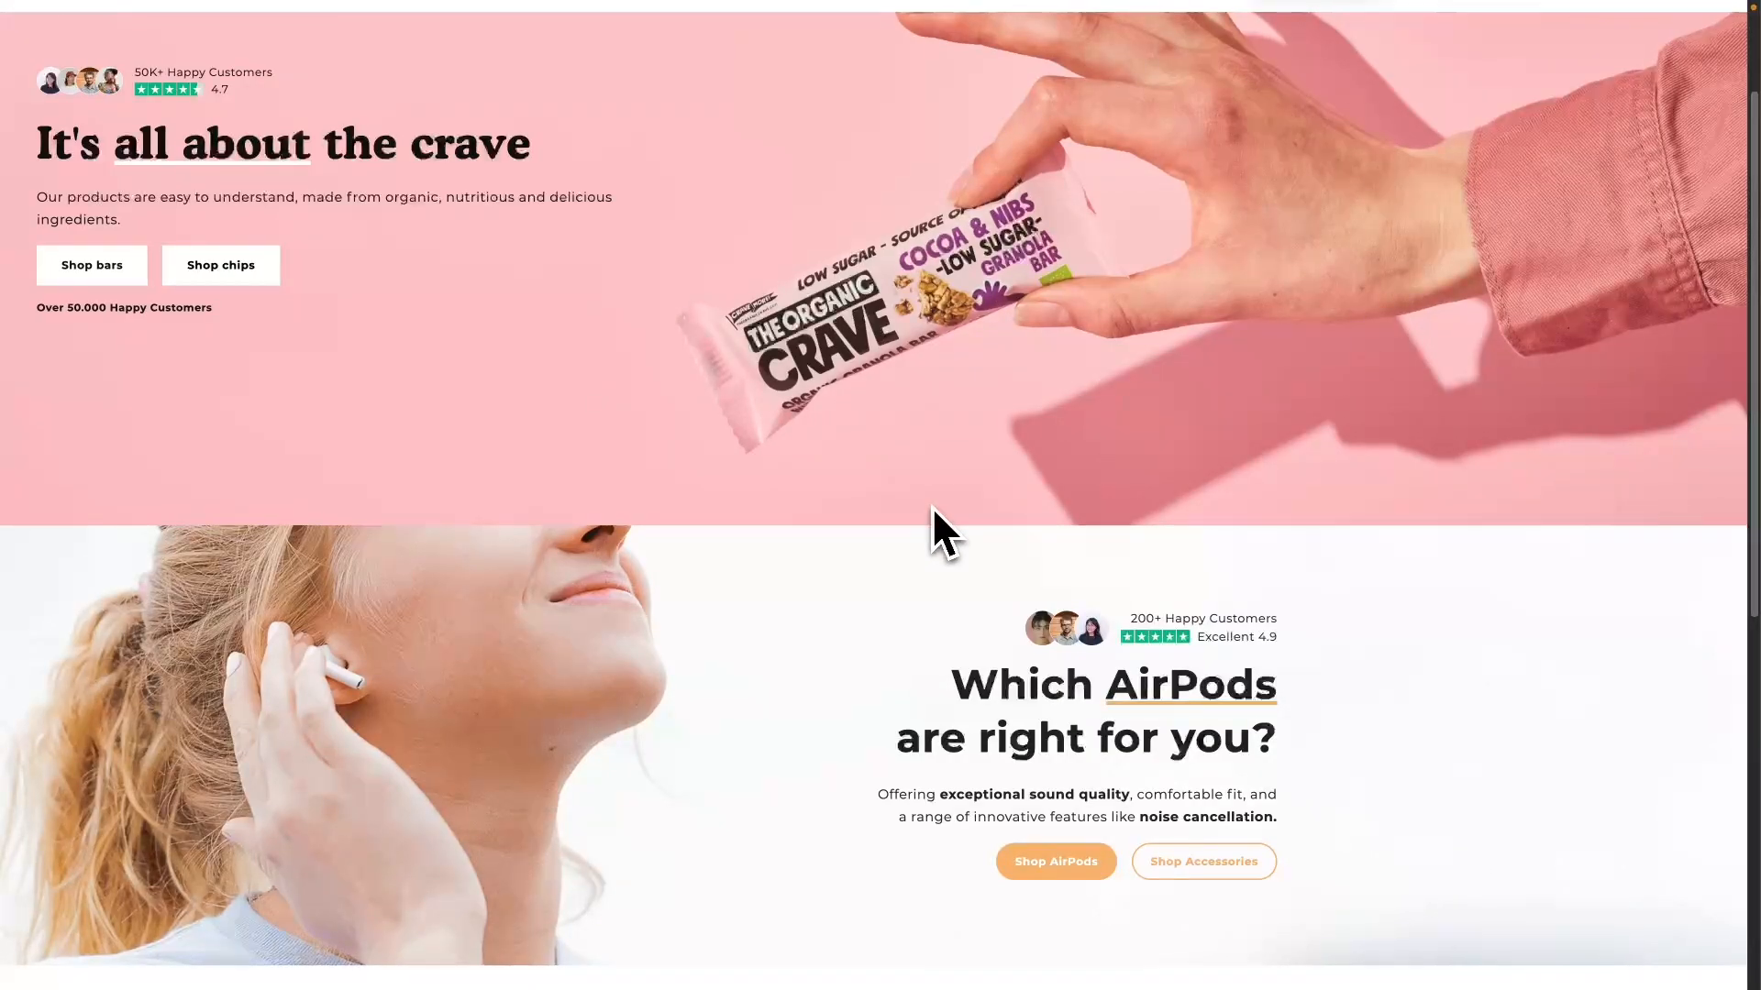
mouse_move(874, 495)
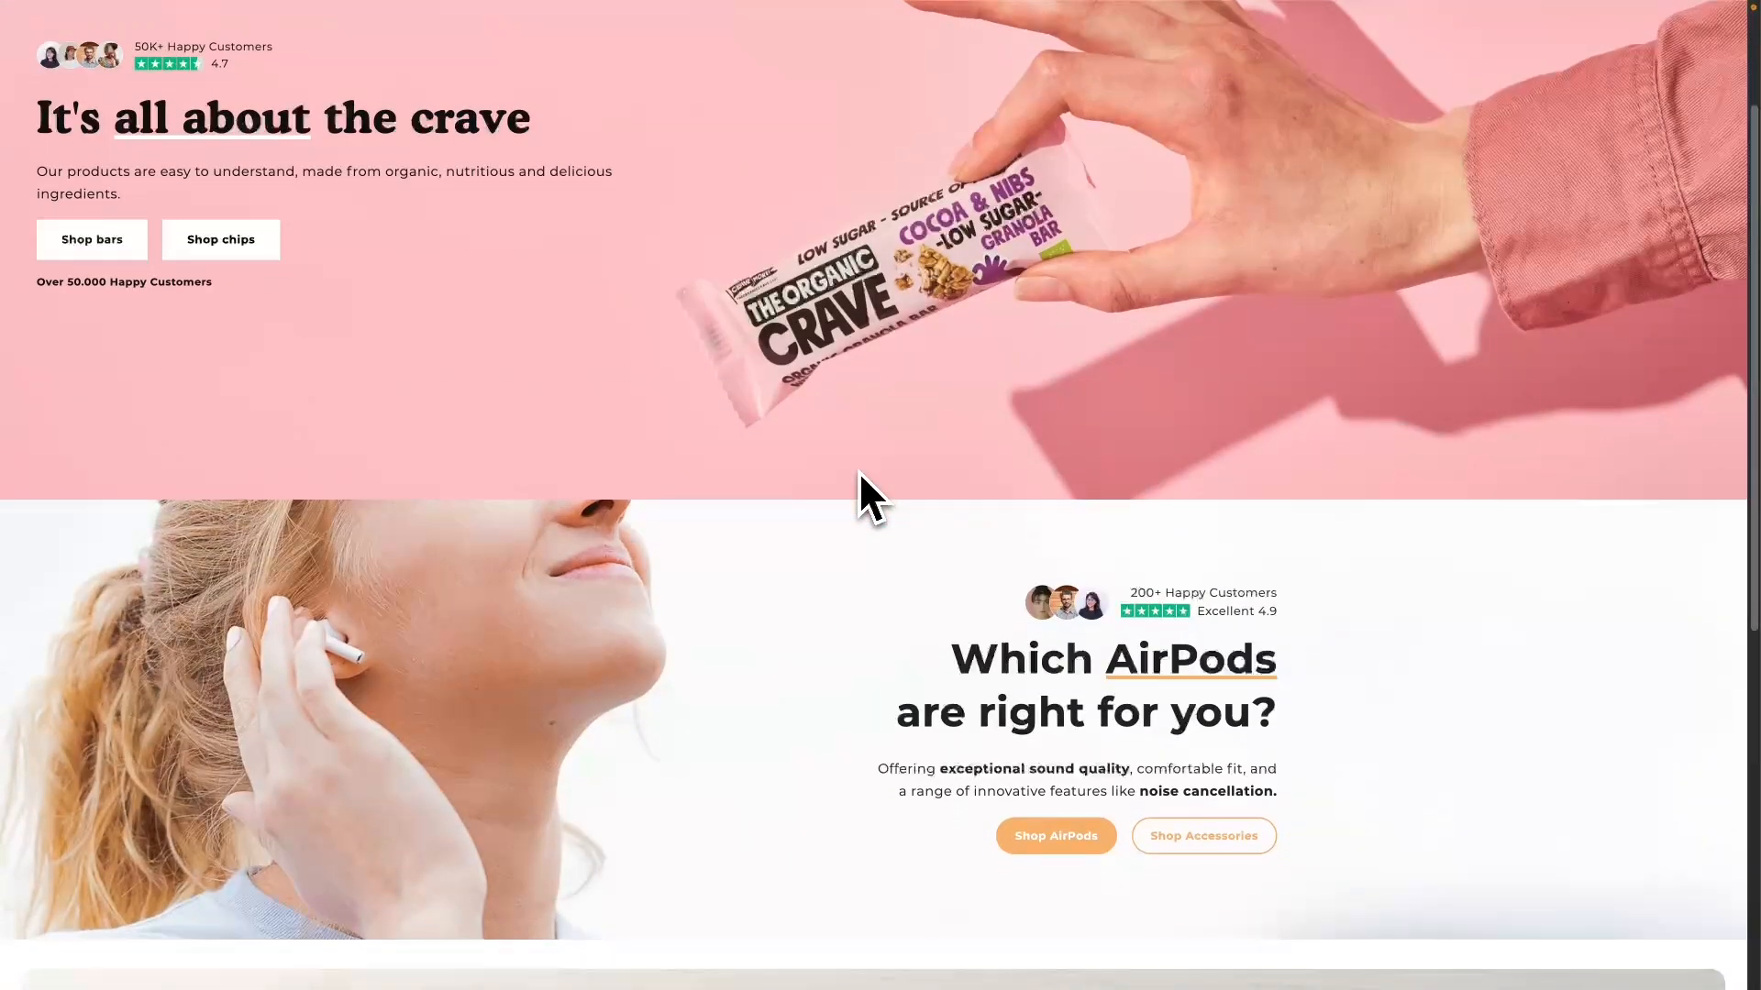
Review the Hero #24 details: $9 price, already owned
scroll("down", 3)
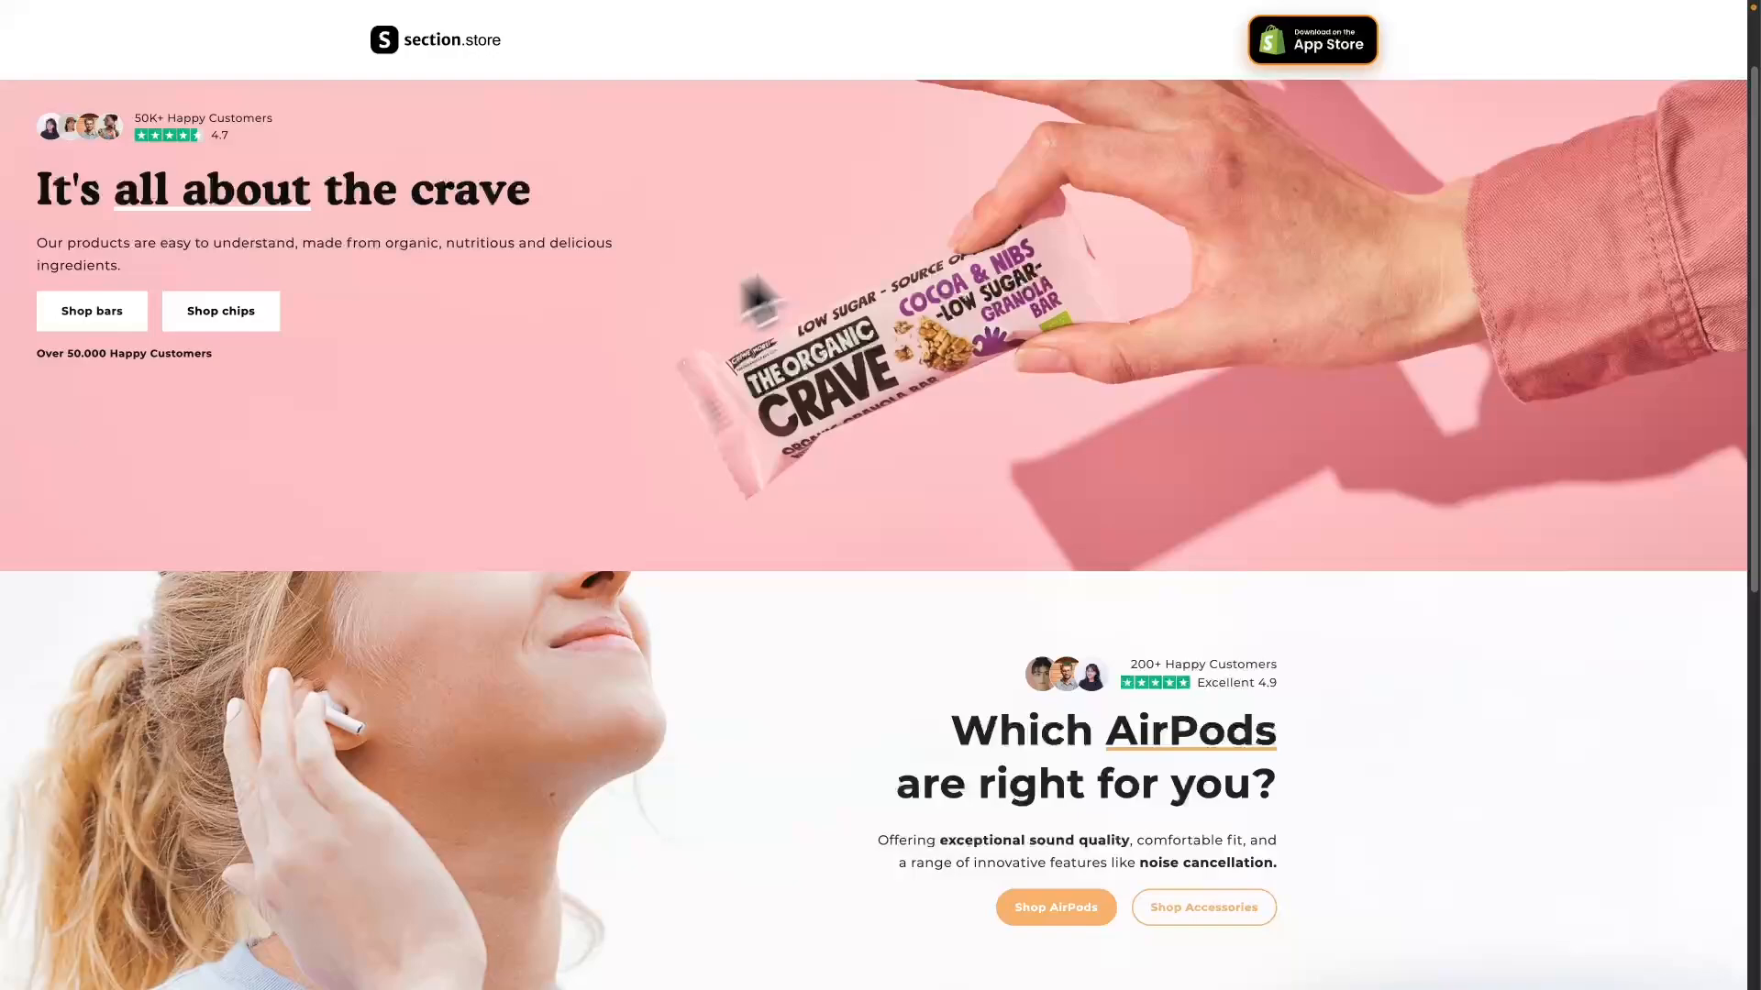
scroll("down", 3)
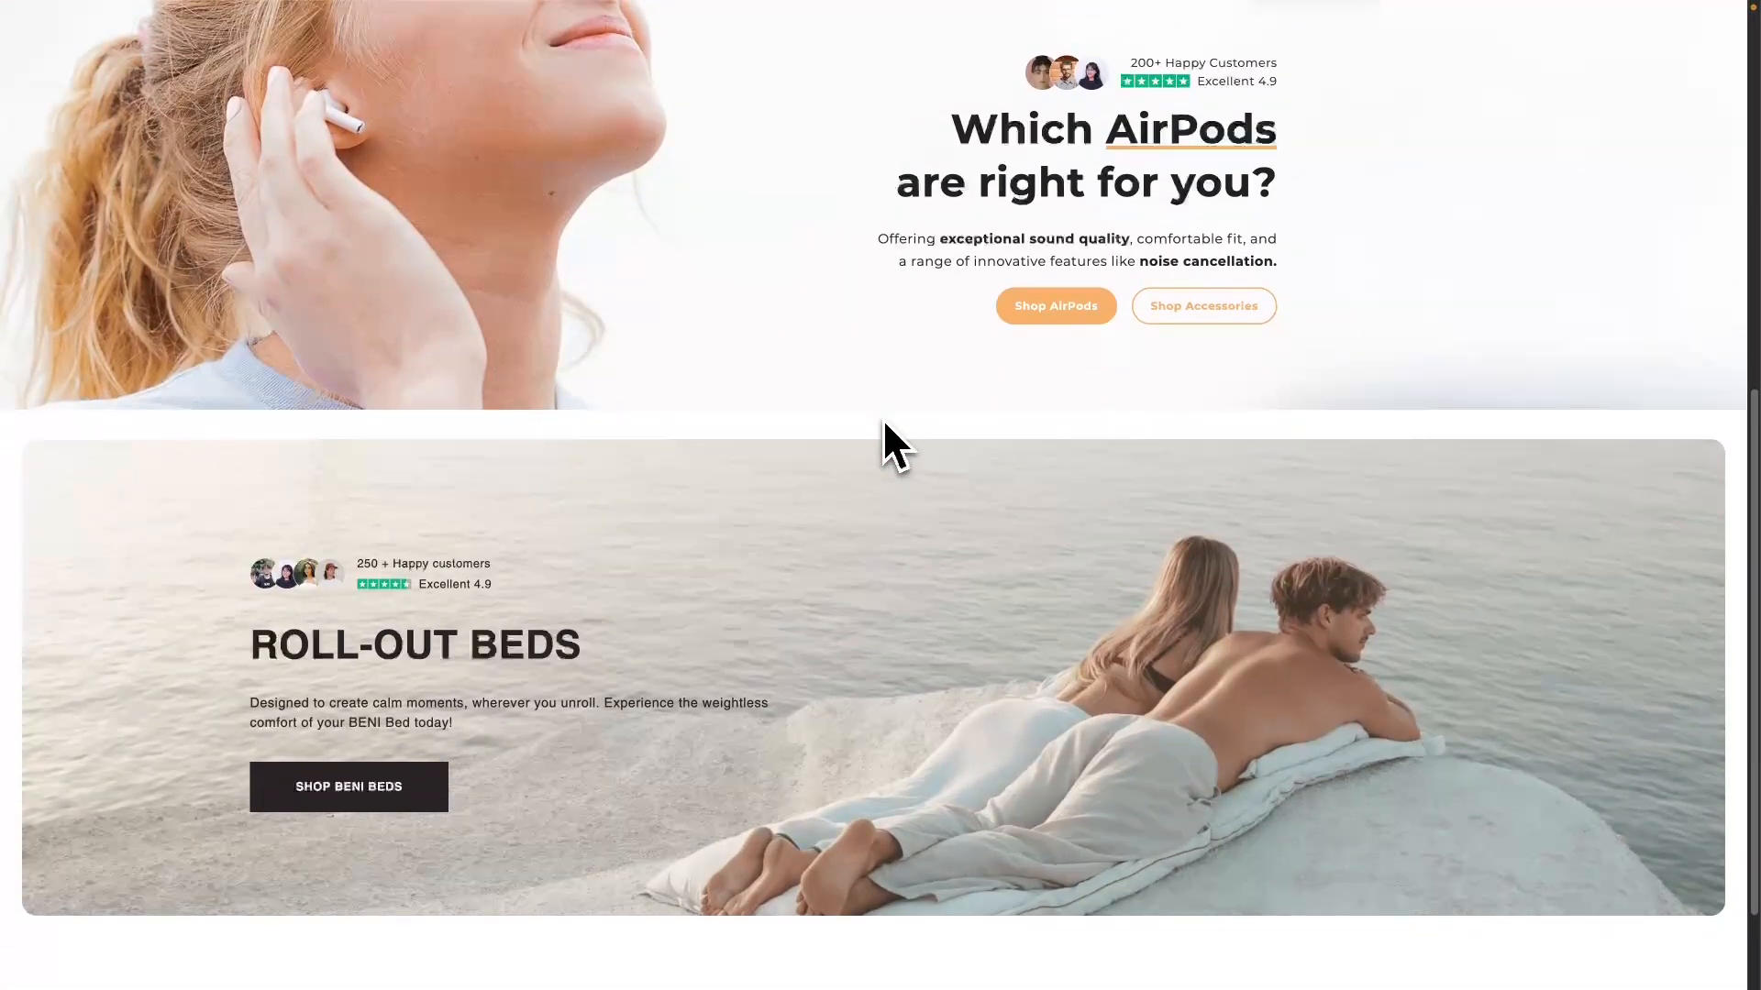
scroll("up", 3)
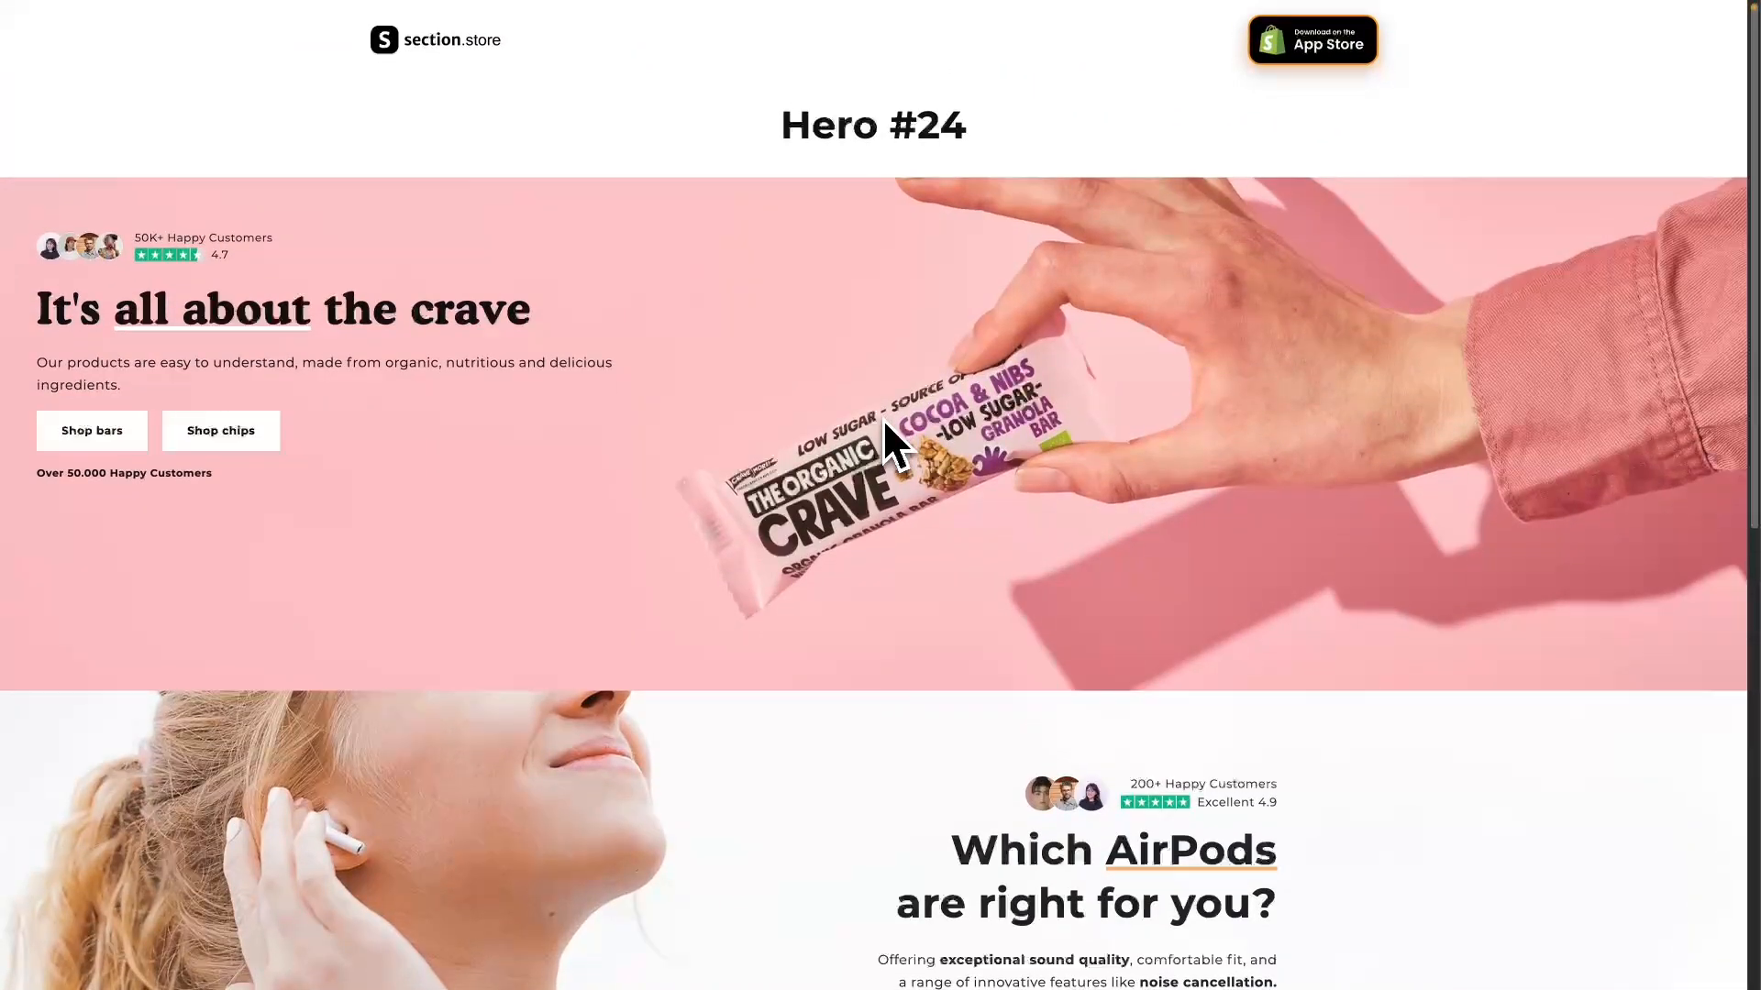
scroll("down", 3)
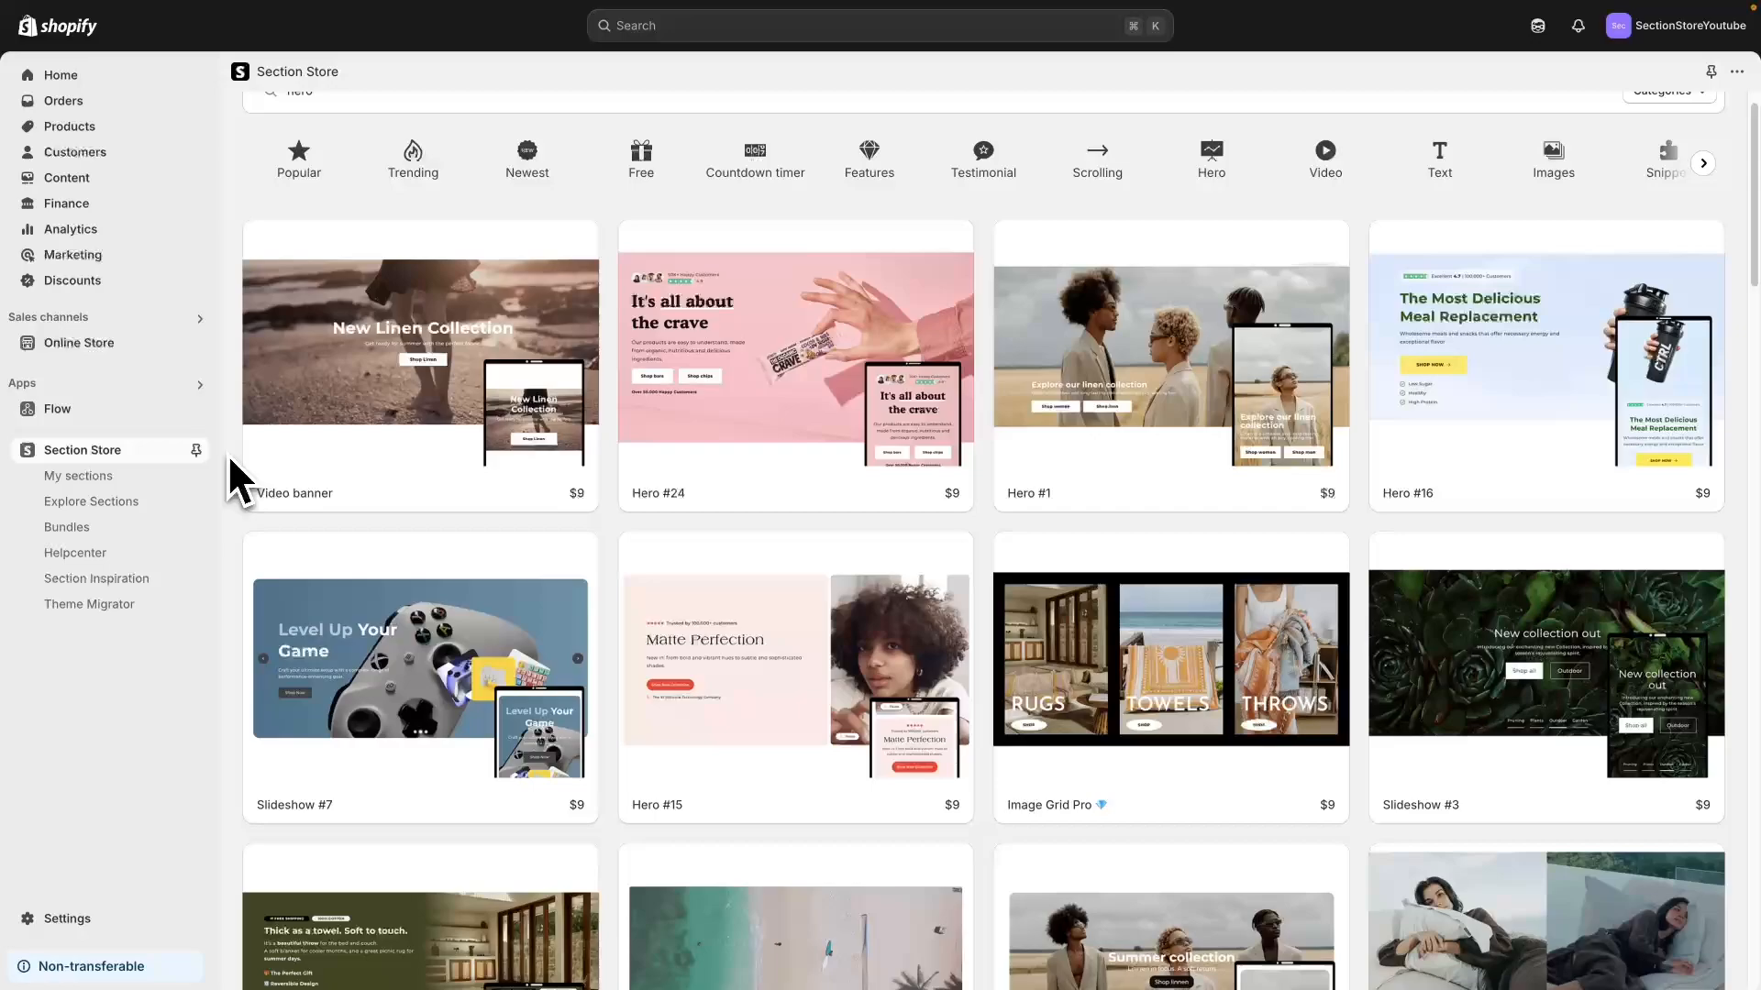
mouse_move(419, 371)
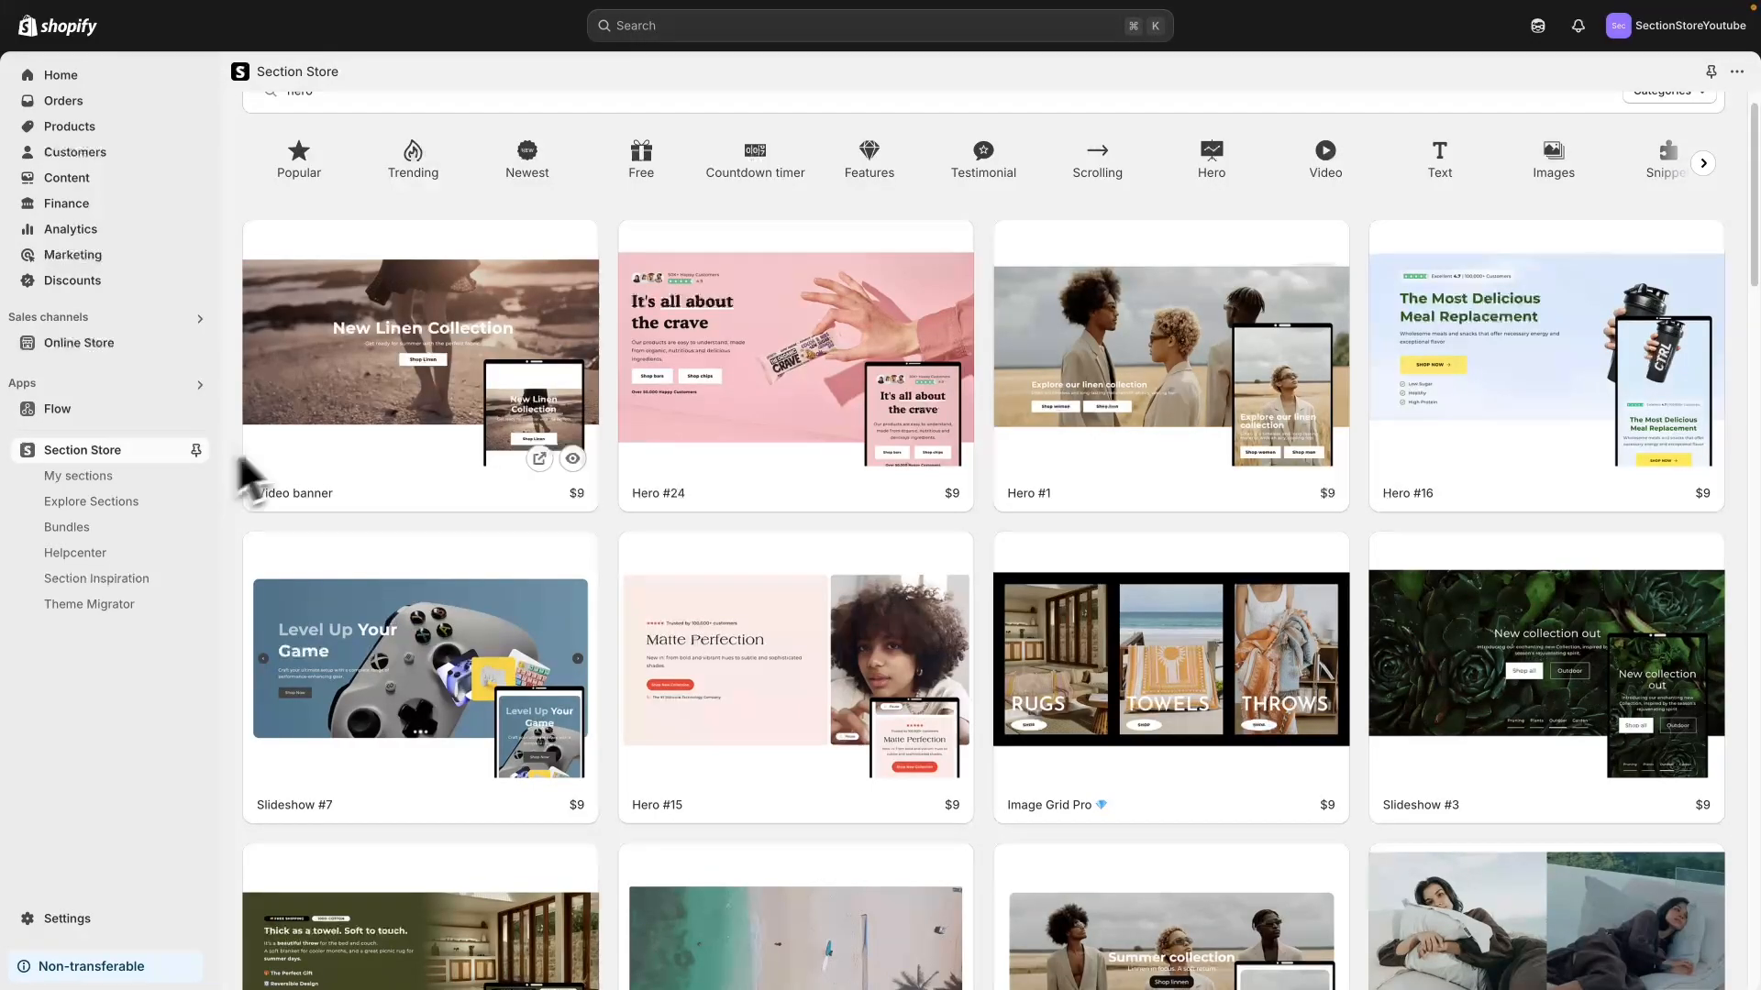
mouse_move(620, 564)
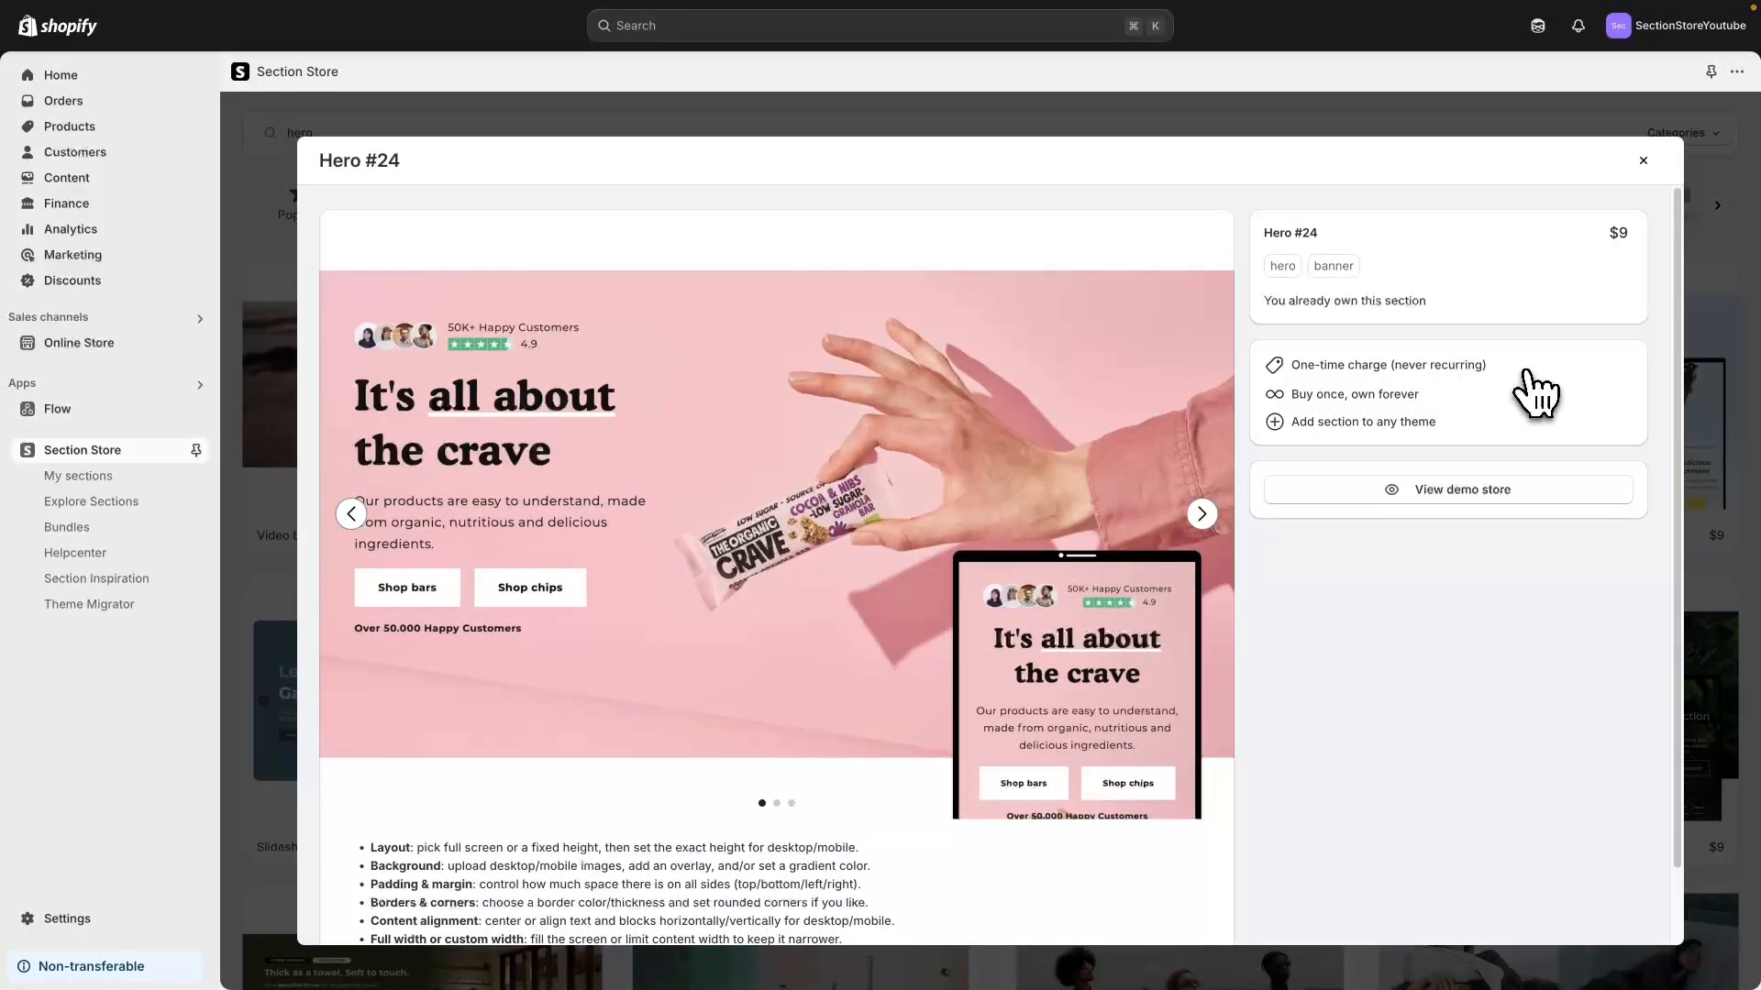
mouse_move(1554, 361)
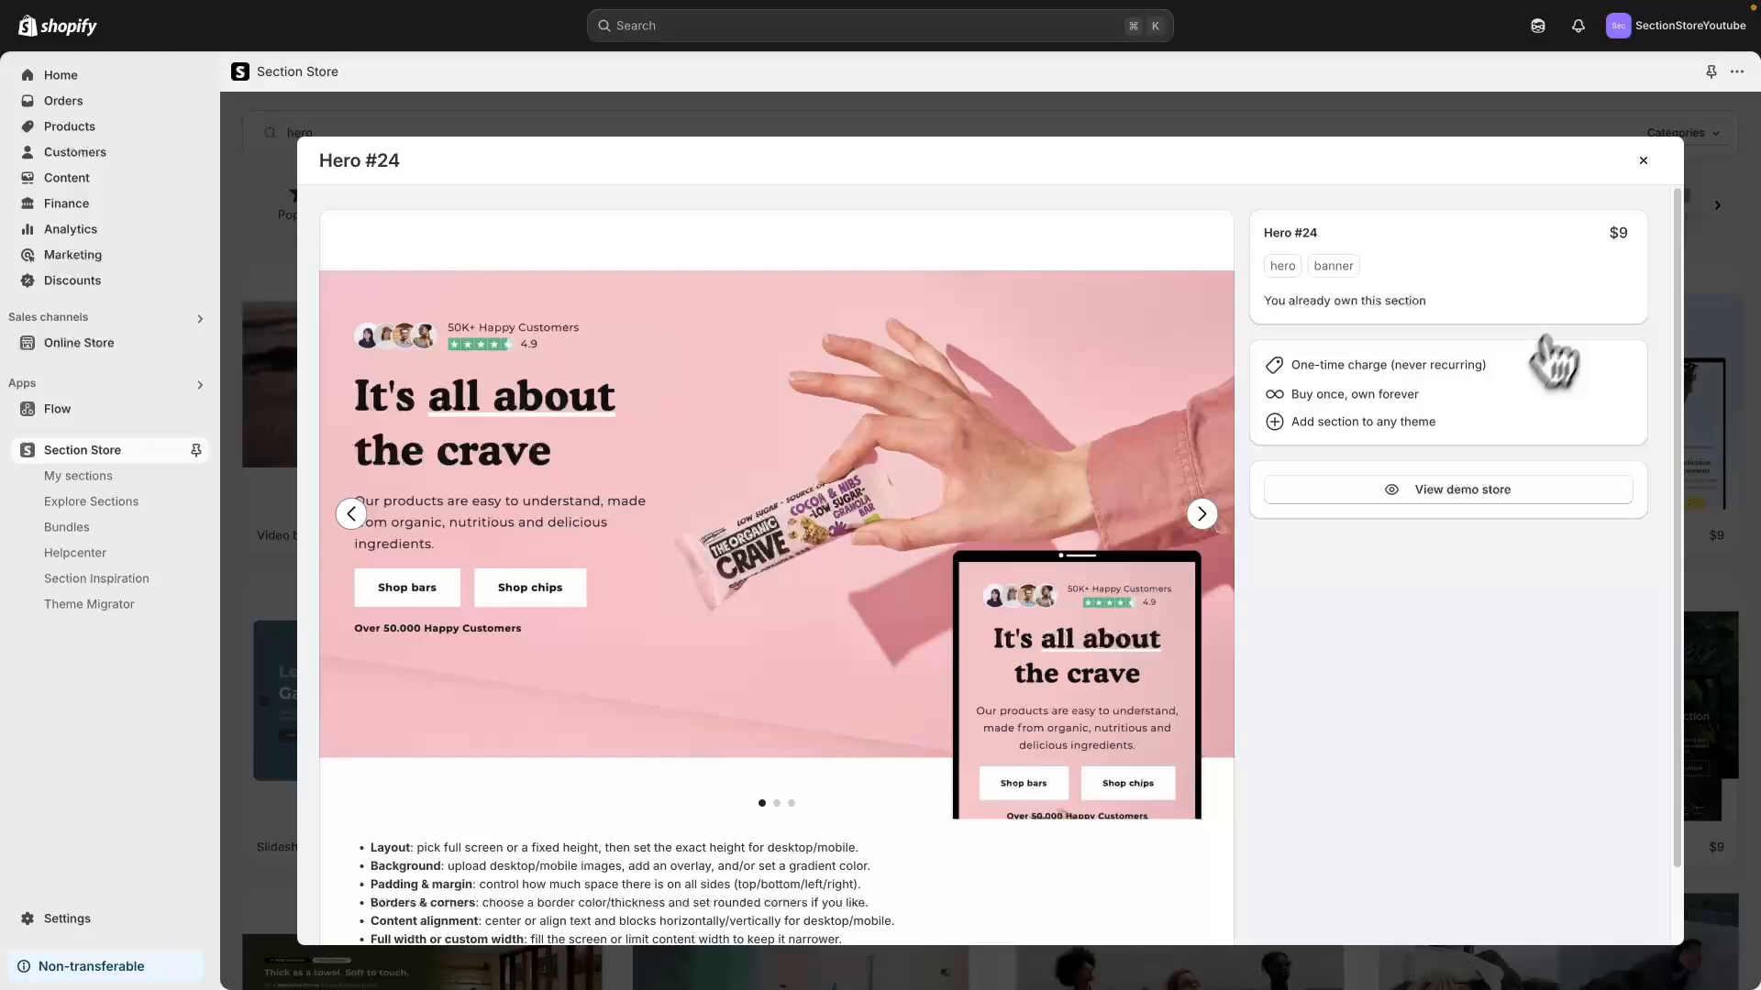
mouse_move(1642, 160)
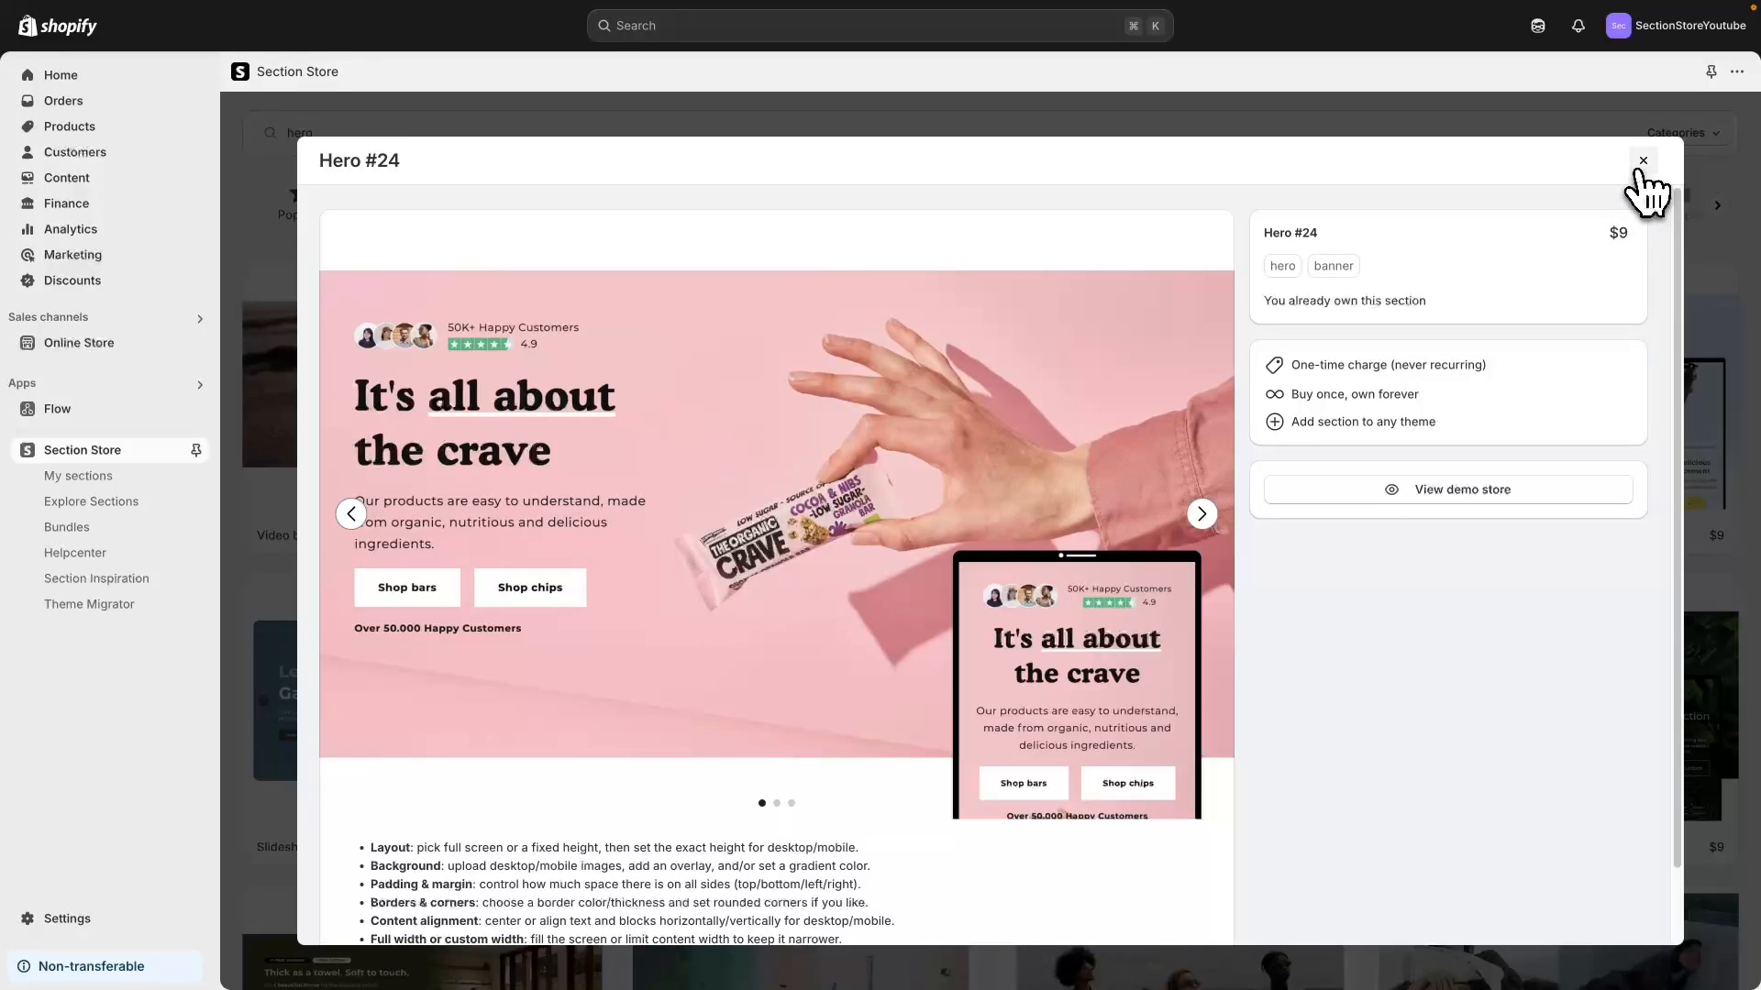
mouse_move(1601, 236)
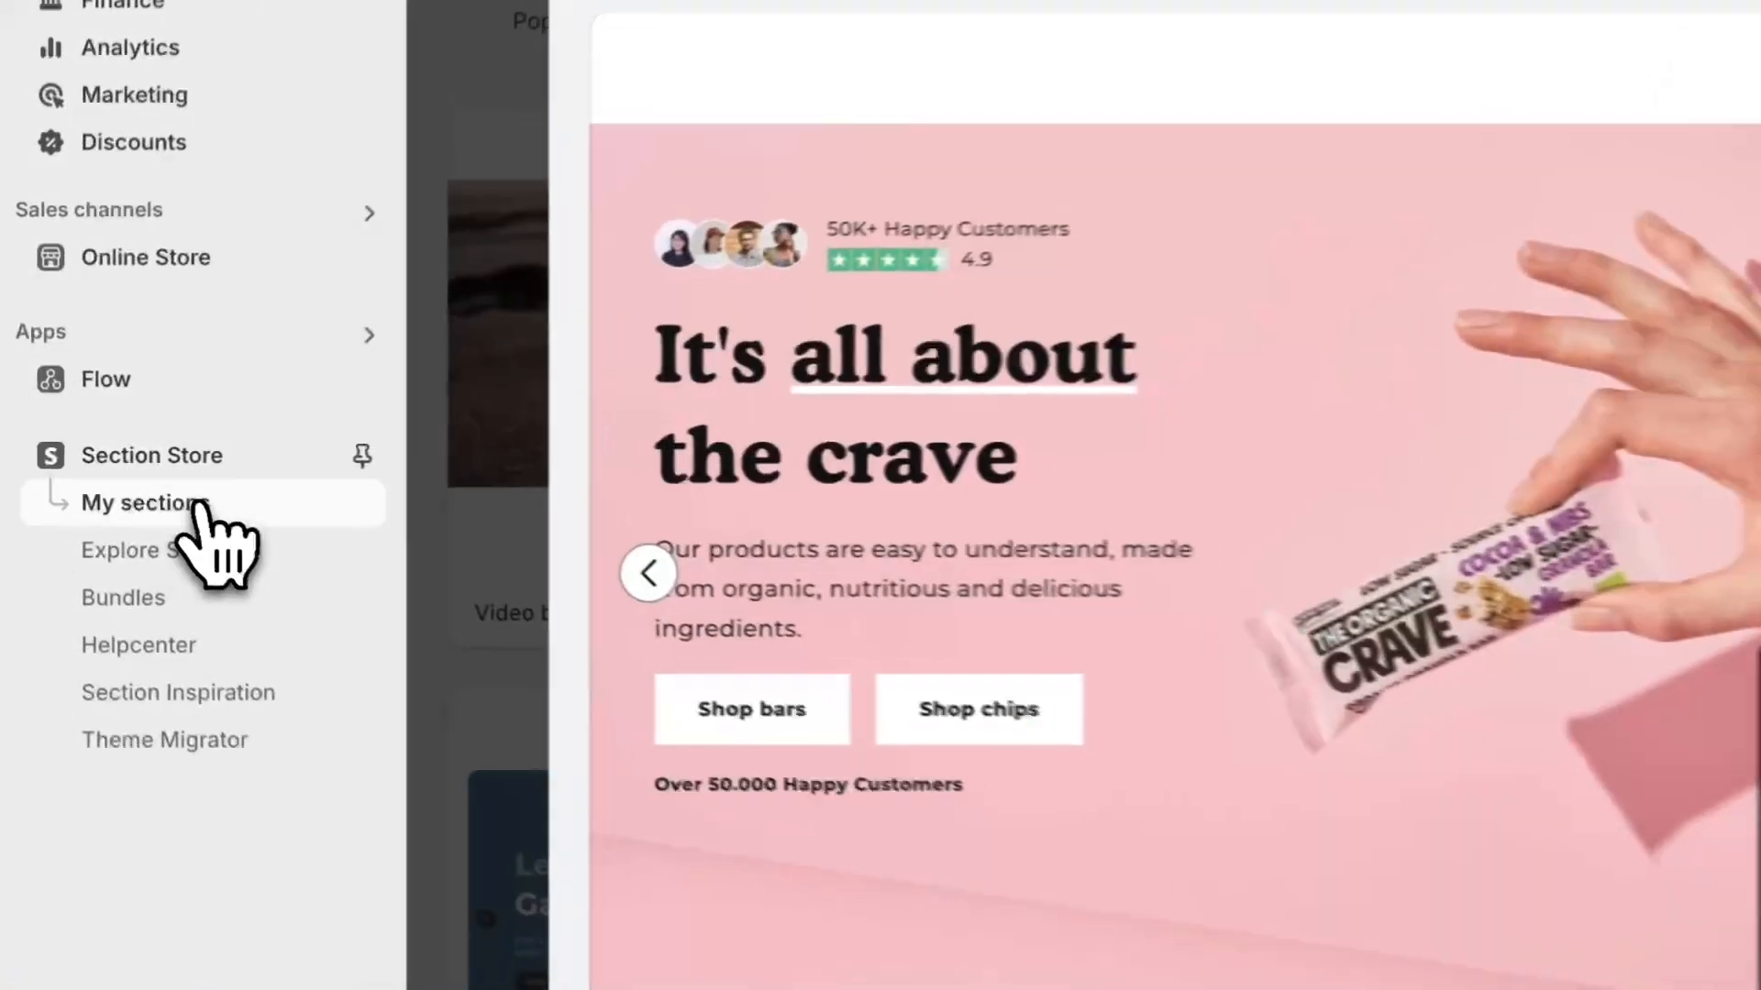
From My sections, add Hero #24 to the theme
left_click(145, 502)
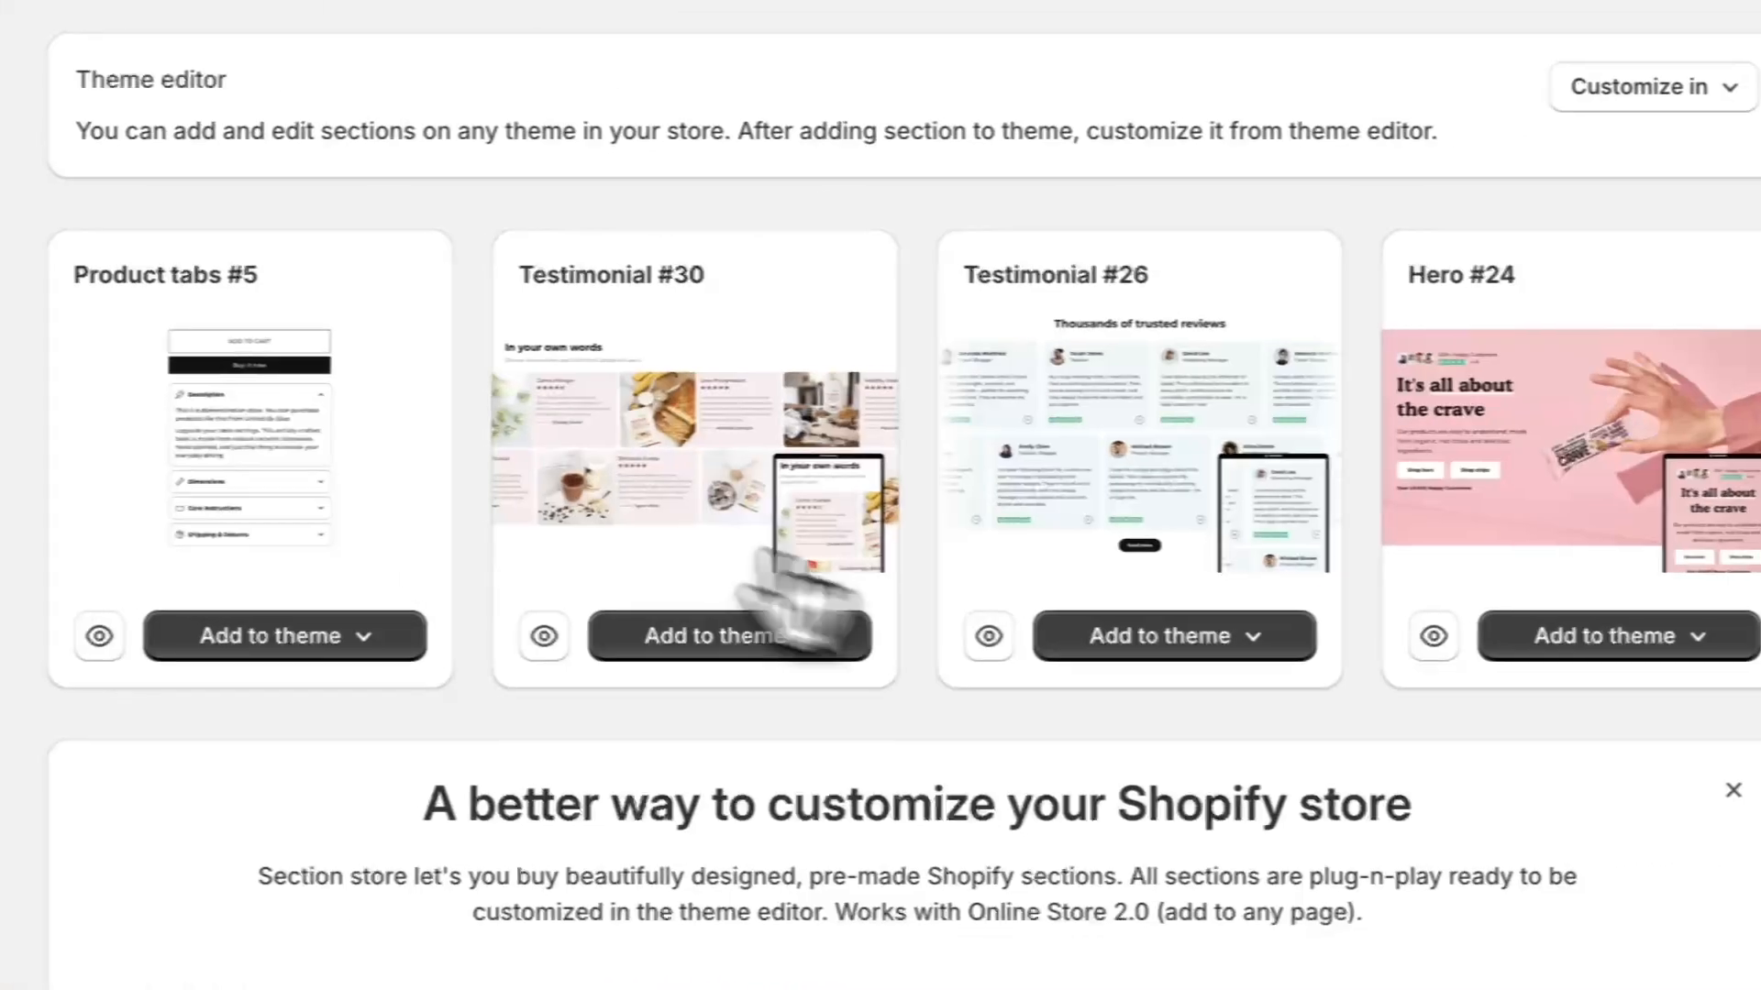
left_click(1611, 635)
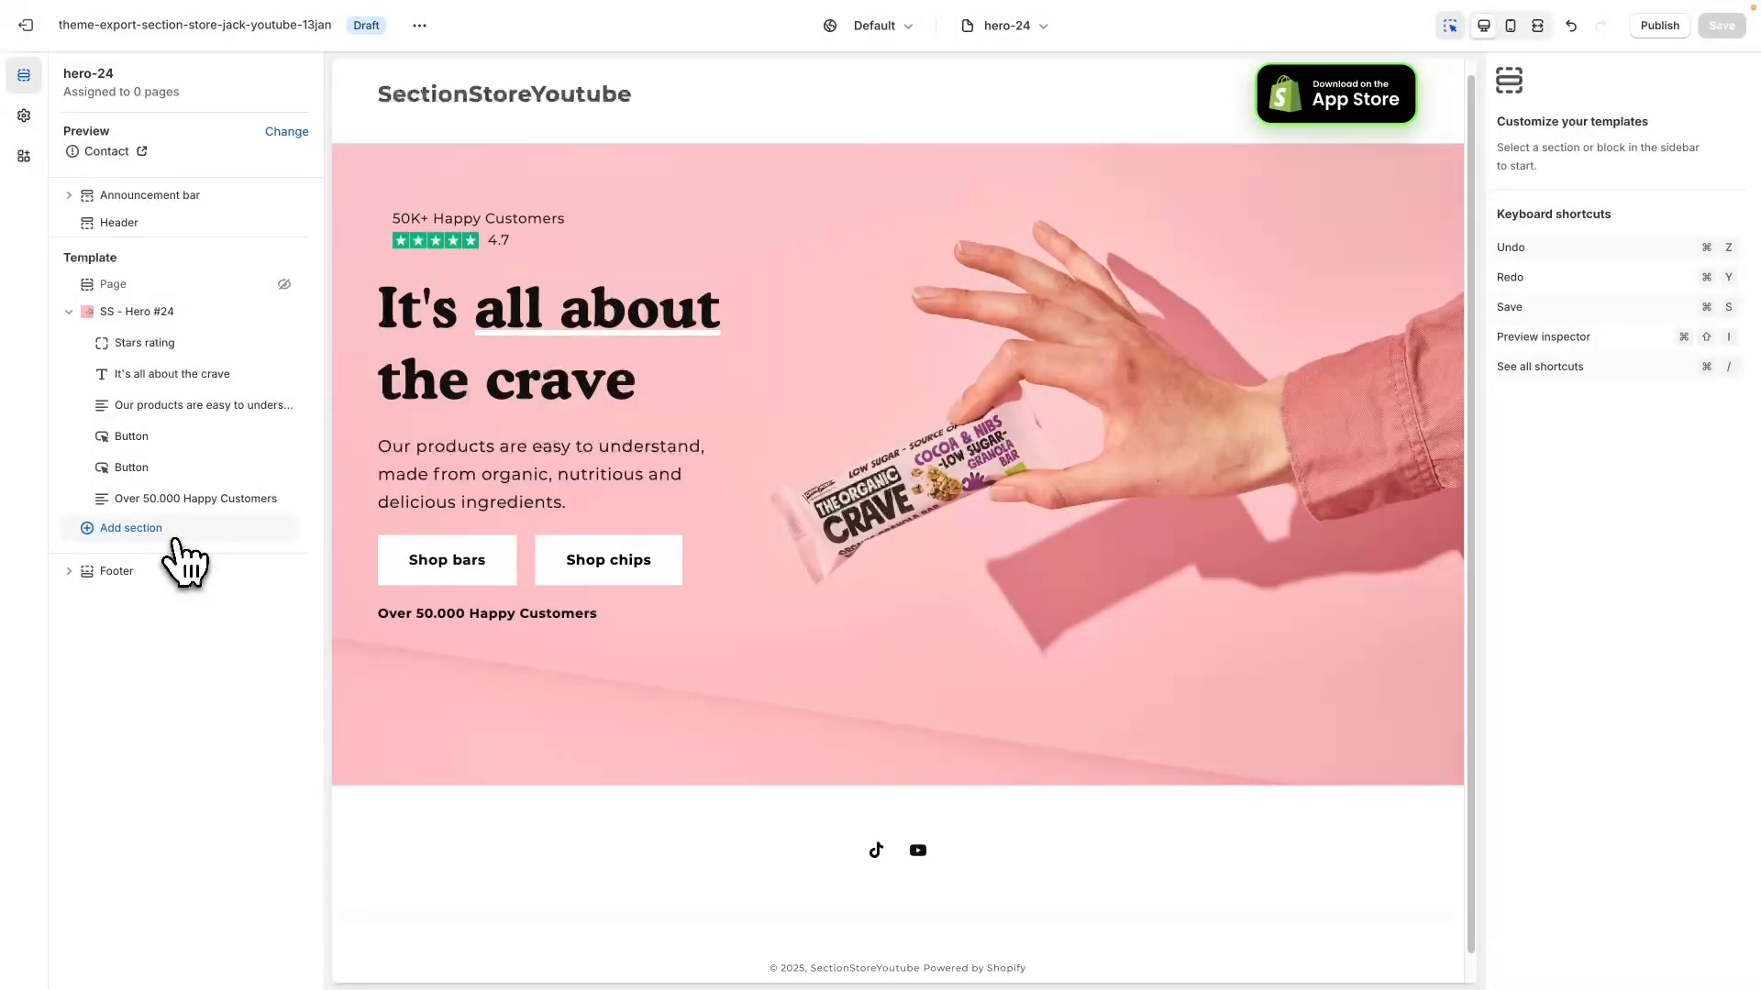
Add the SS - Hero #24 section to the hero-24 template via a '24' search
left_click(130, 528)
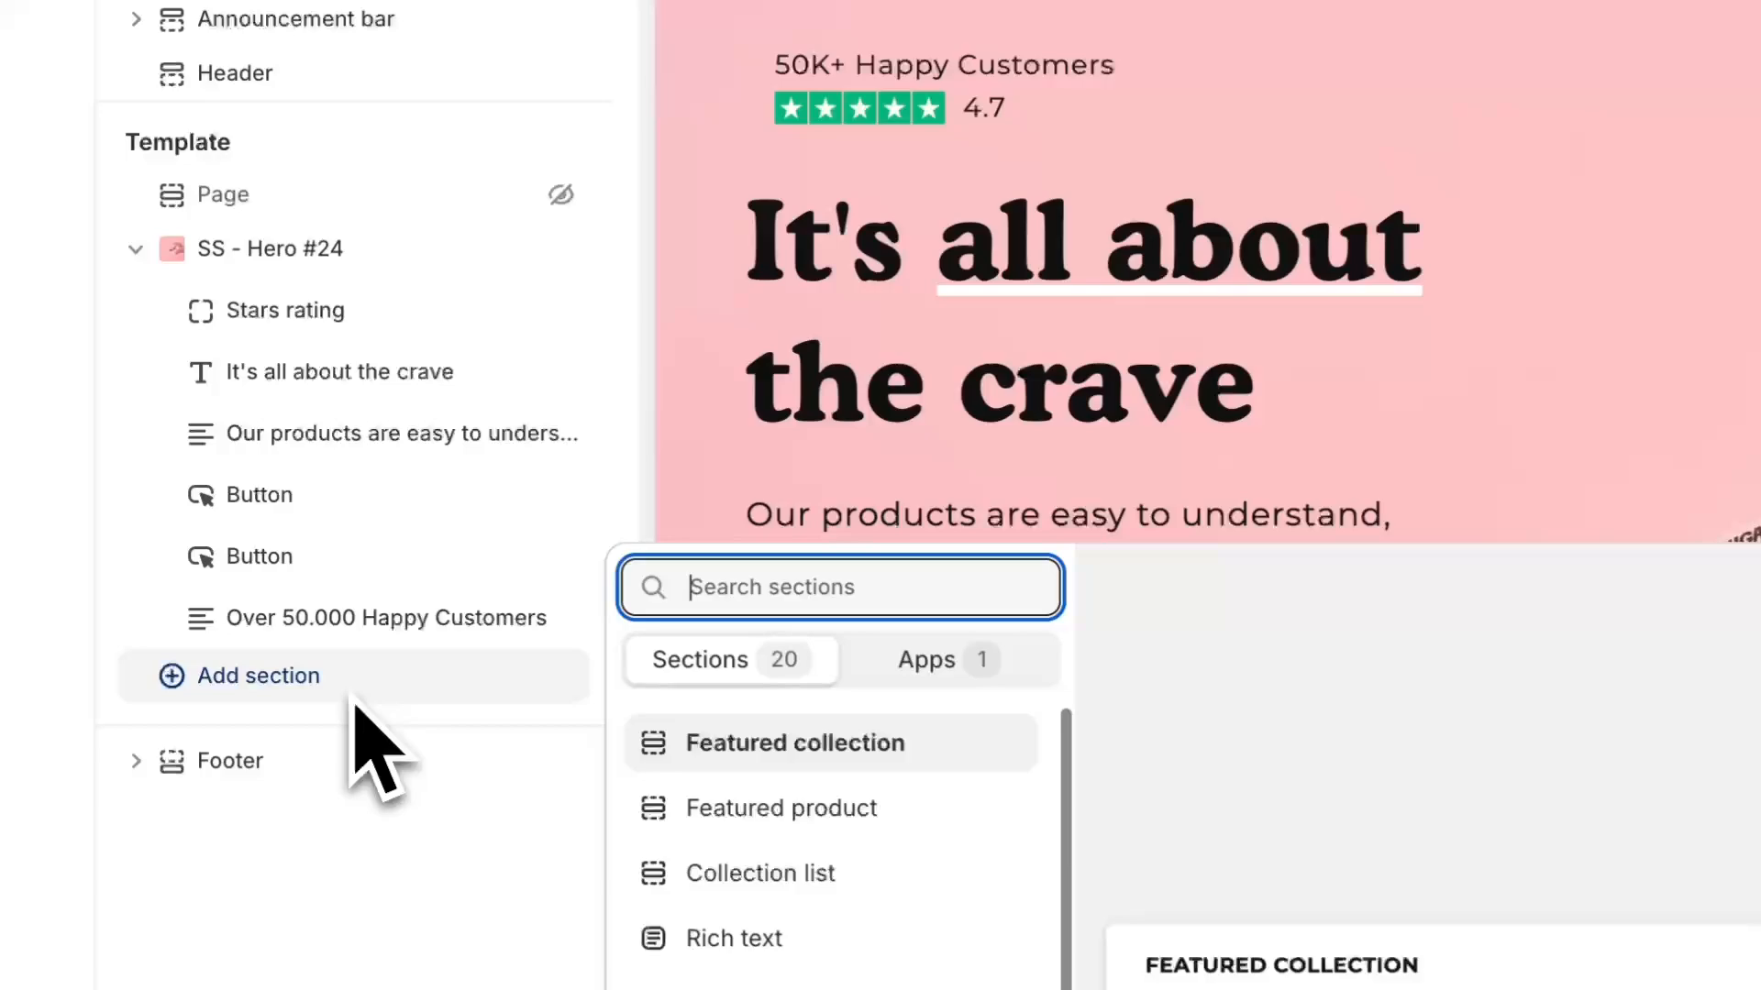
type("24")
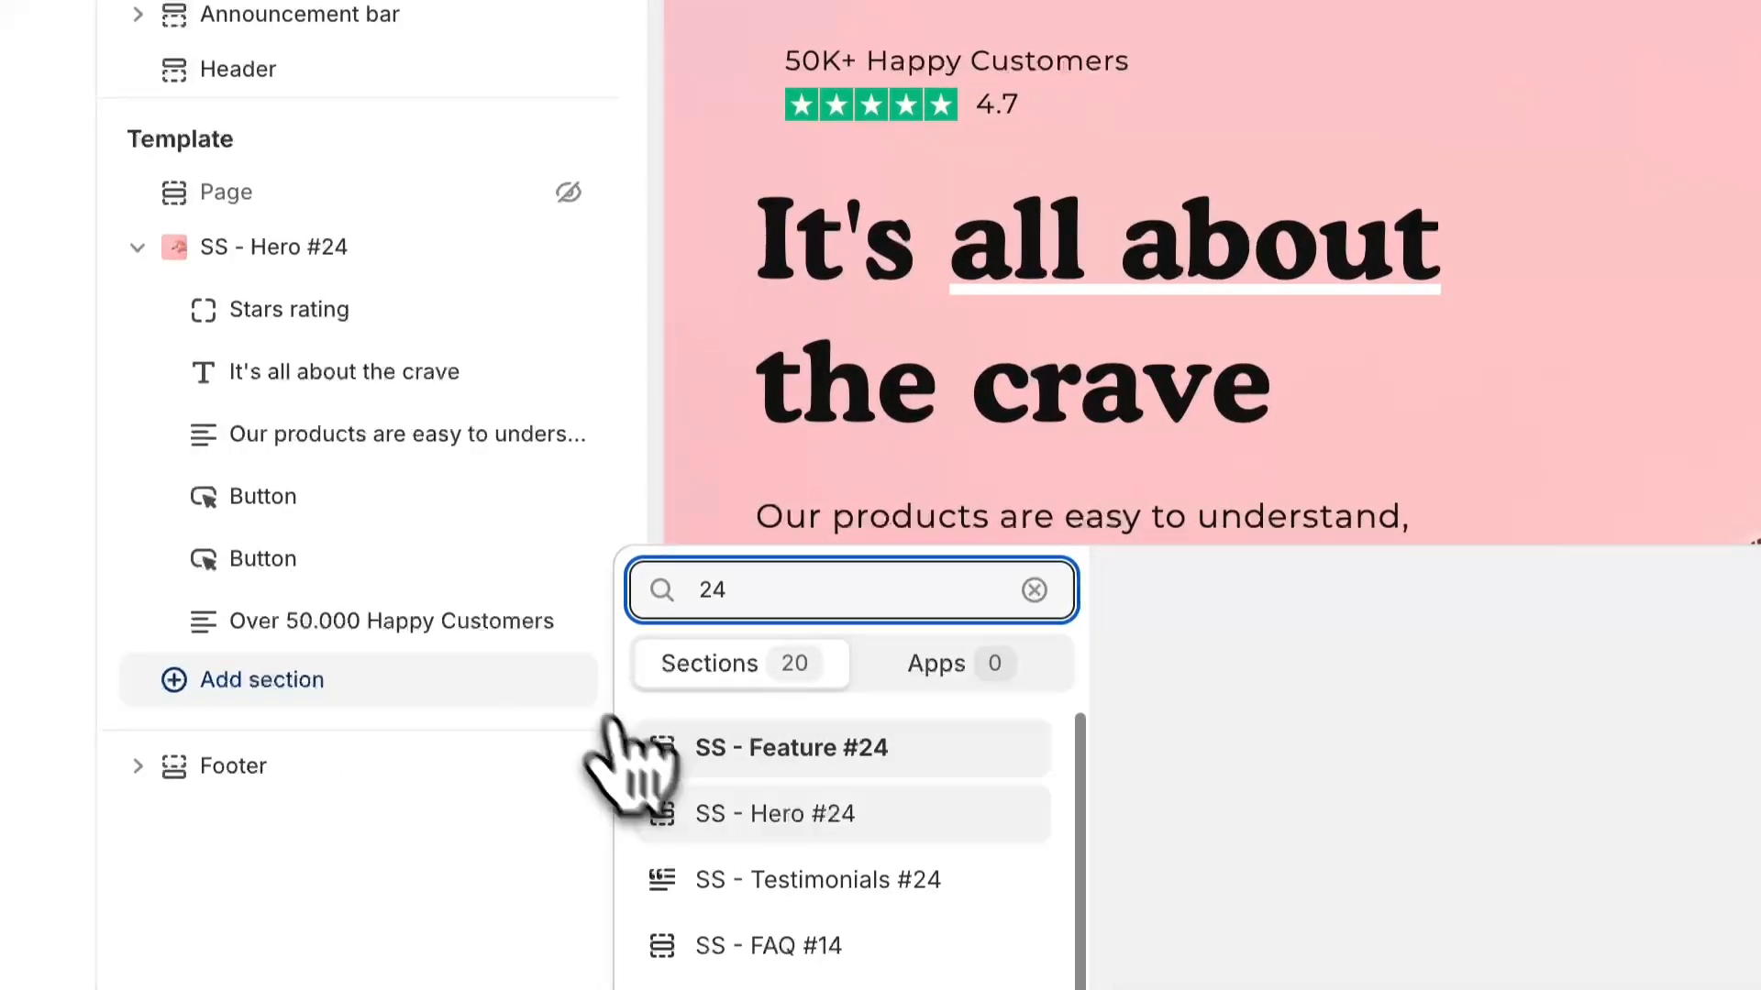
left_click(772, 814)
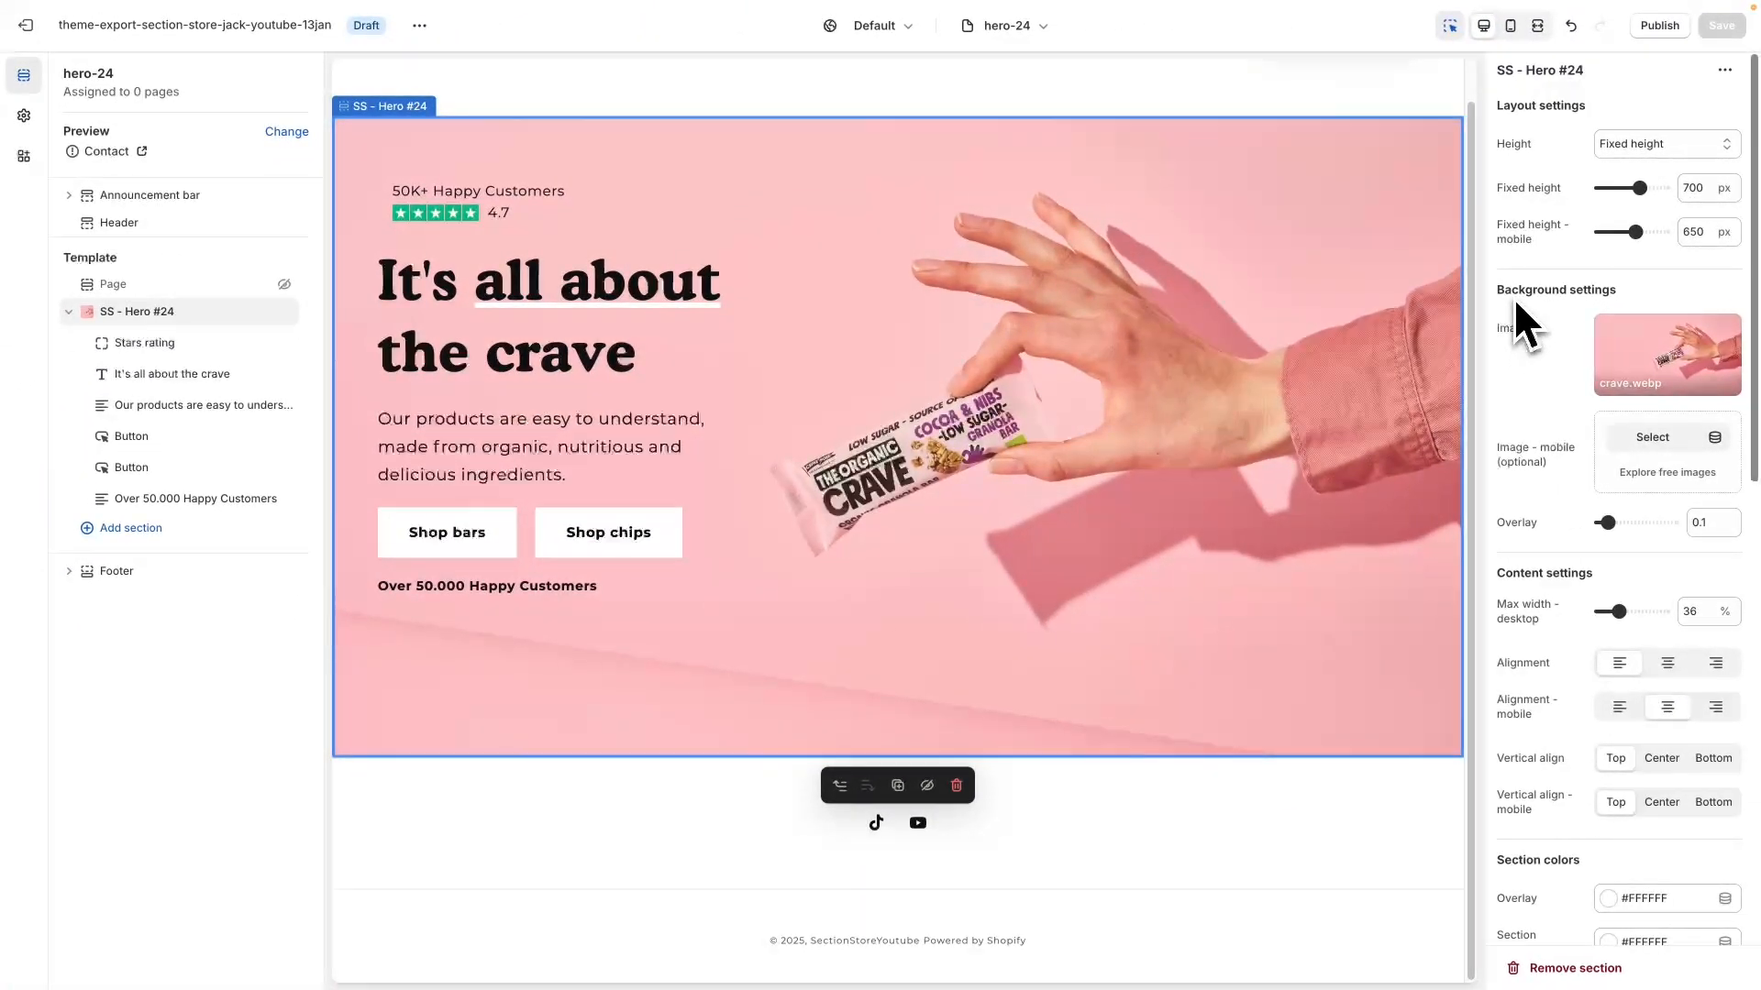
mouse_move(1666, 354)
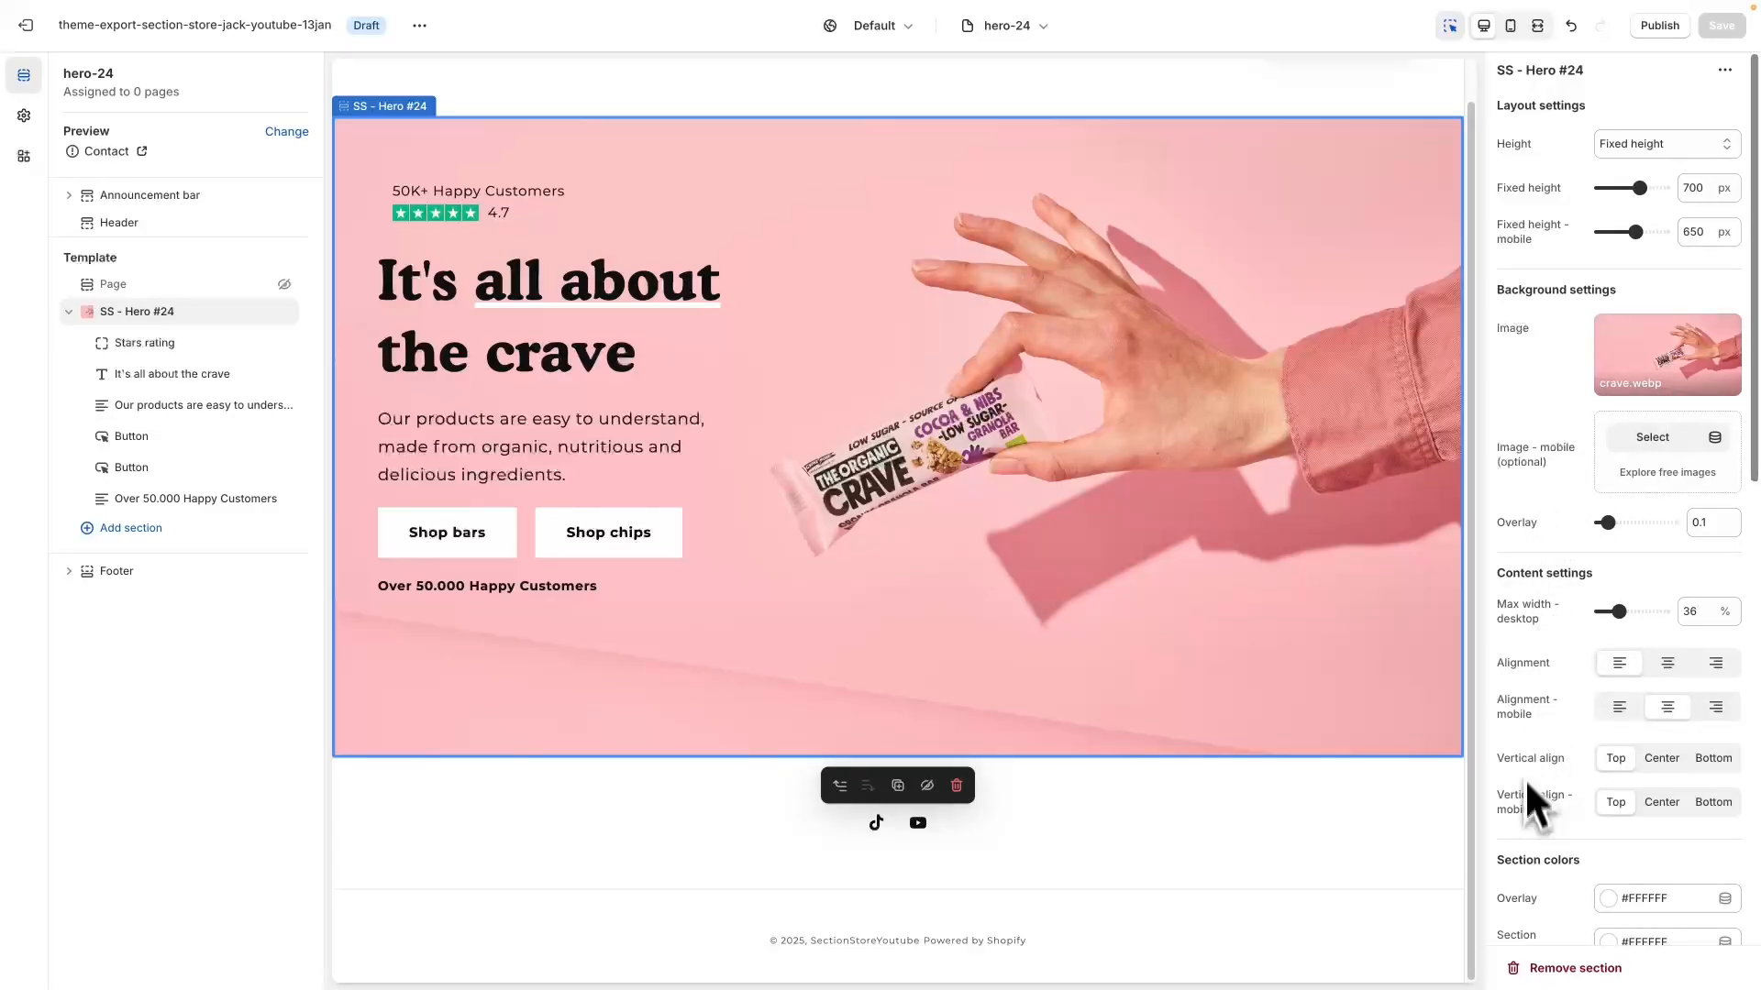
mouse_move(1550, 427)
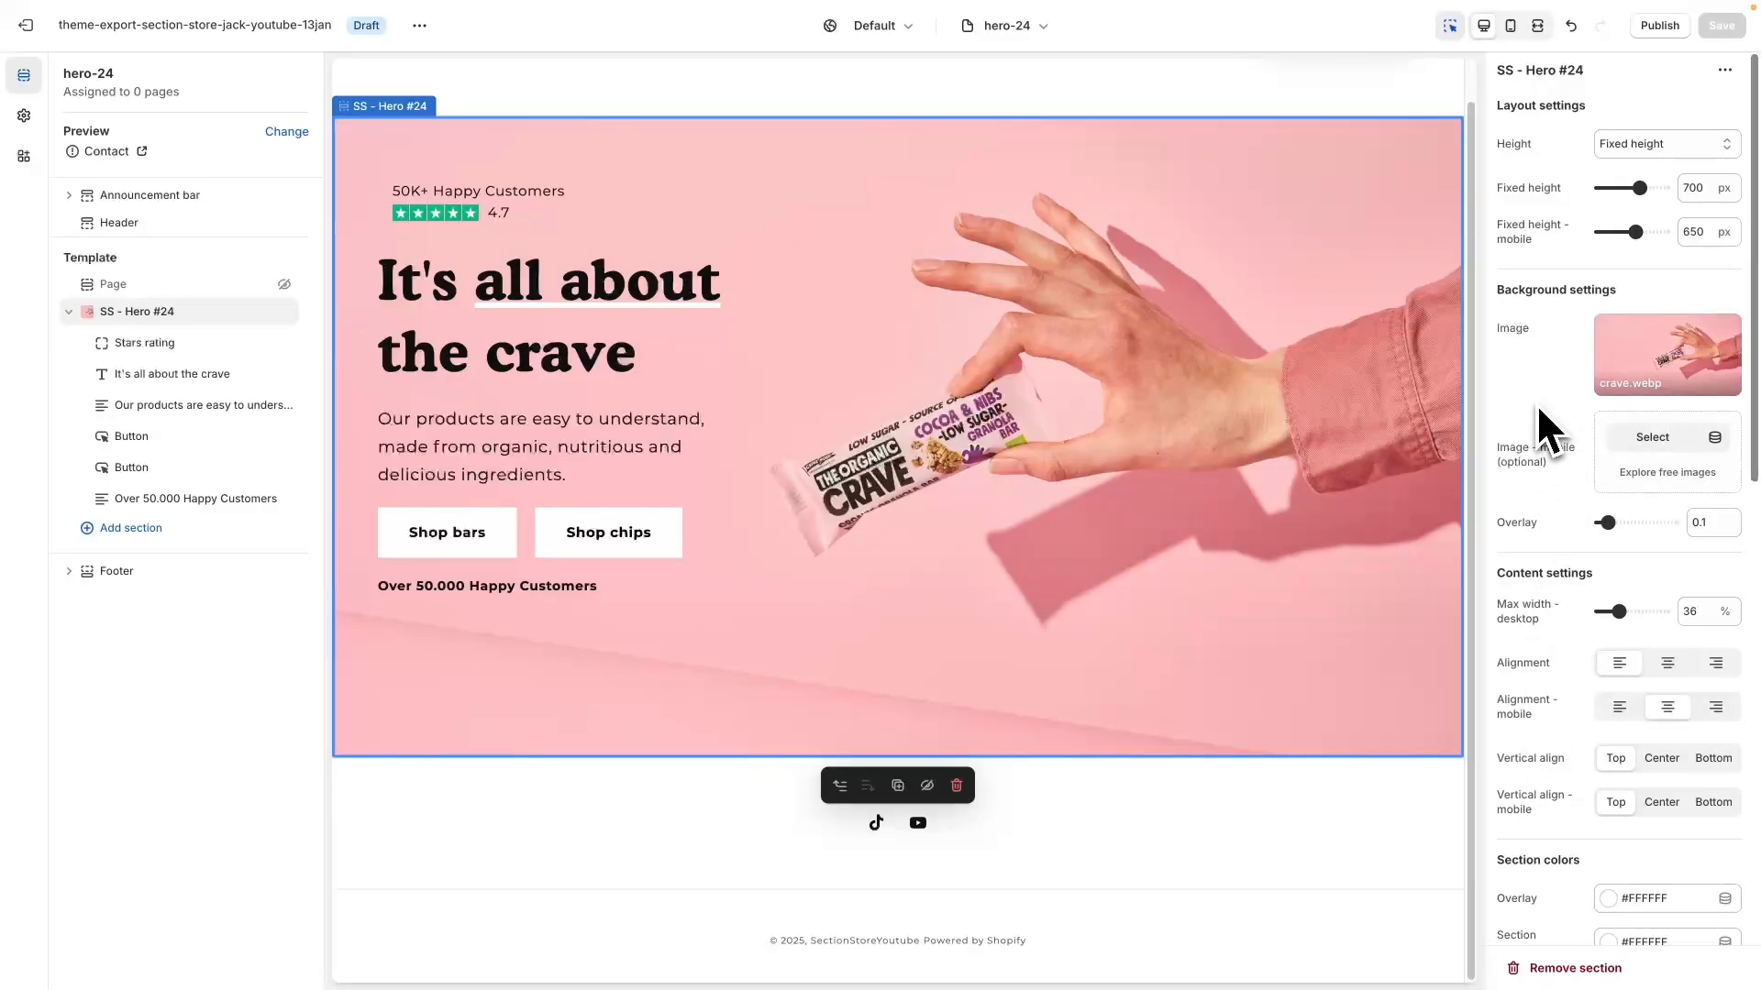
mouse_move(1547, 240)
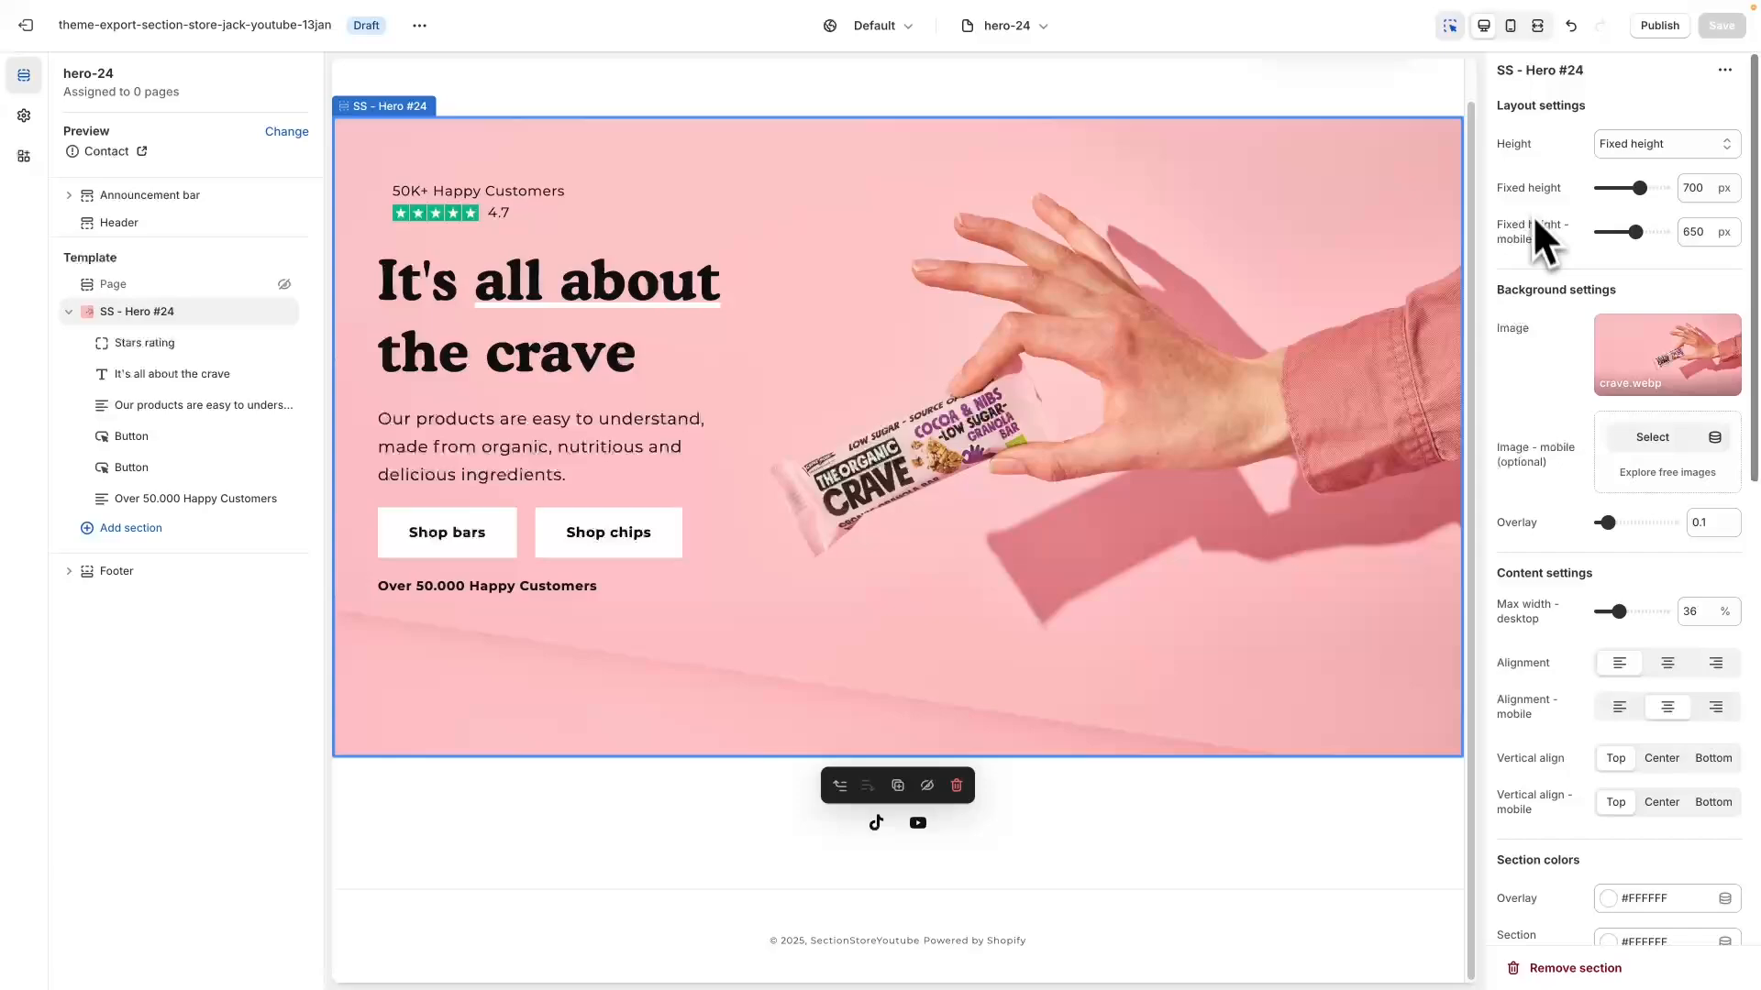
mouse_move(1525, 297)
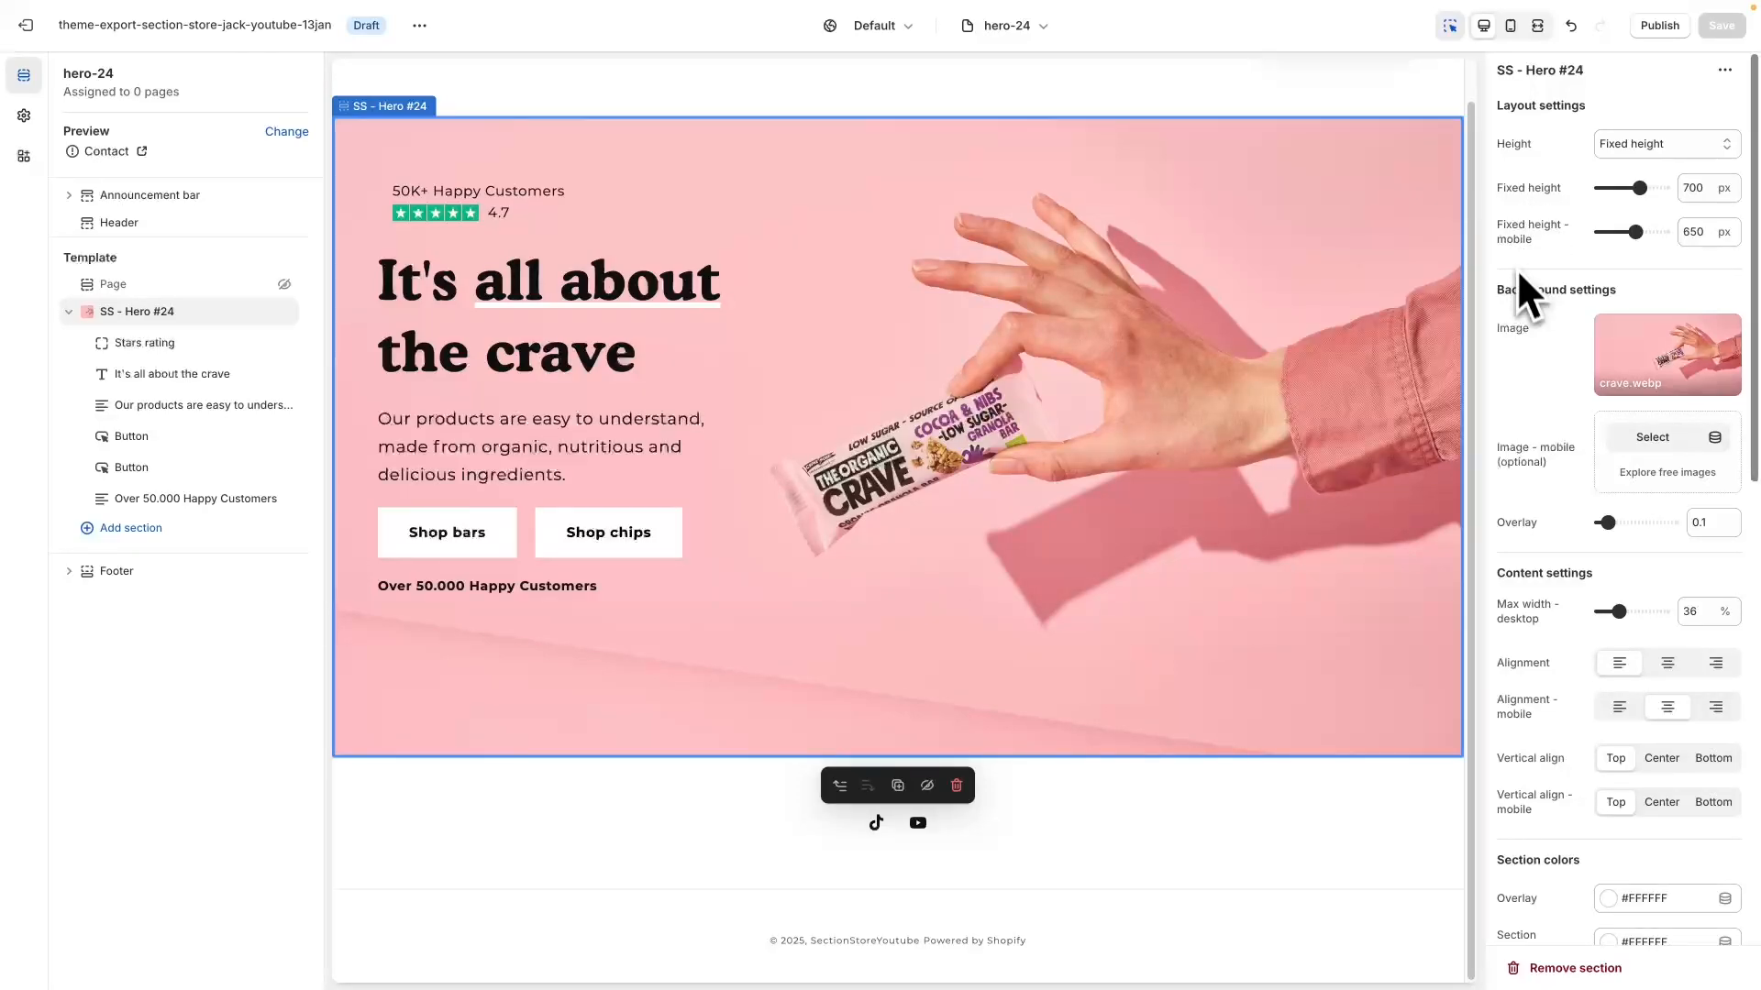
mouse_move(1530, 312)
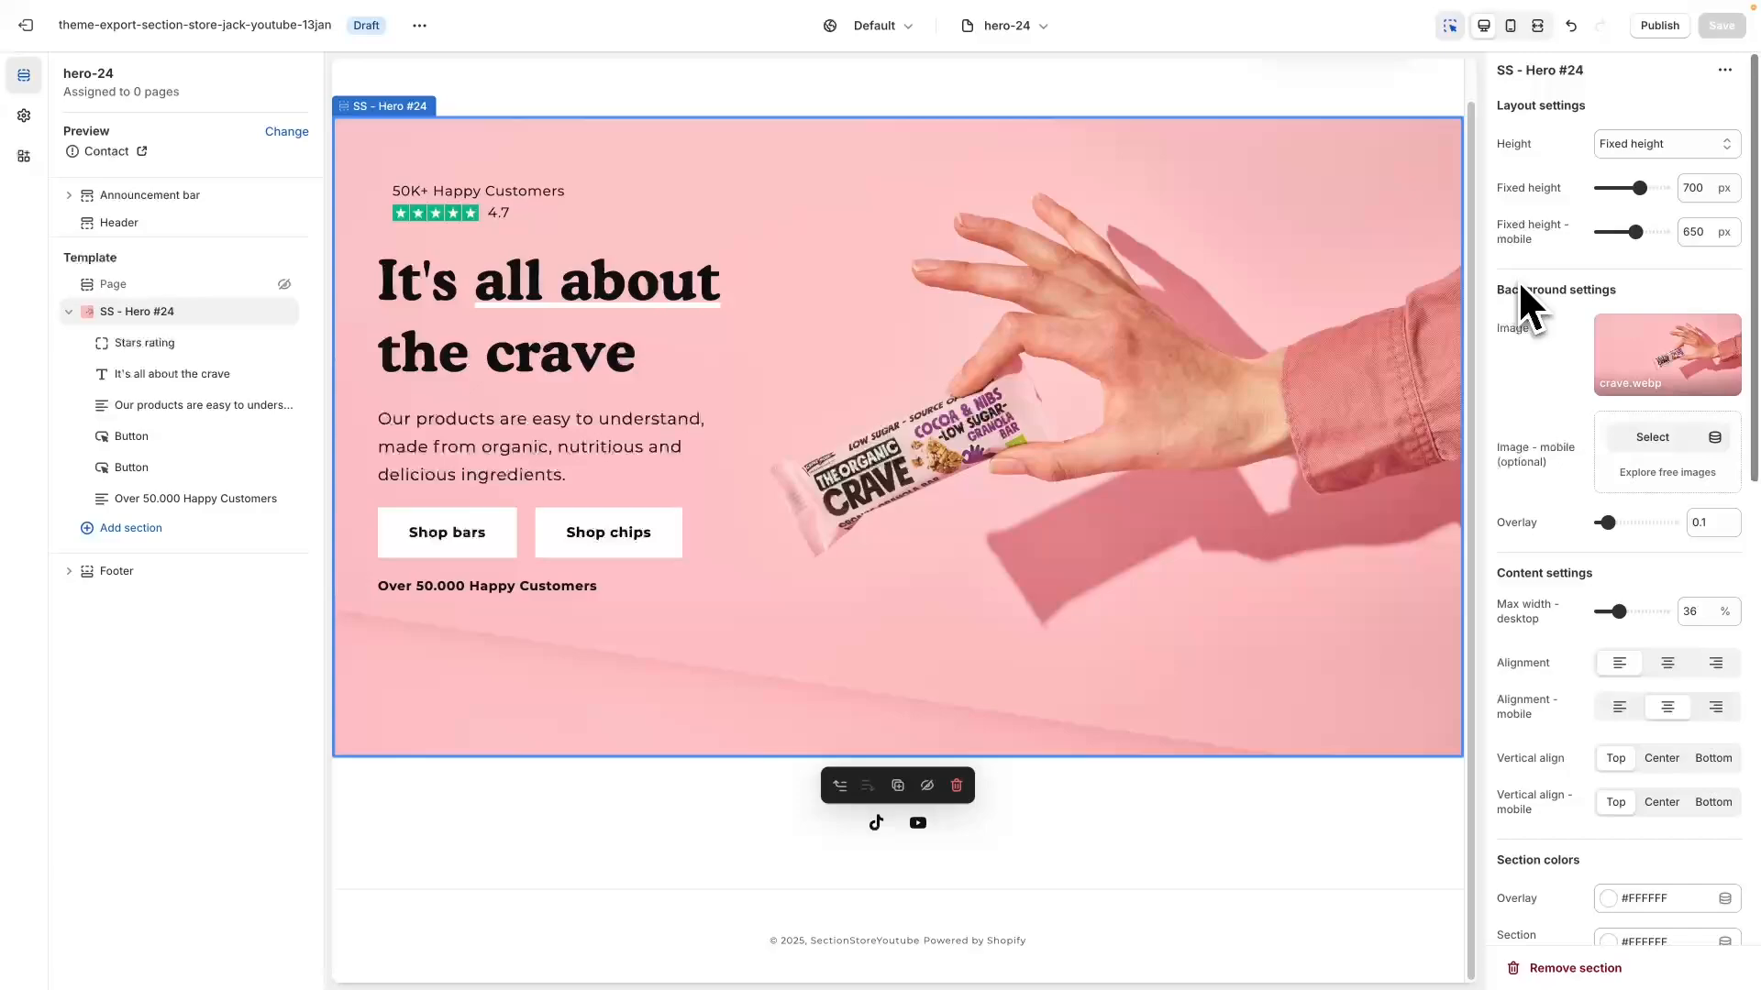
mouse_move(1532, 381)
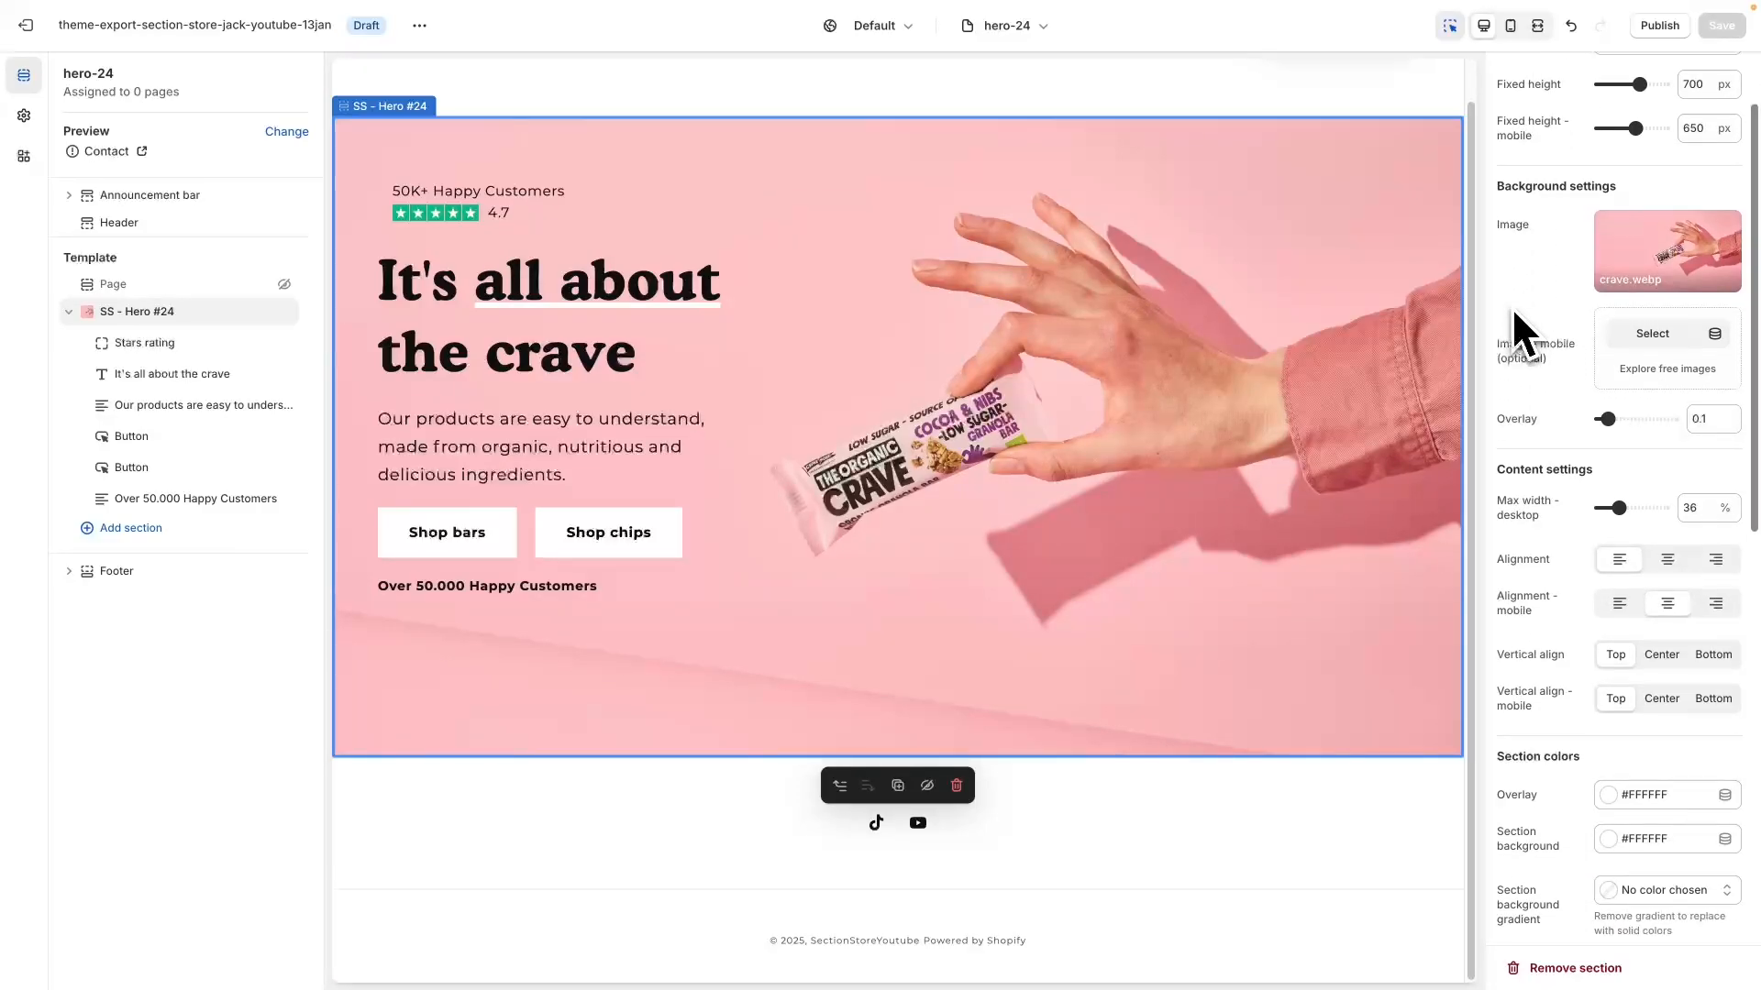
scroll("down", 3)
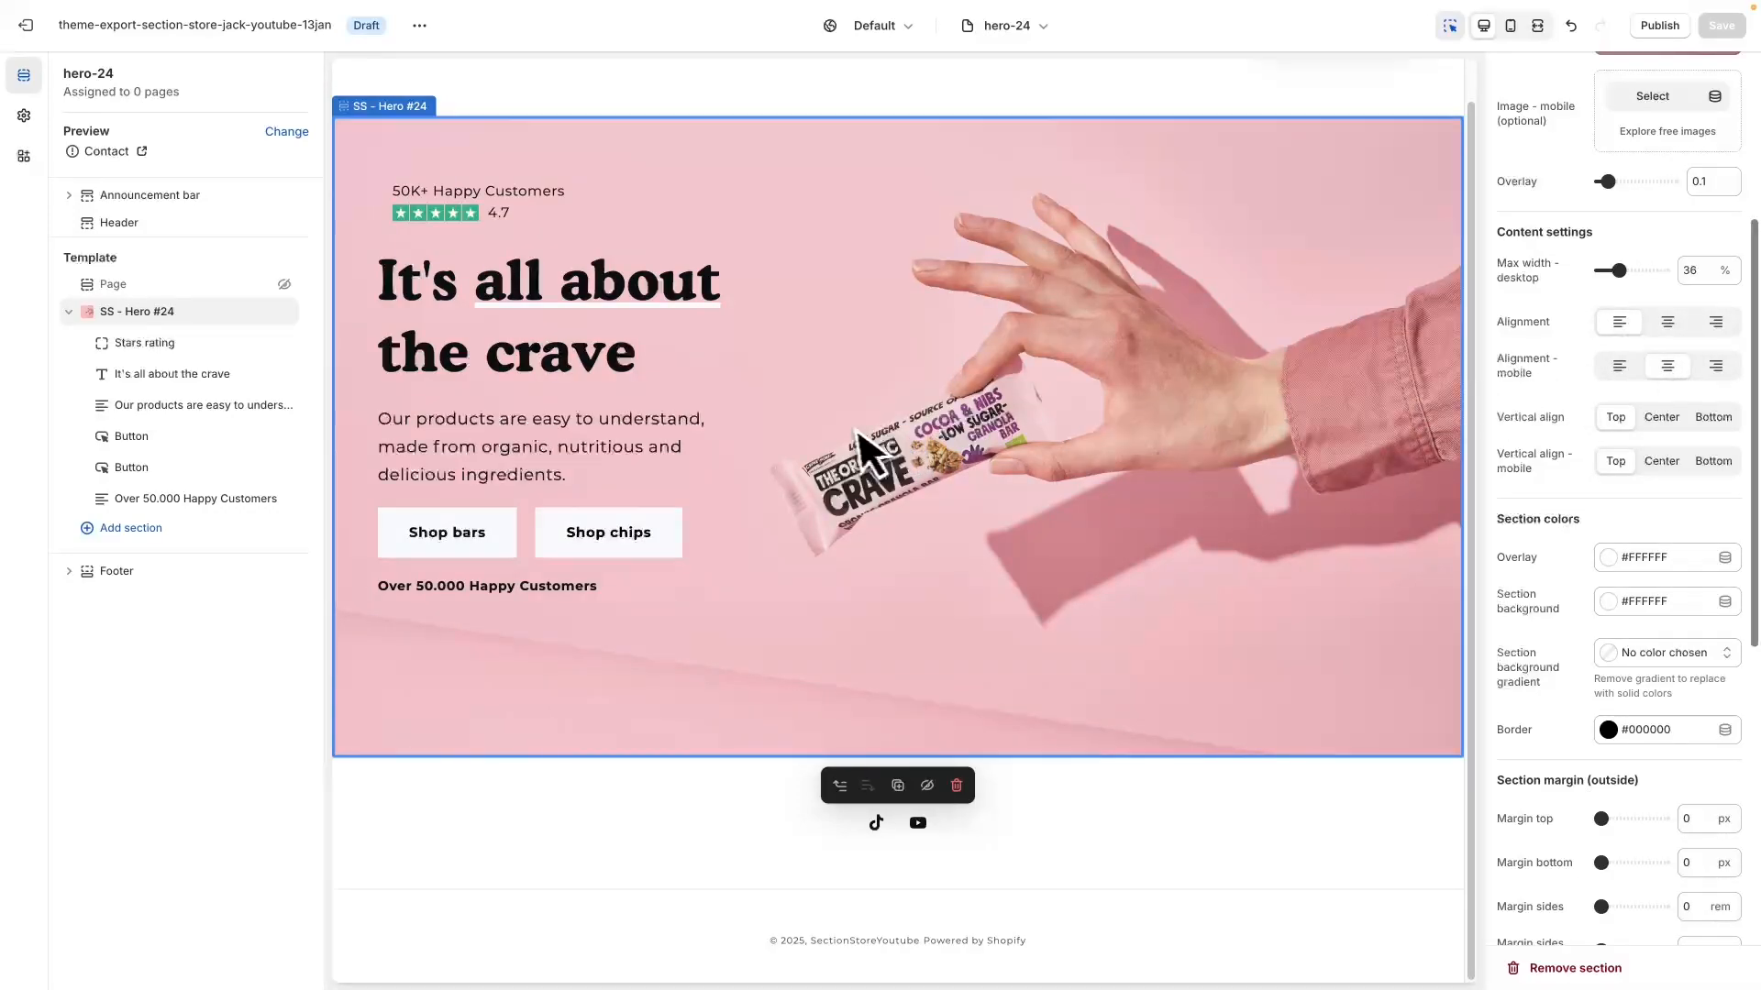
scroll("down", 3)
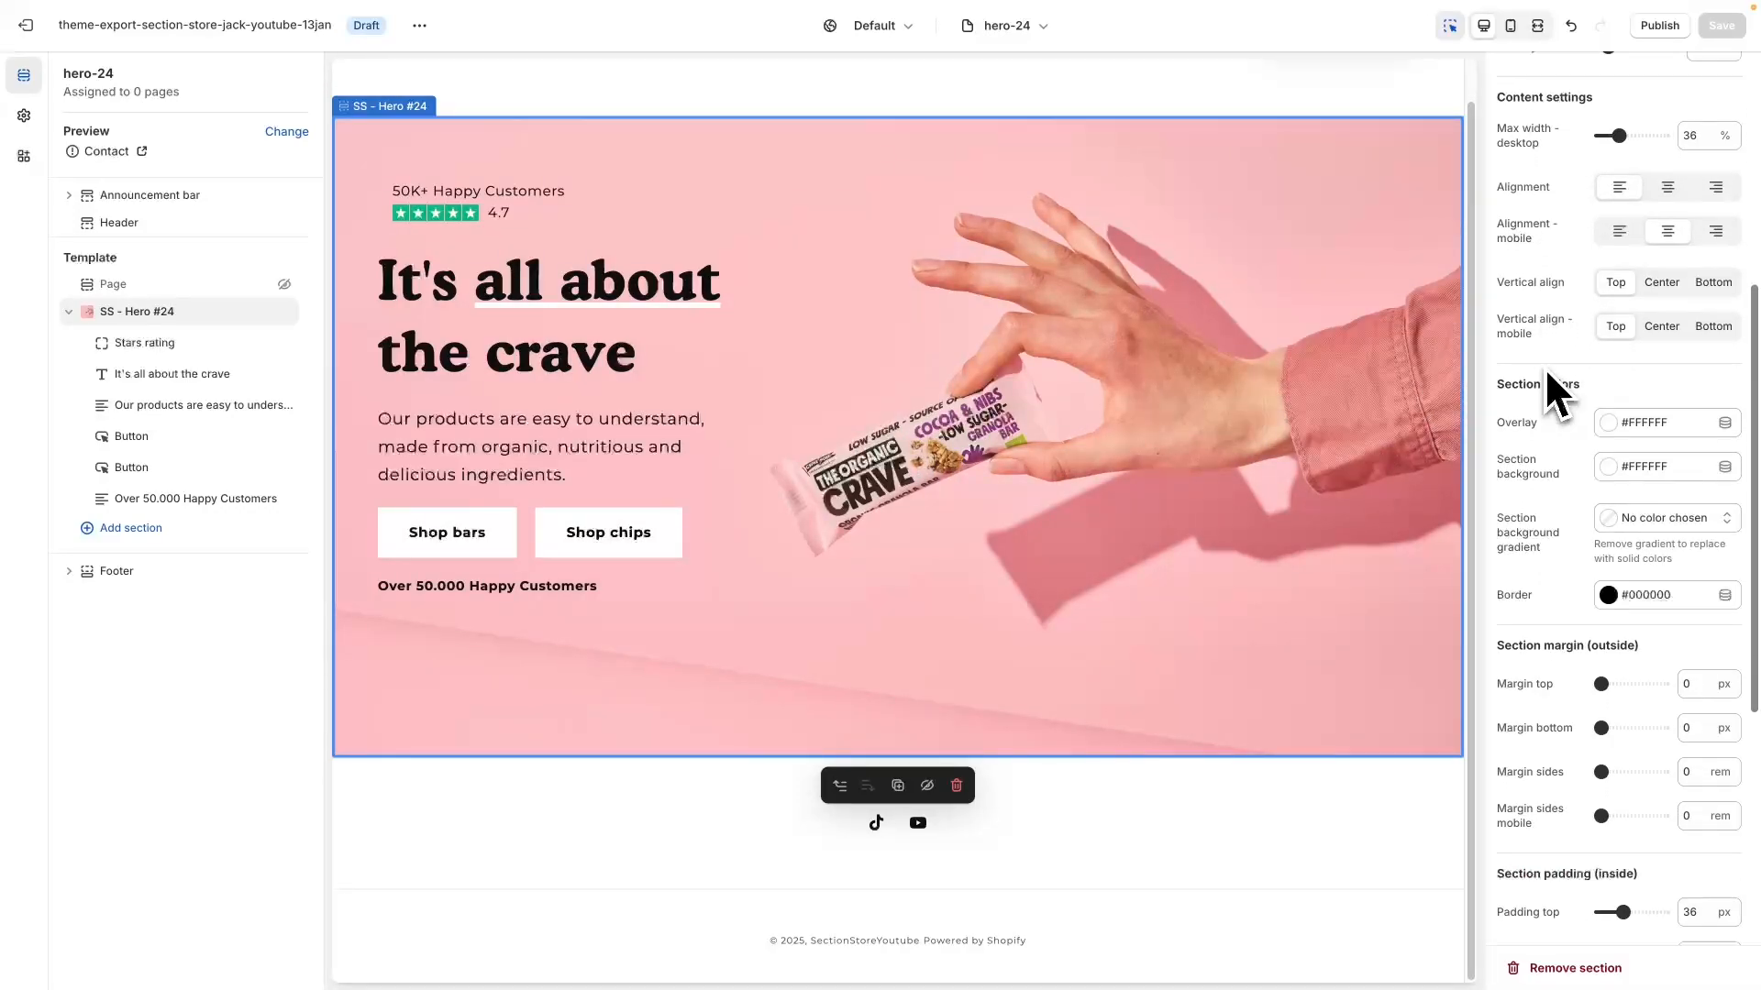
scroll("down", 3)
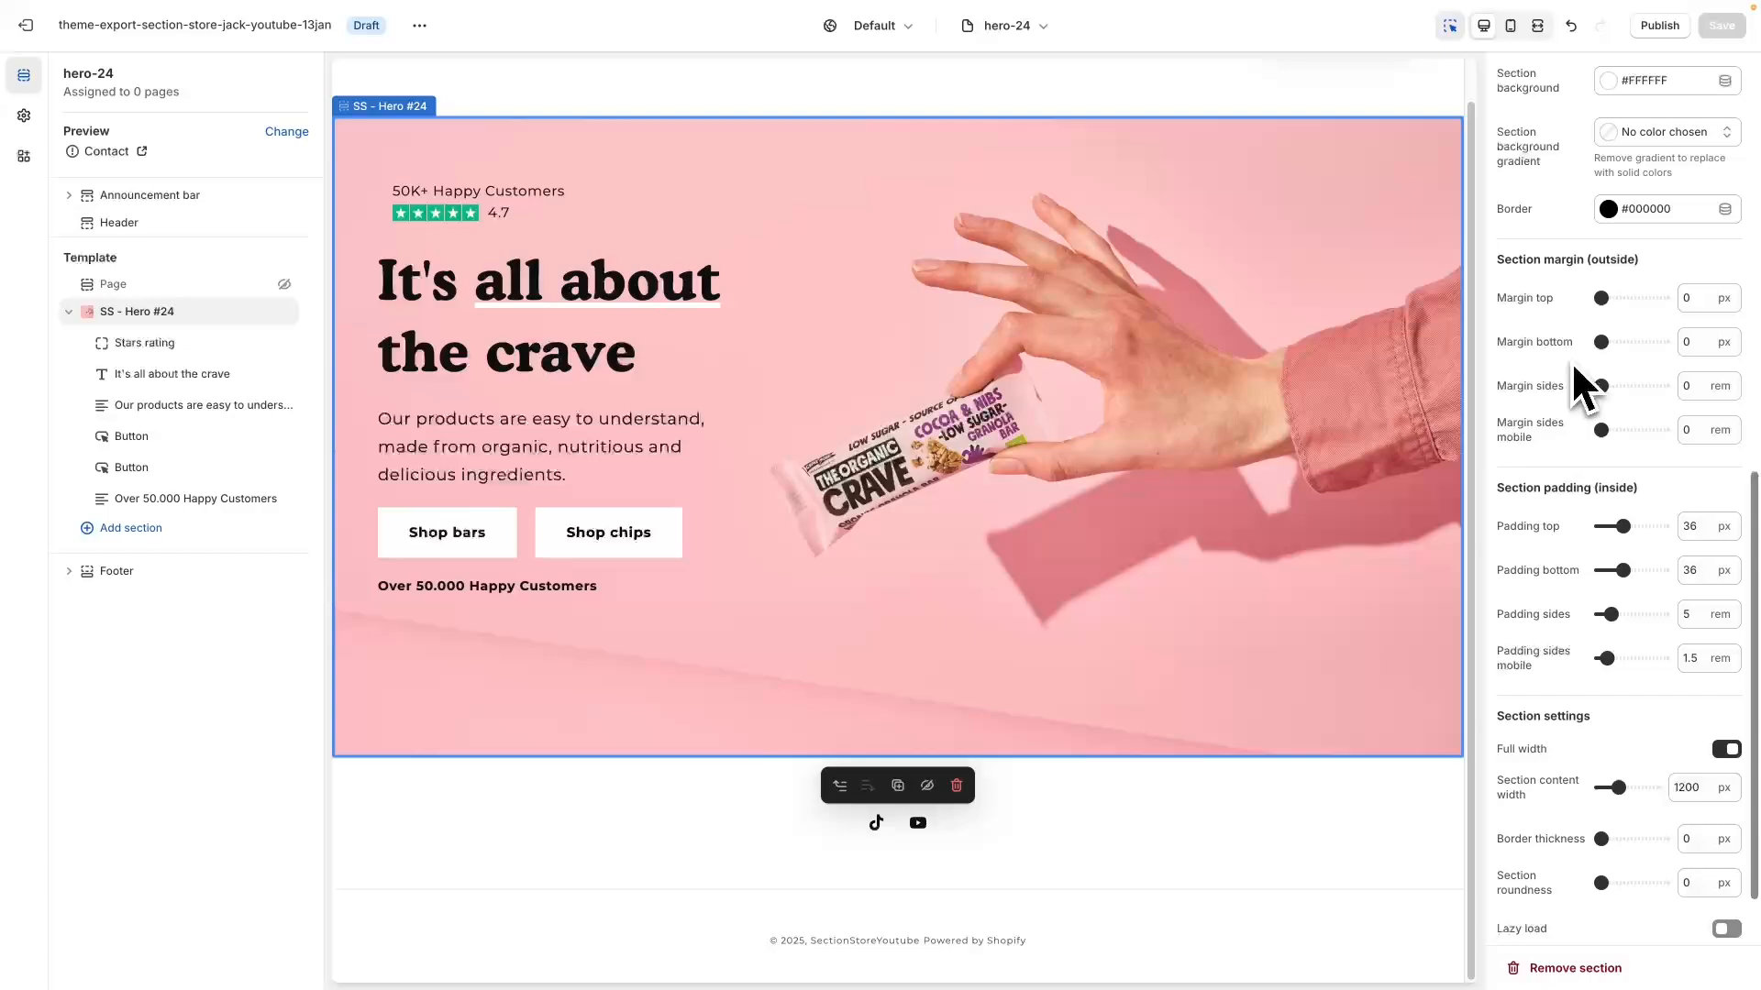
scroll("down", 3)
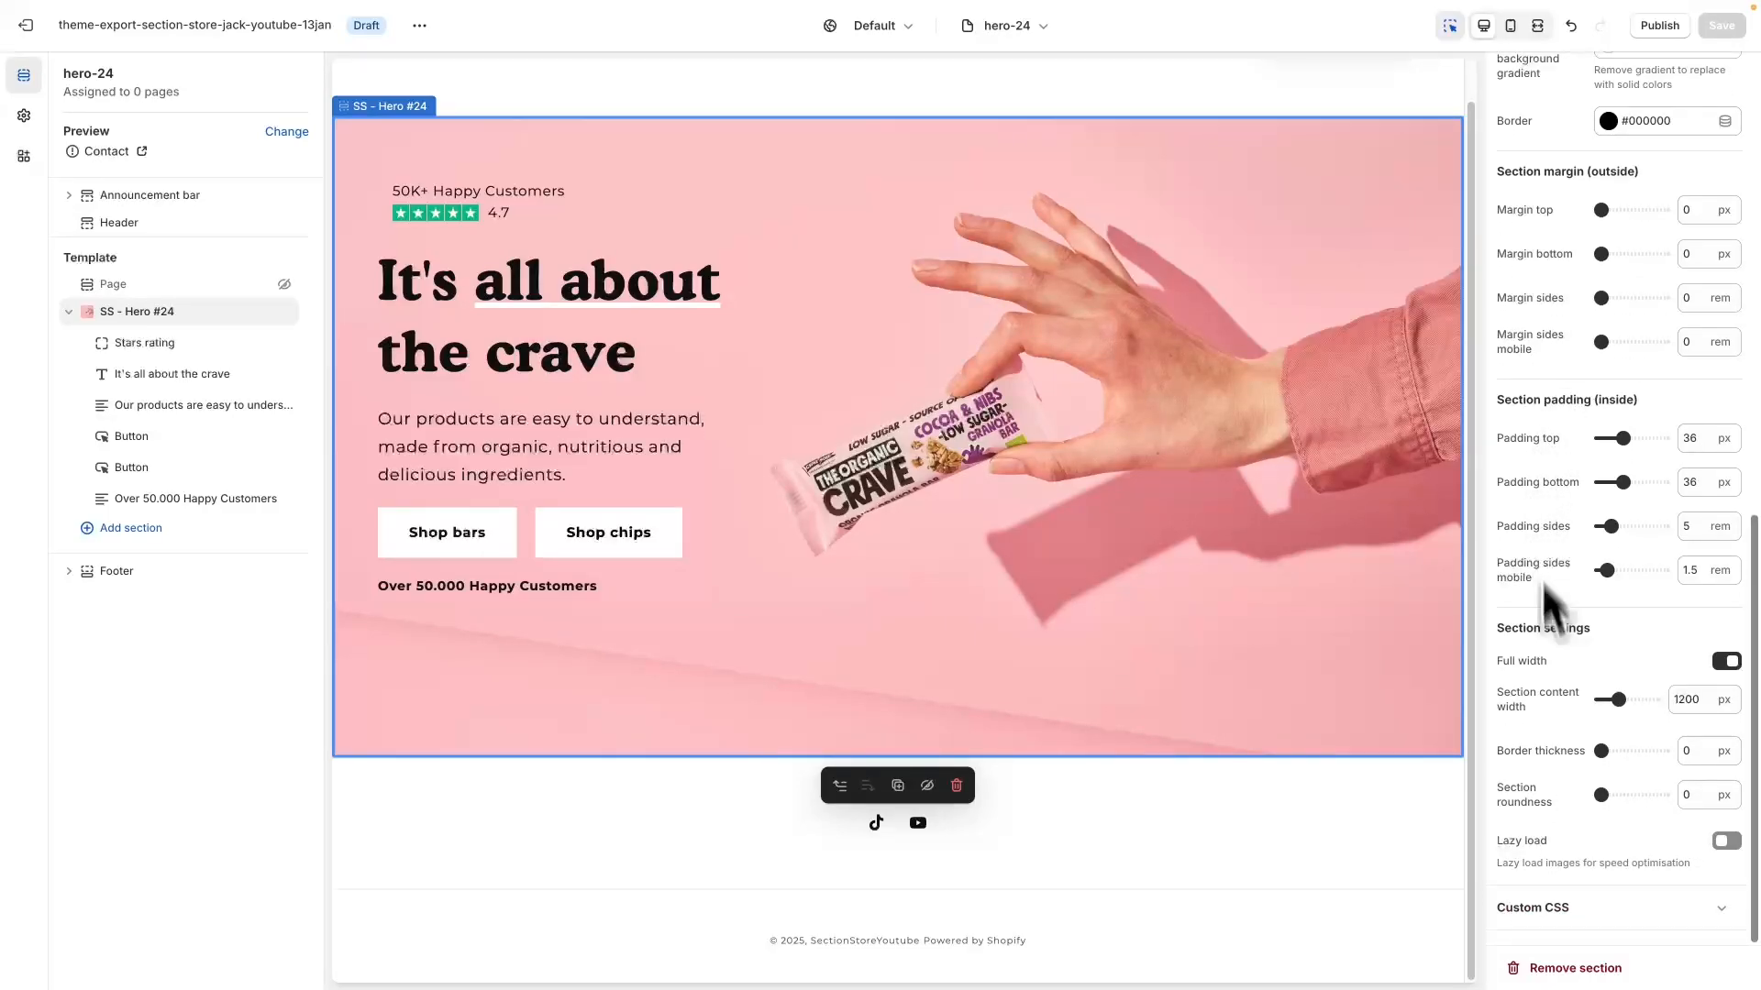
mouse_move(1527, 741)
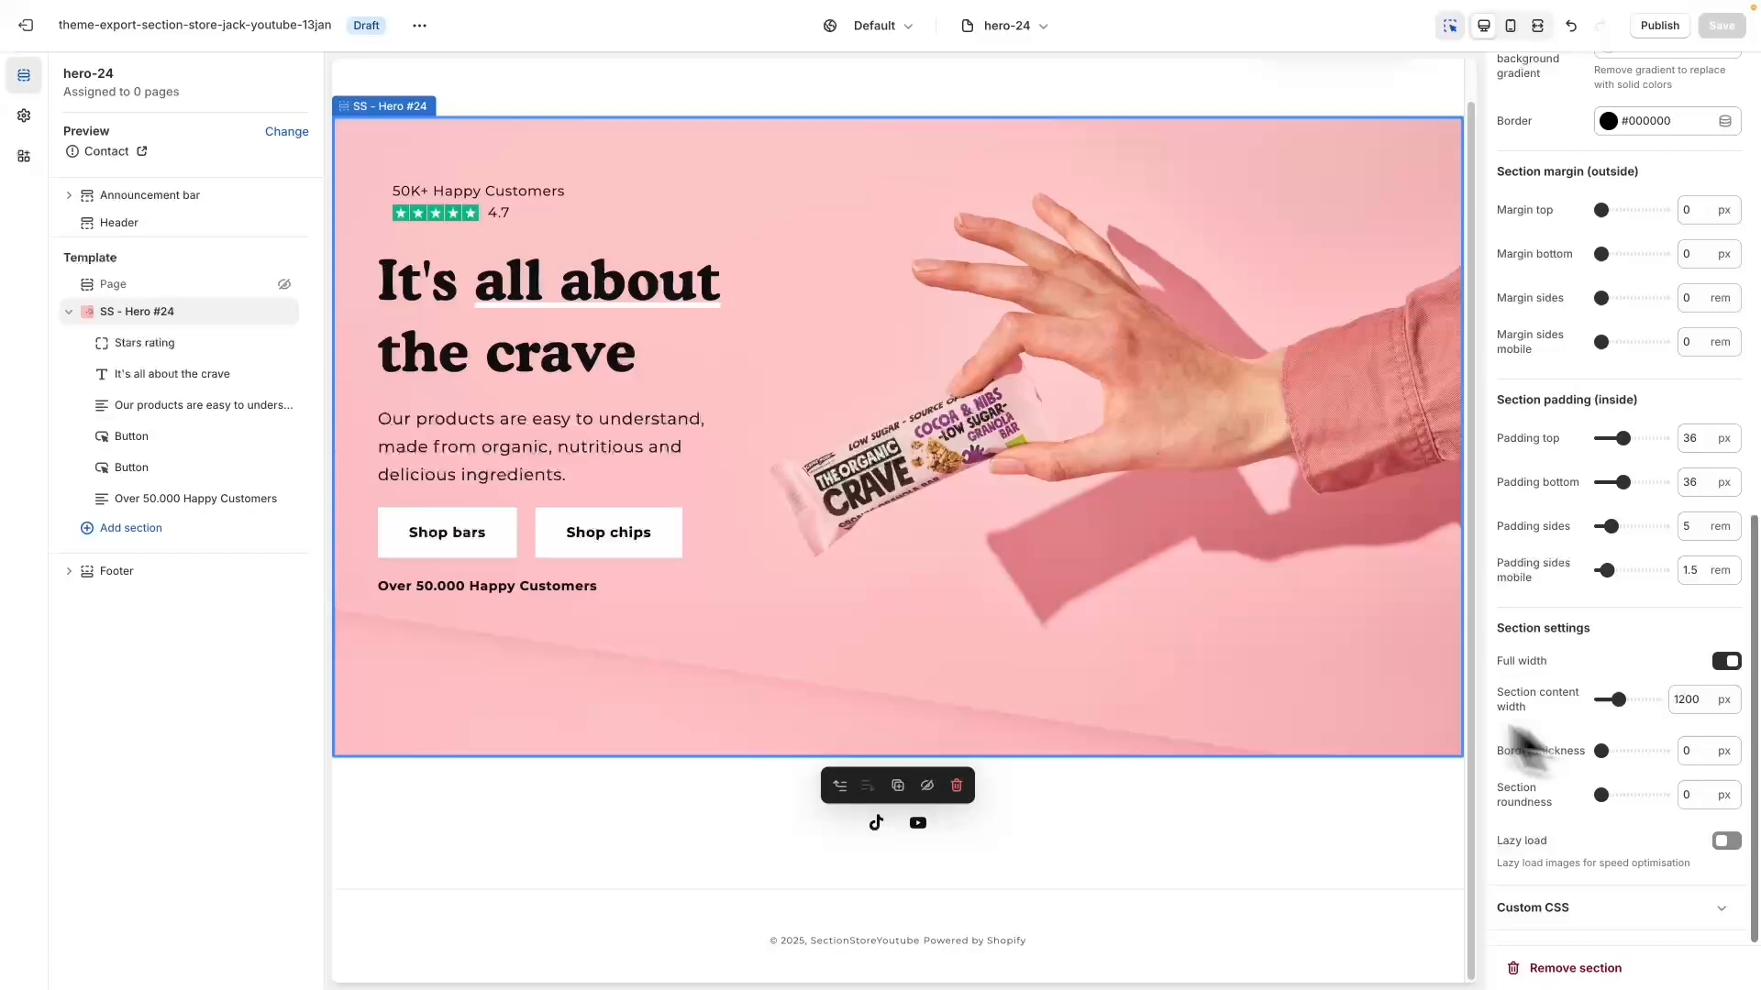
mouse_move(169, 354)
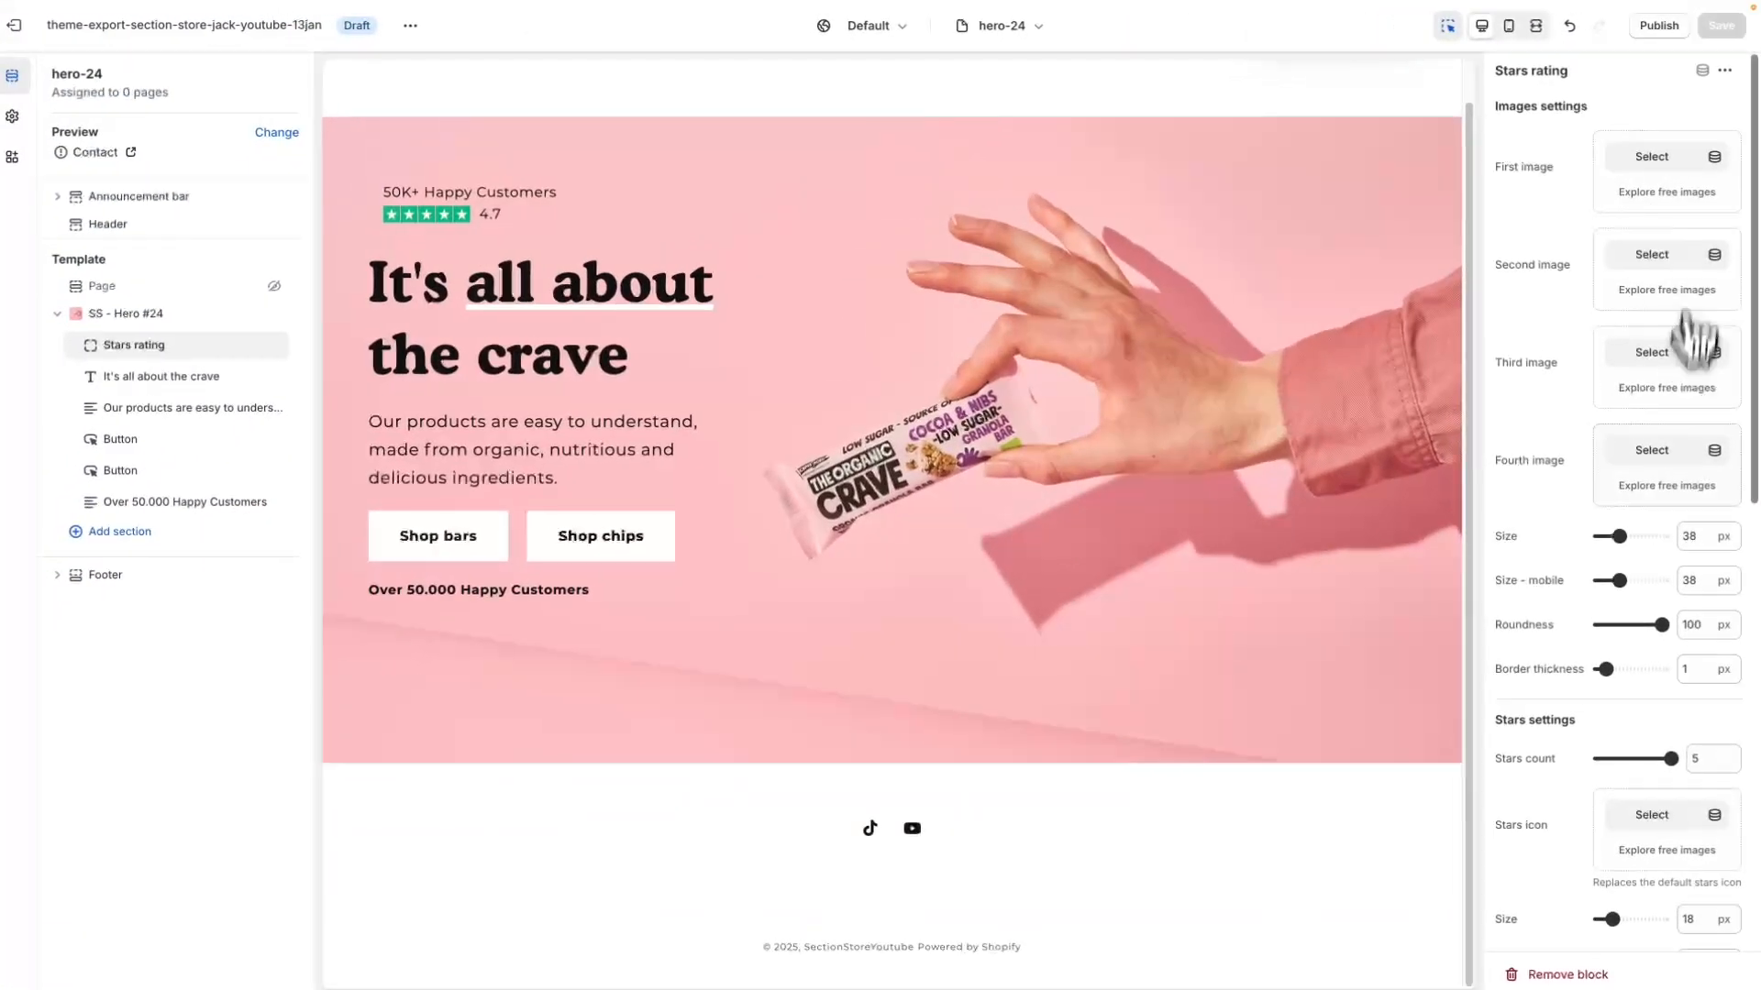
Review the Stars rating image, star, text and color settings, trying 4 stars then 5
scroll("down", 3)
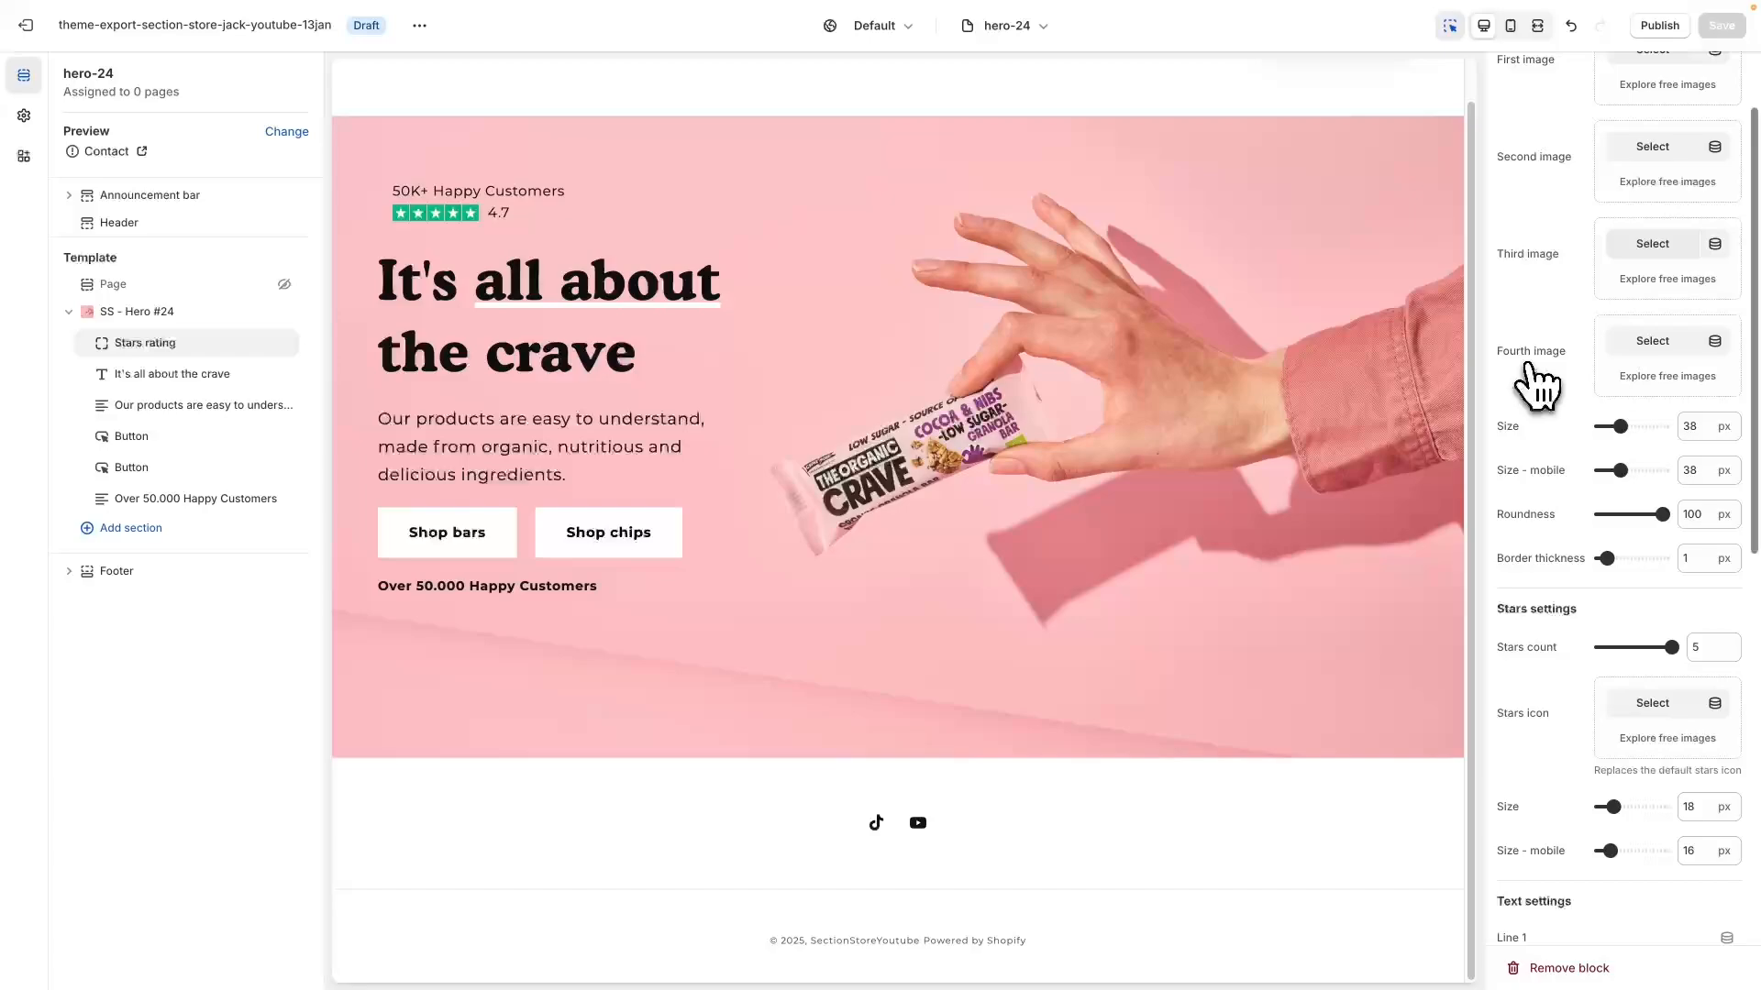
scroll("down", 3)
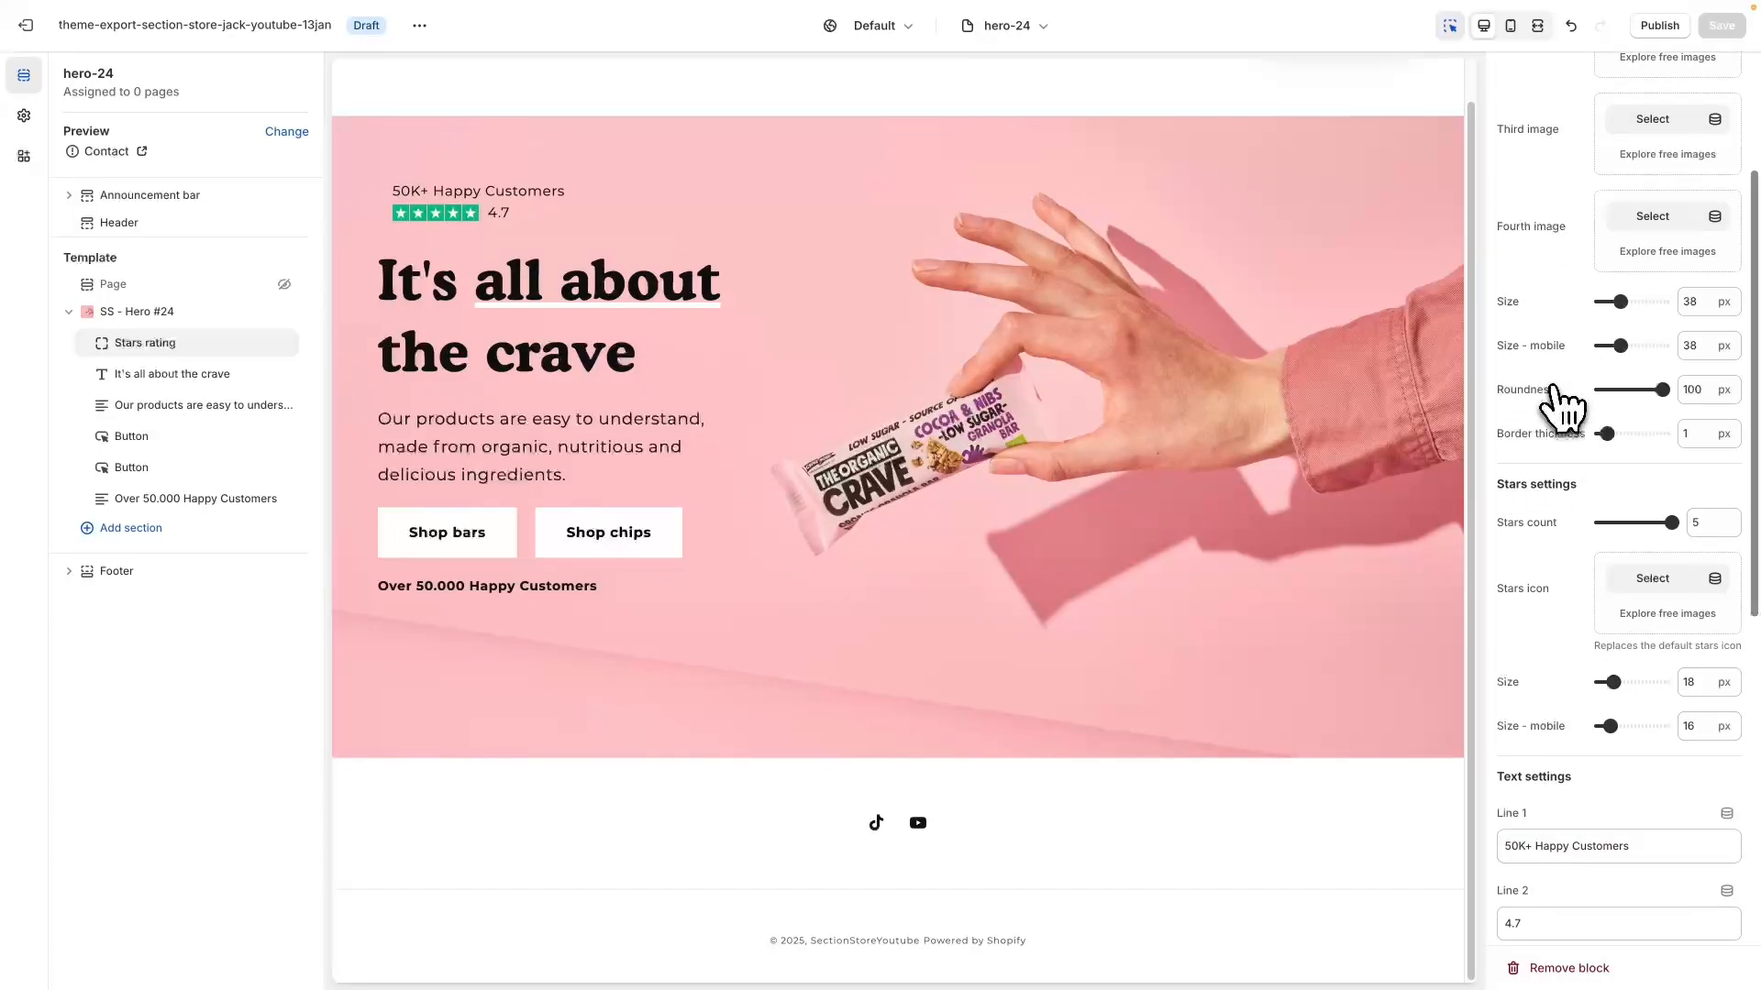
scroll("down", 3)
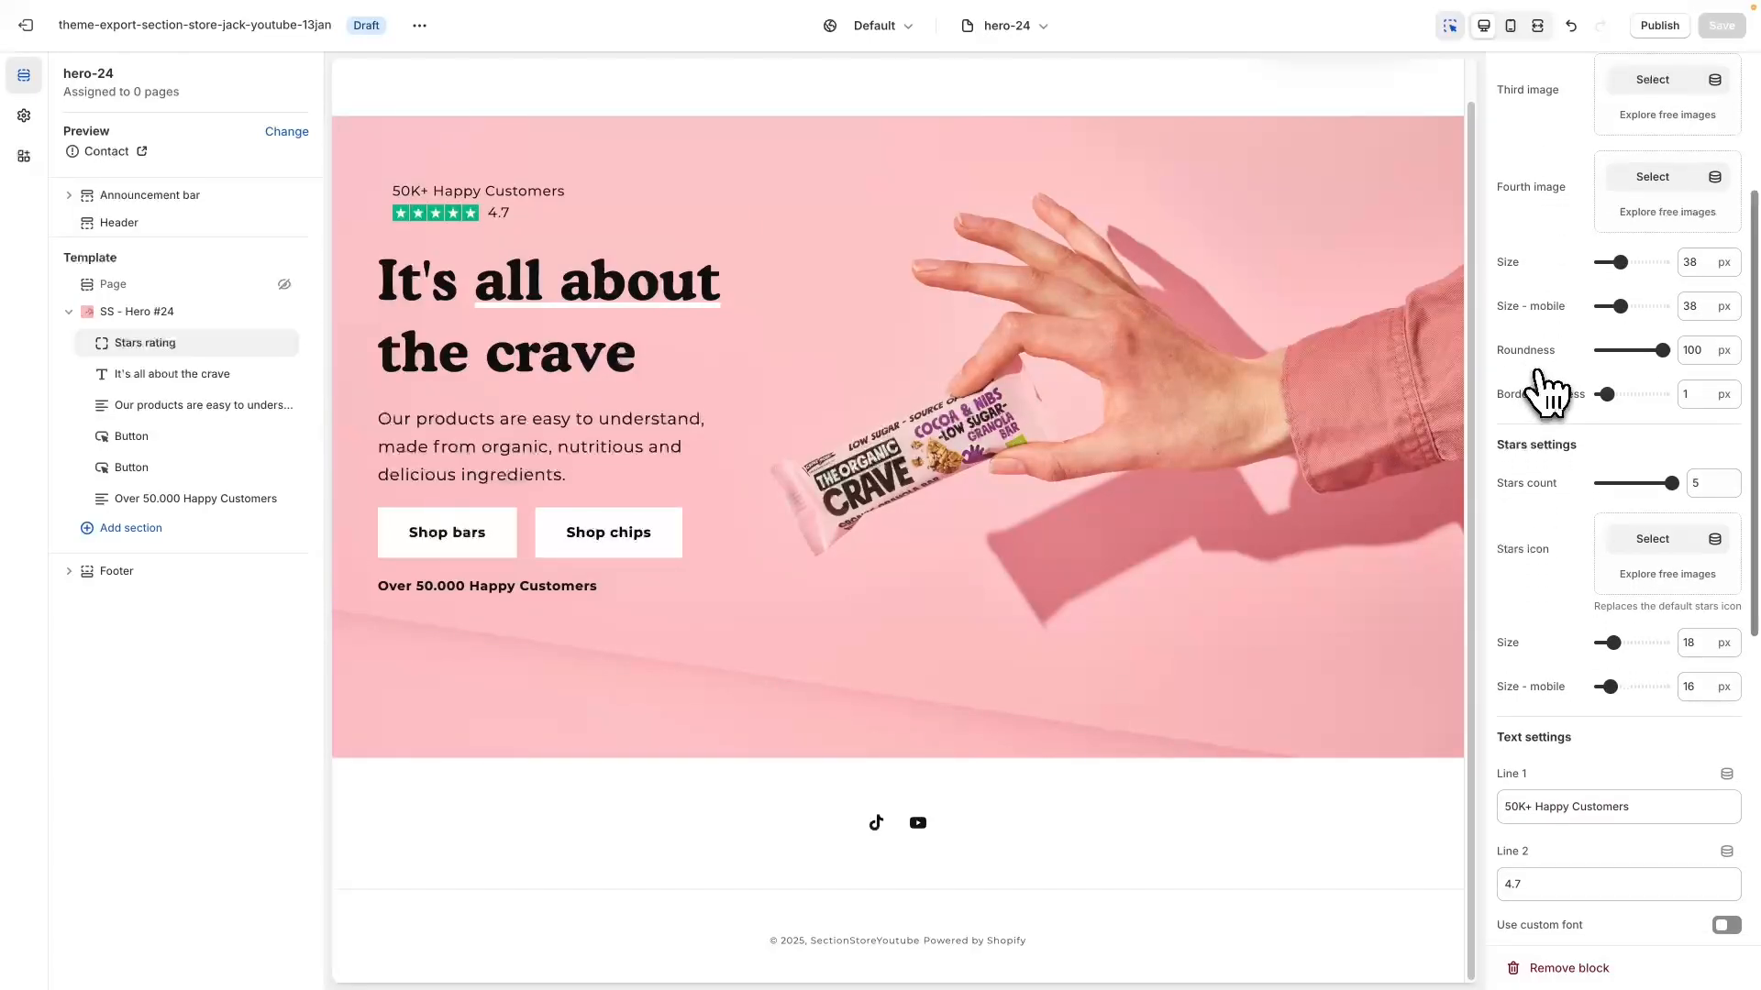
scroll("down", 3)
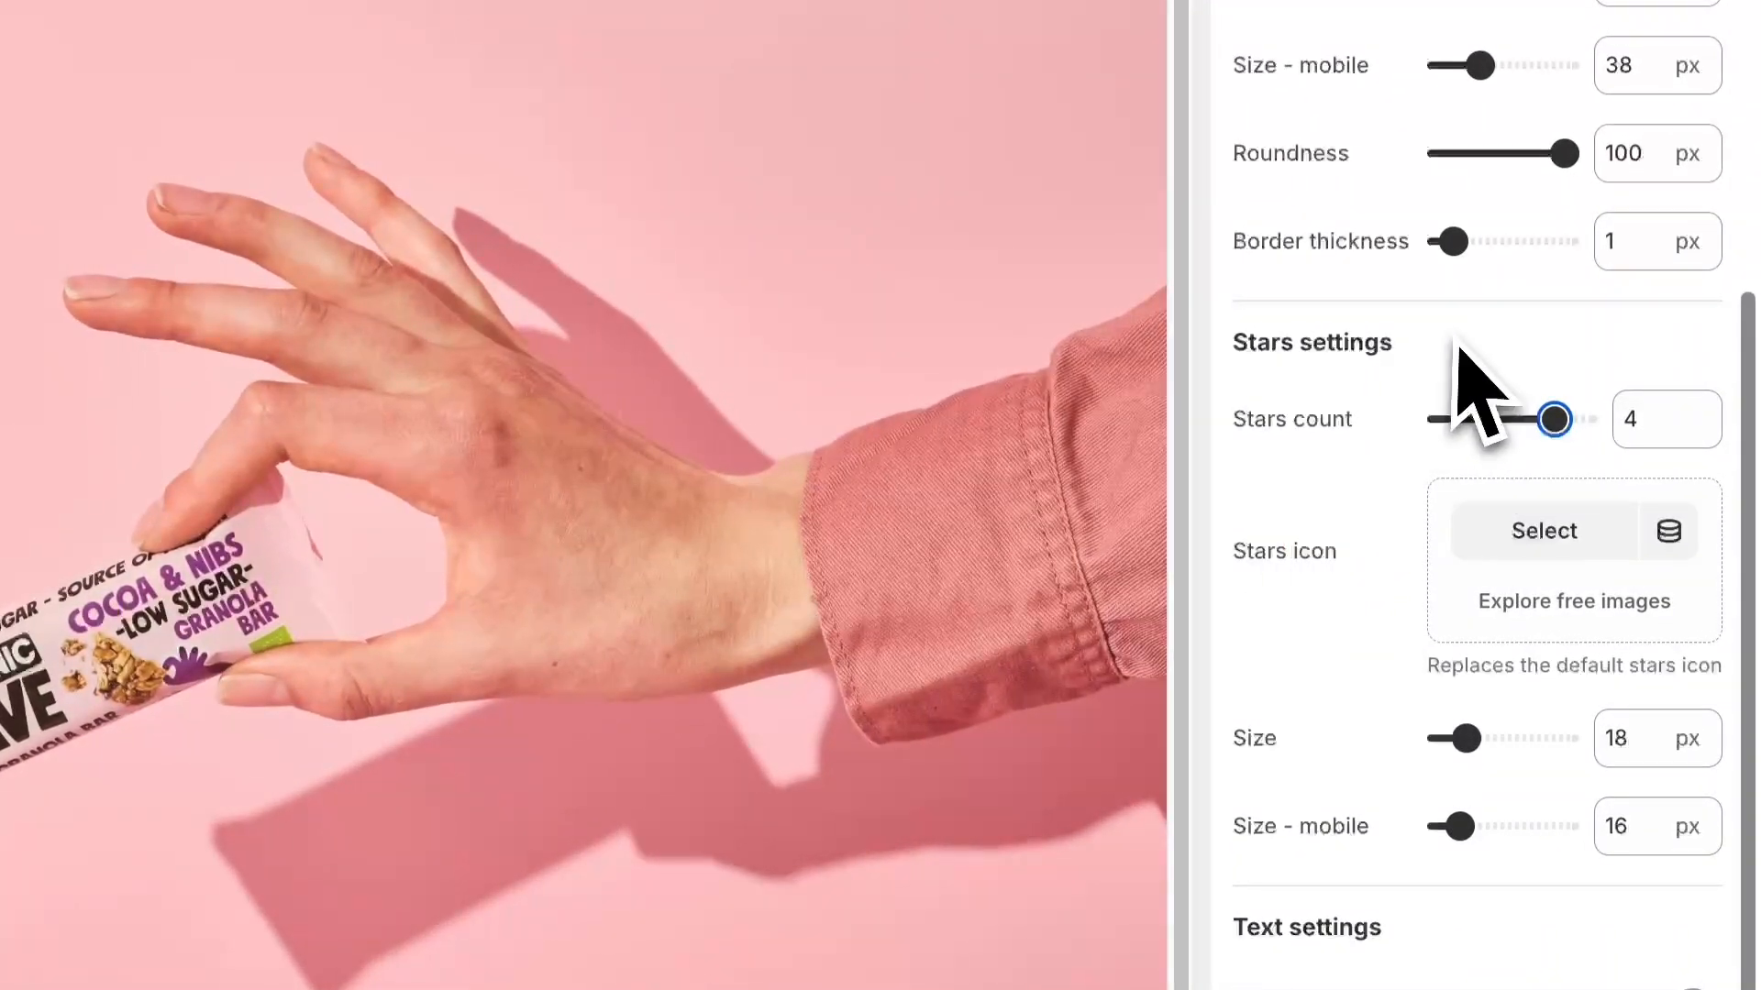
left_click_drag(1552, 419, 1581, 419)
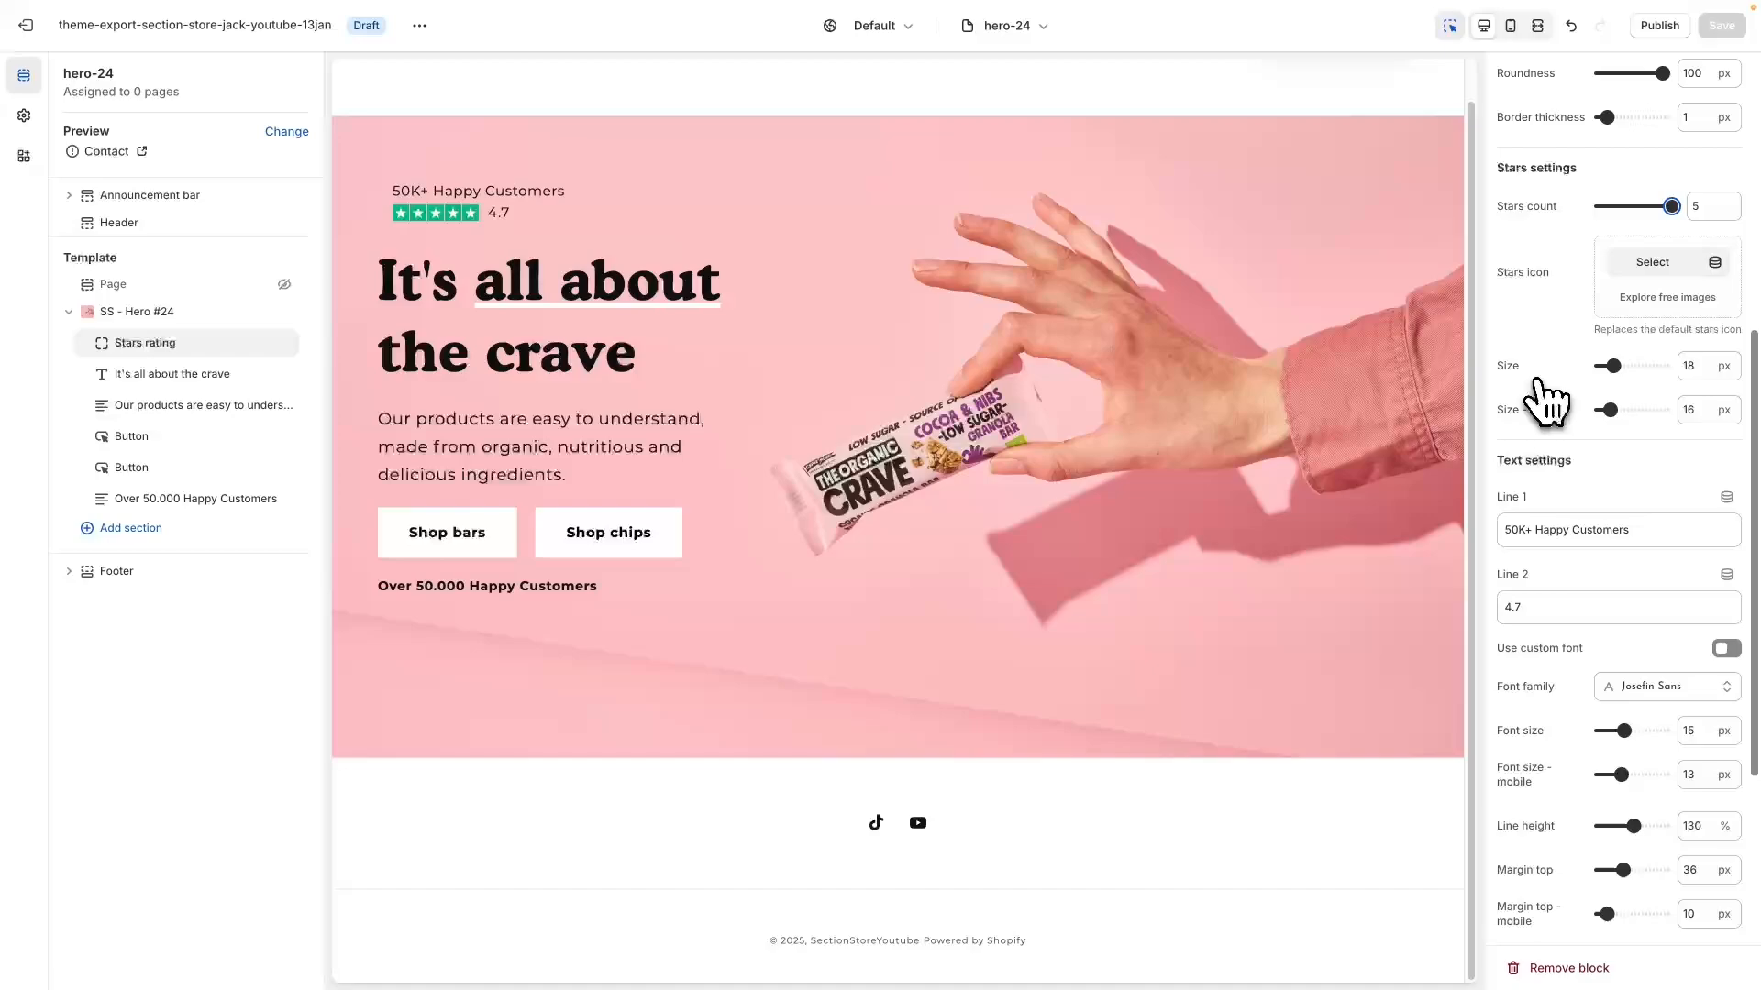
scroll("down", 3)
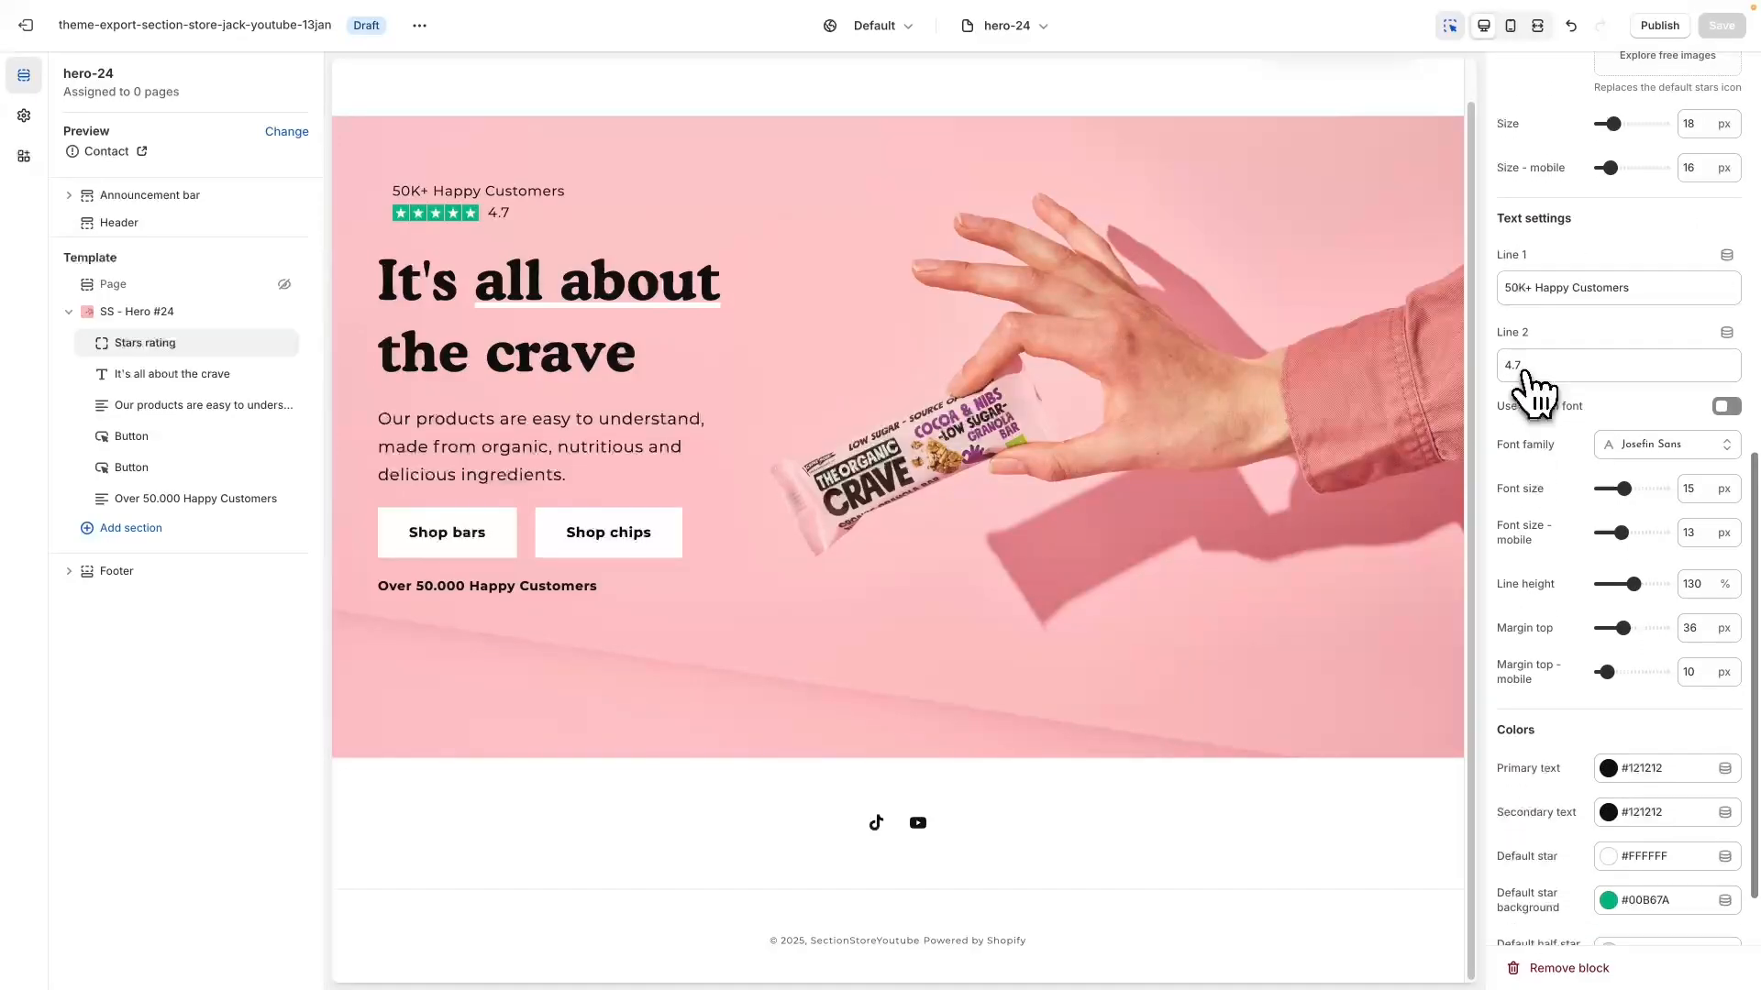
scroll("down", 3)
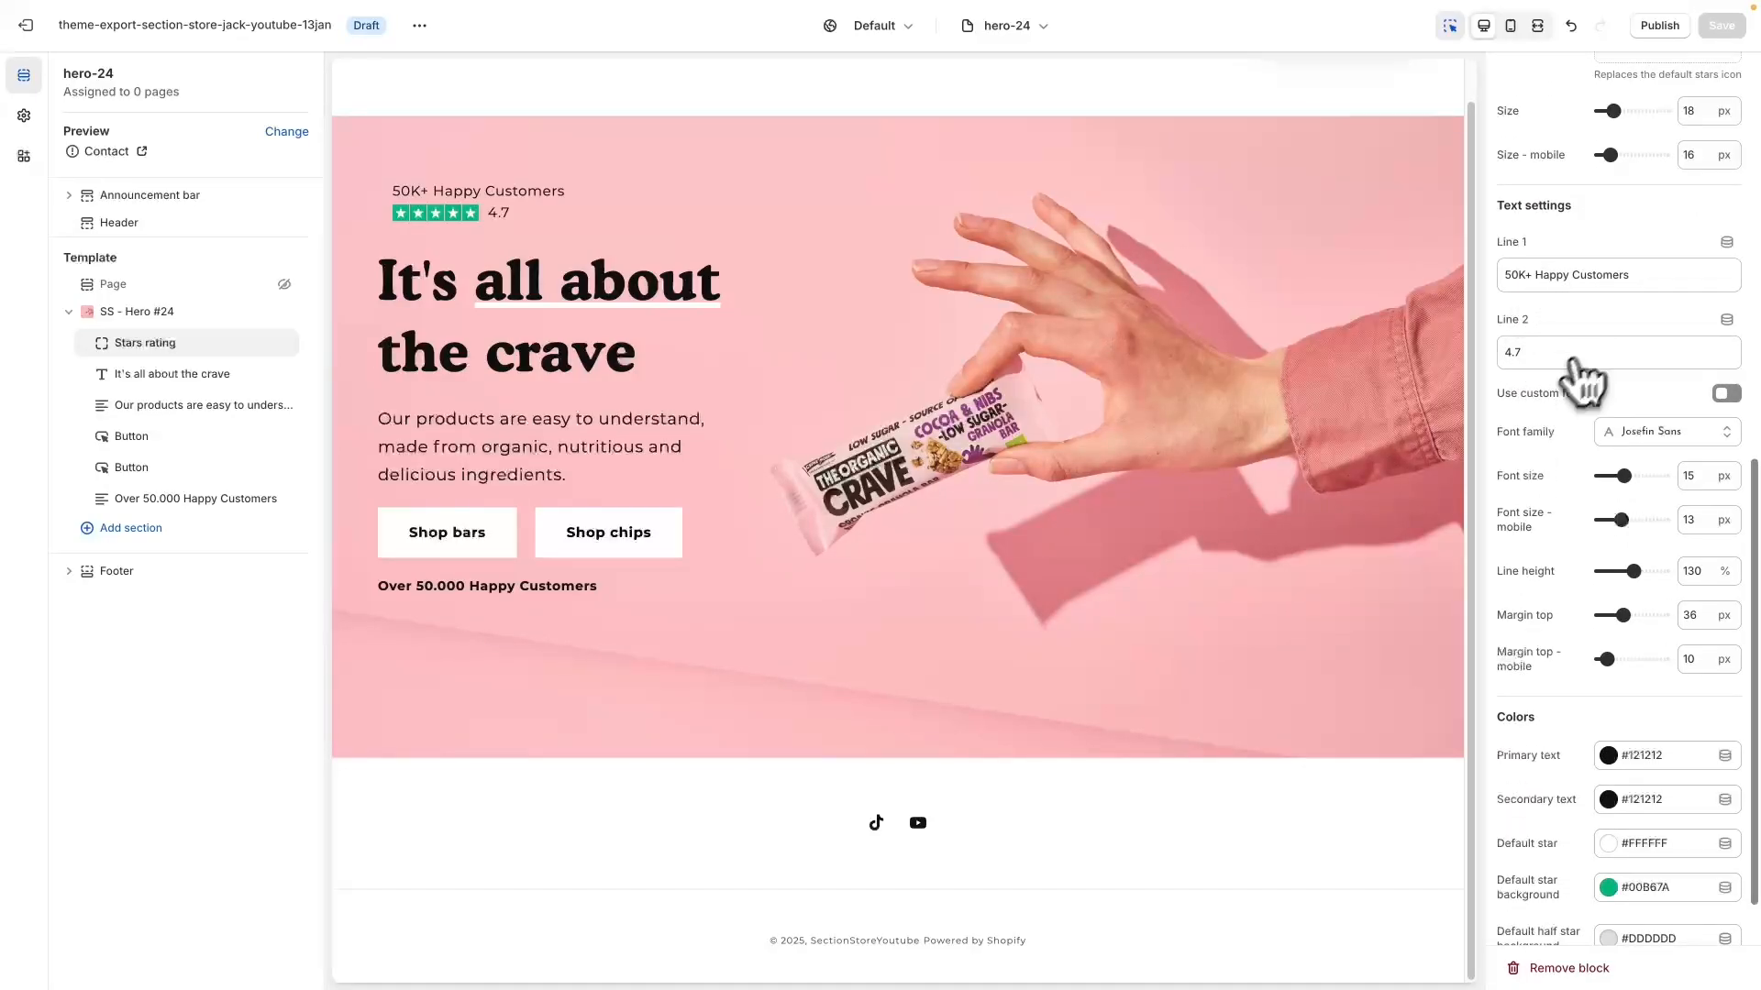
scroll("down", 3)
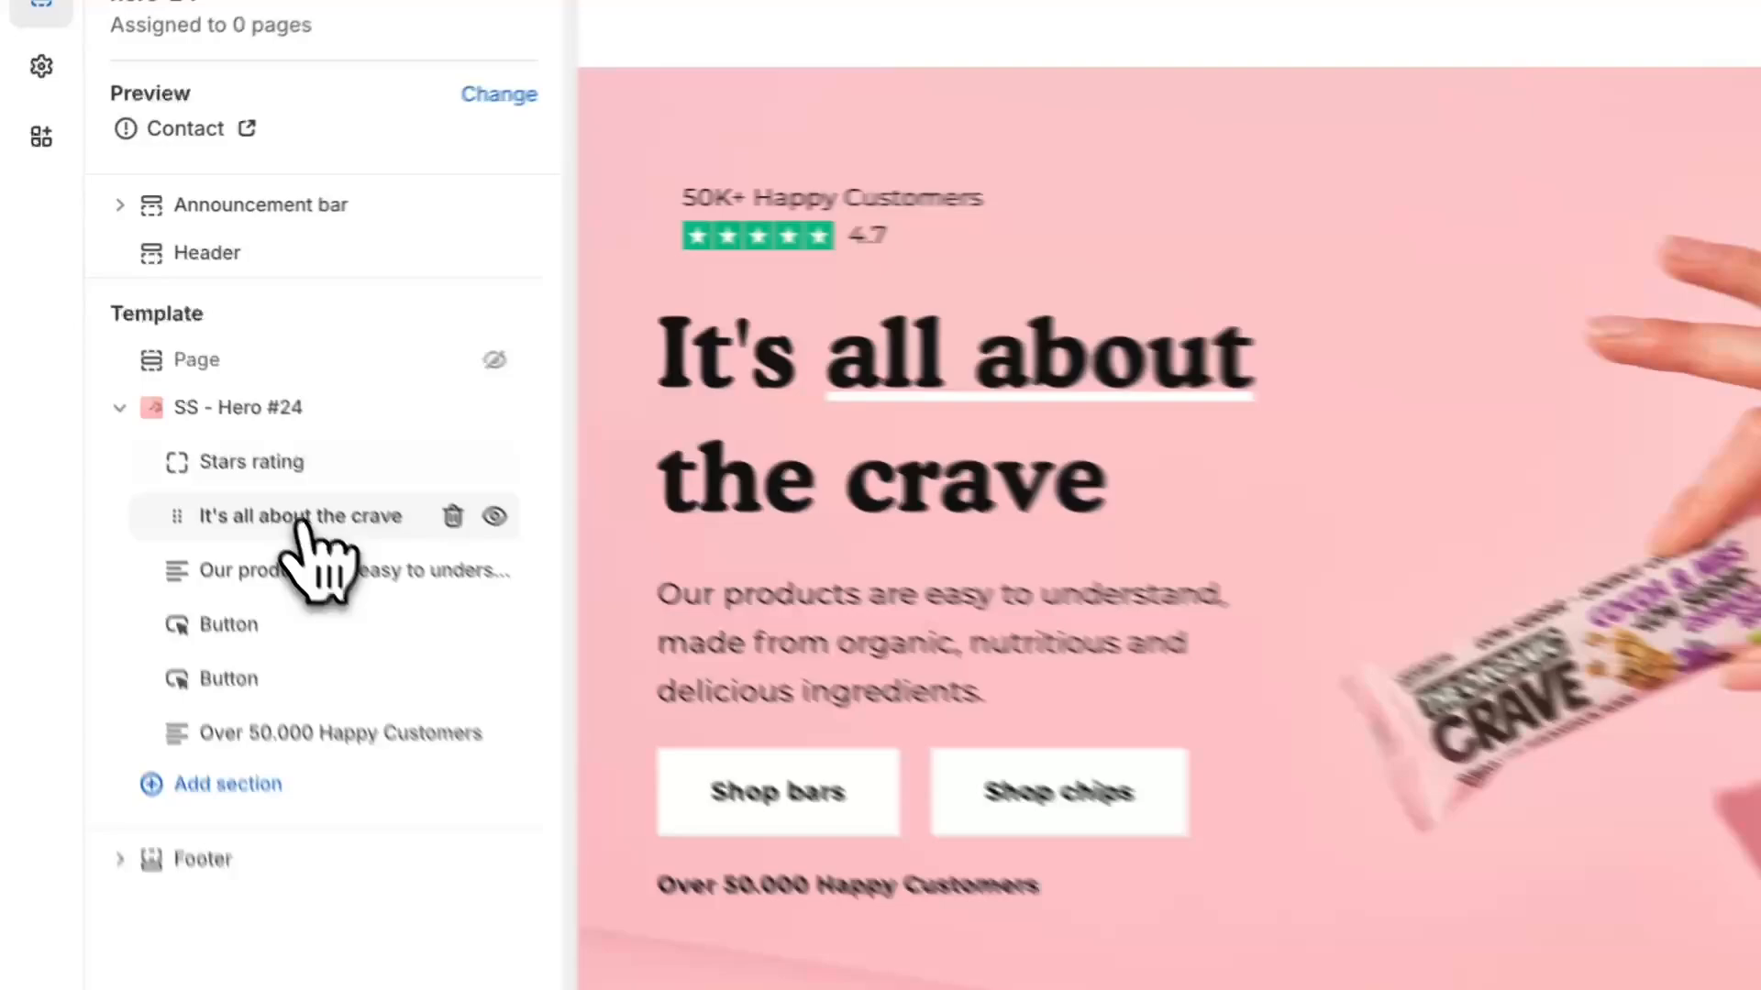
Show the text, font, size, margin and color settings for 'It's all about the crave'
left_click(298, 515)
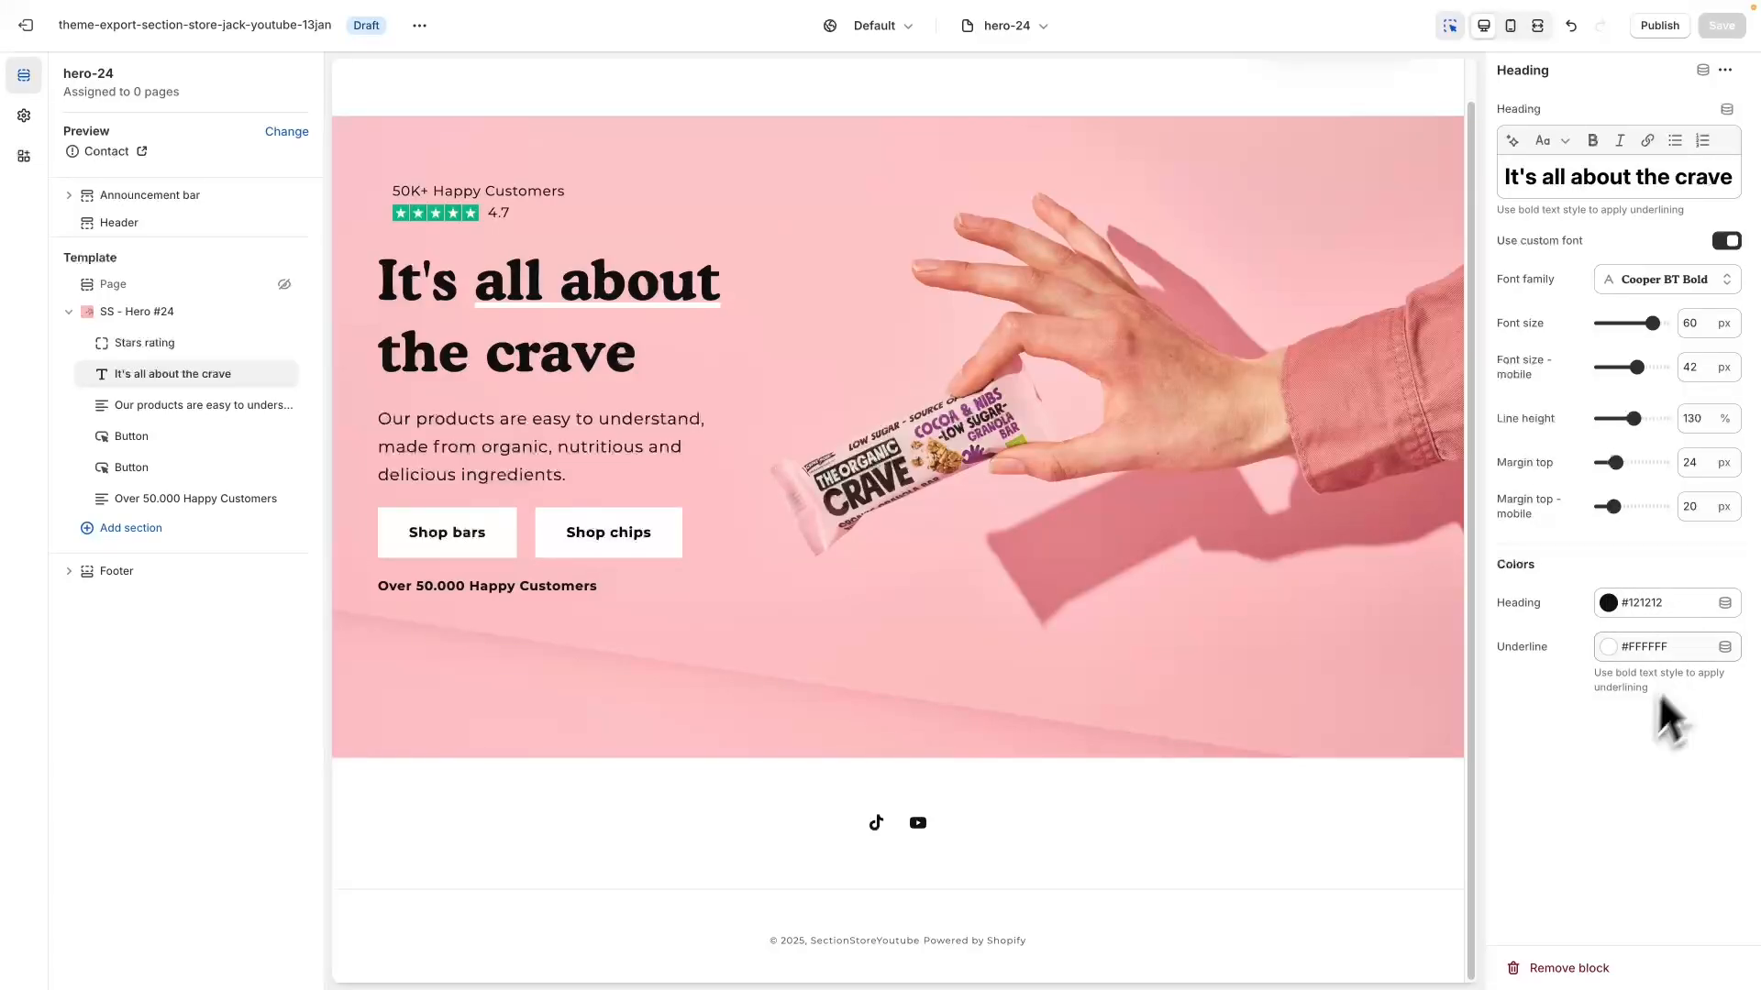
mouse_move(180, 406)
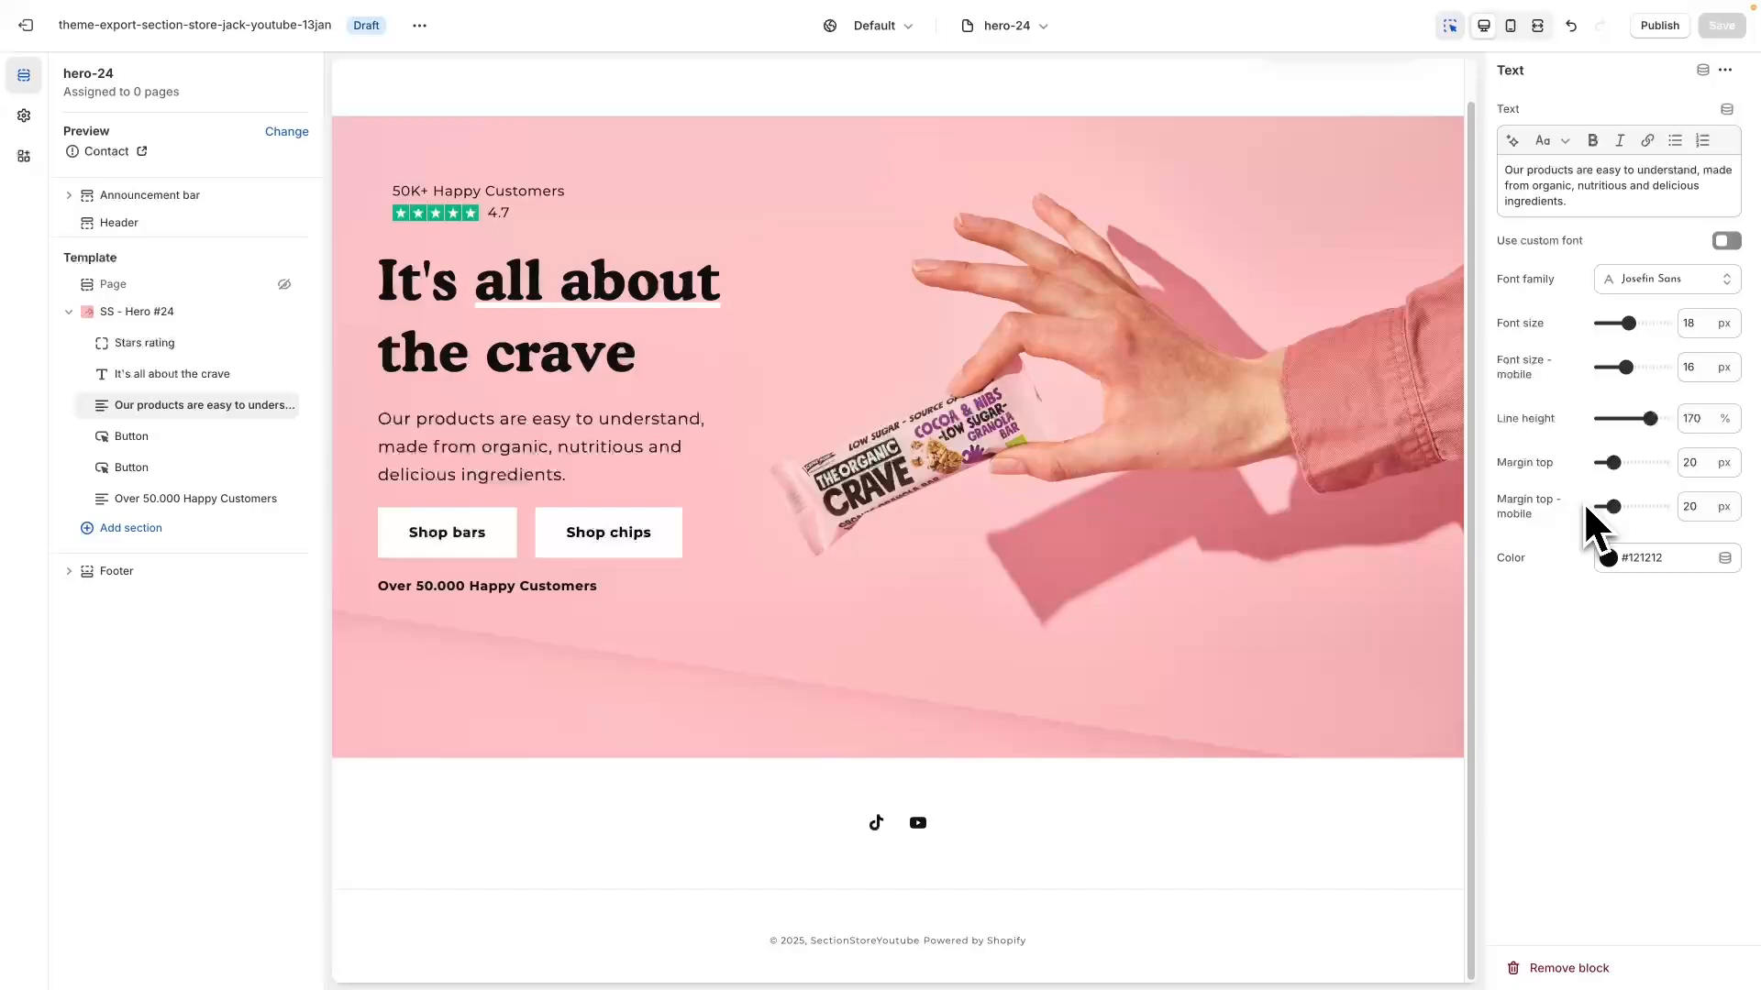
mouse_move(600, 489)
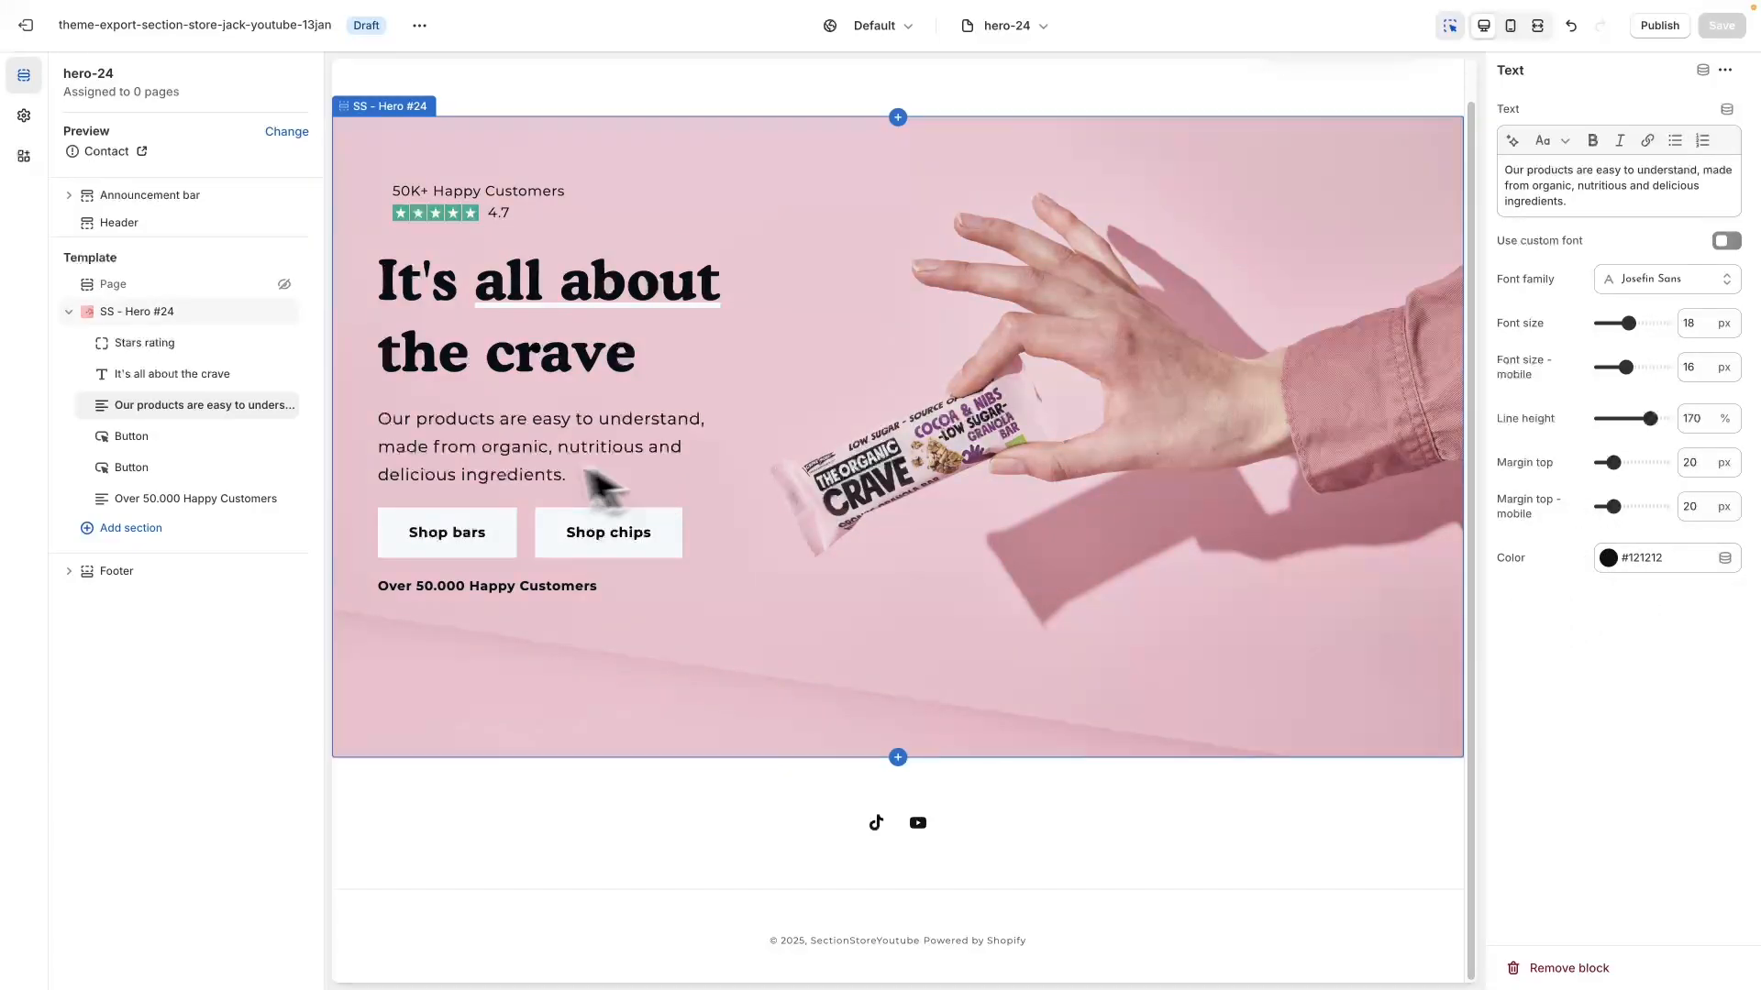
mouse_move(562, 634)
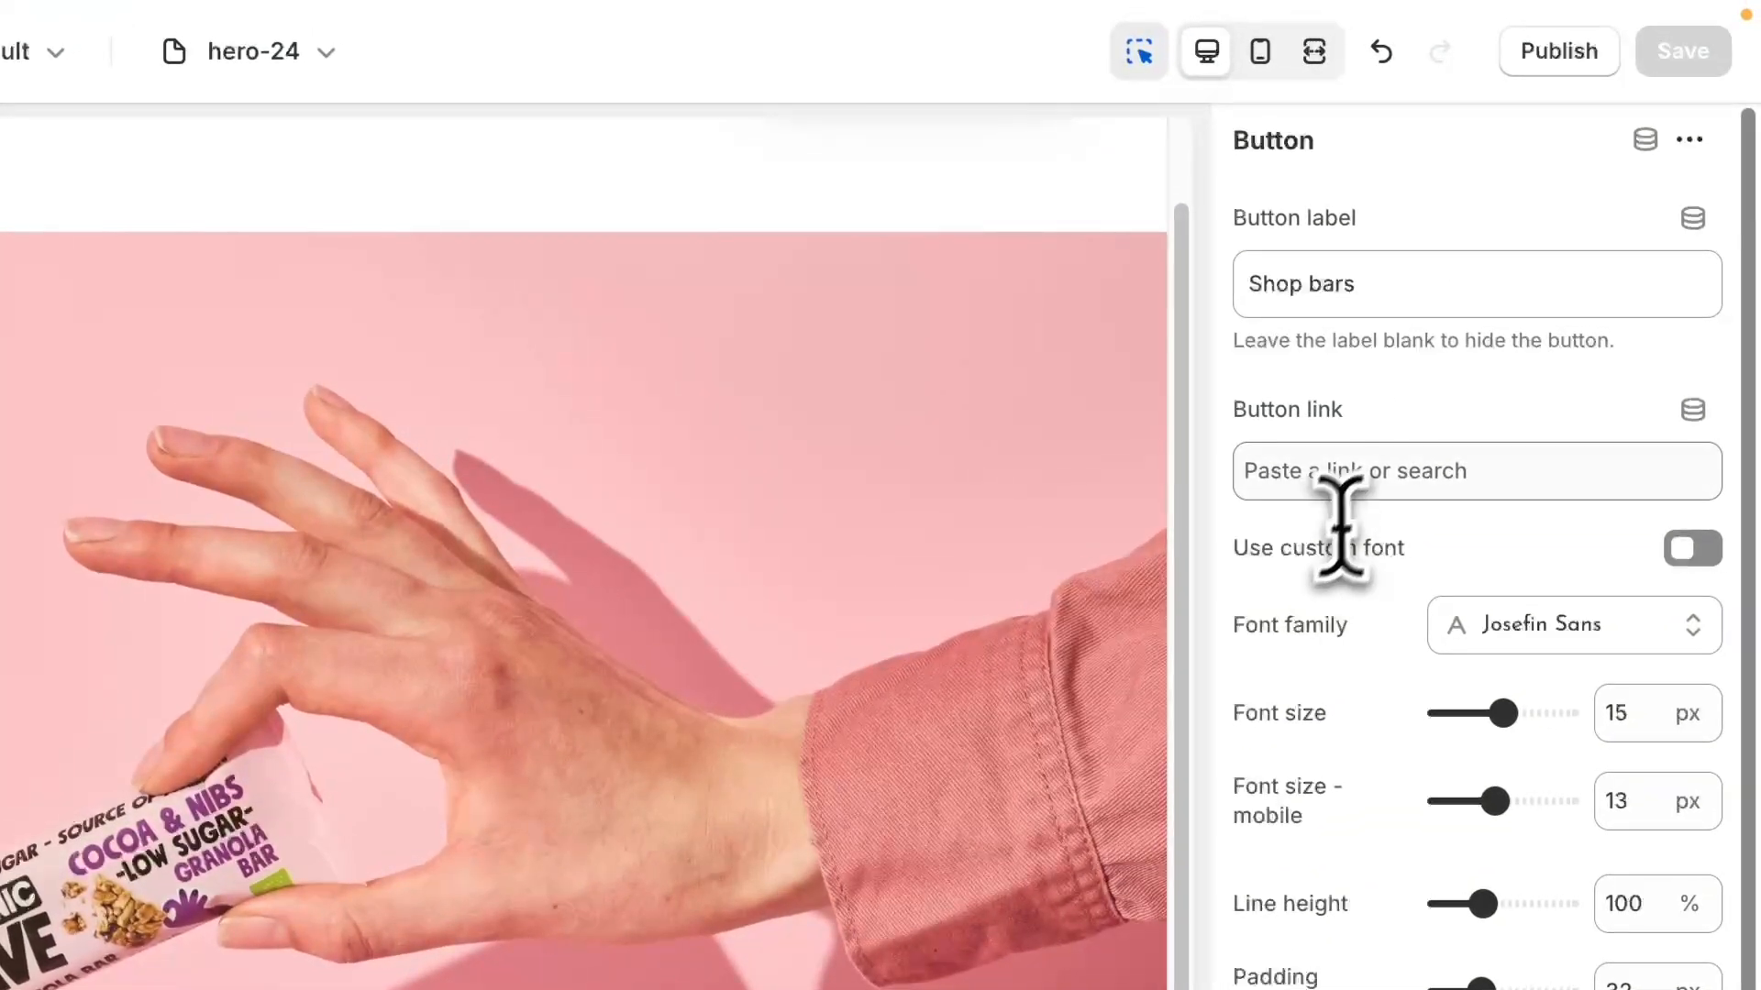
Show the Shop bars button block's padding, style and button color settings
left_click(1475, 470)
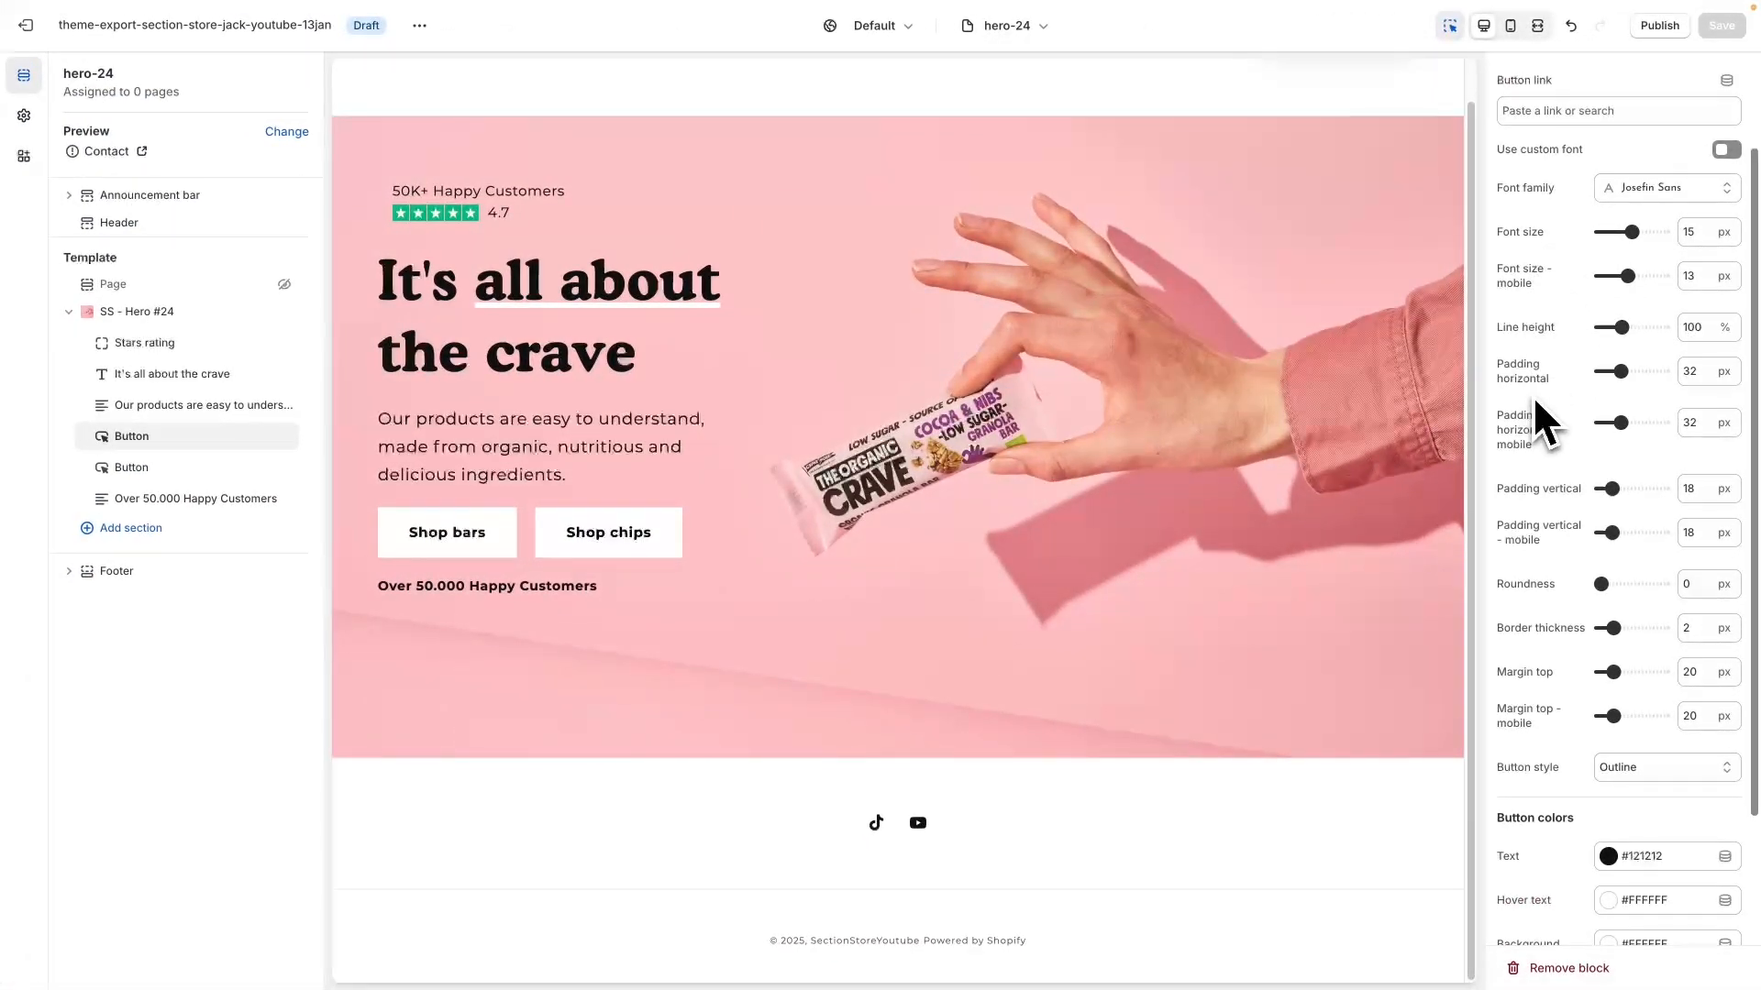
scroll("down", 3)
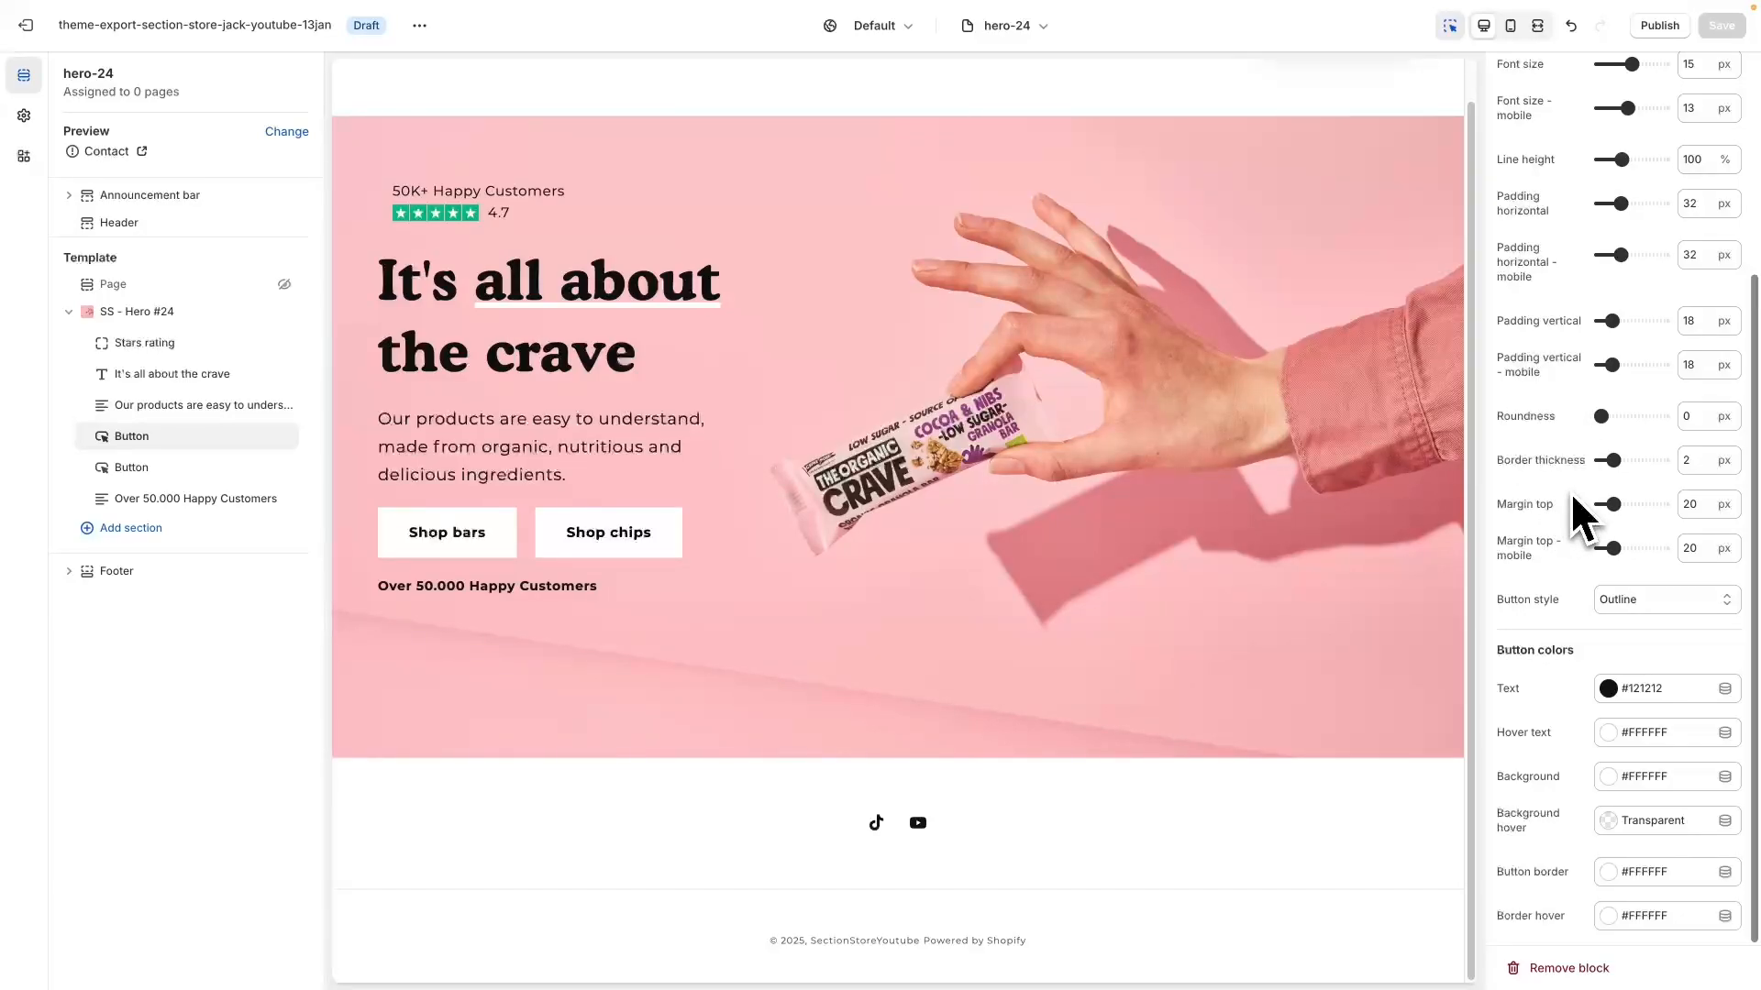
mouse_move(1570, 606)
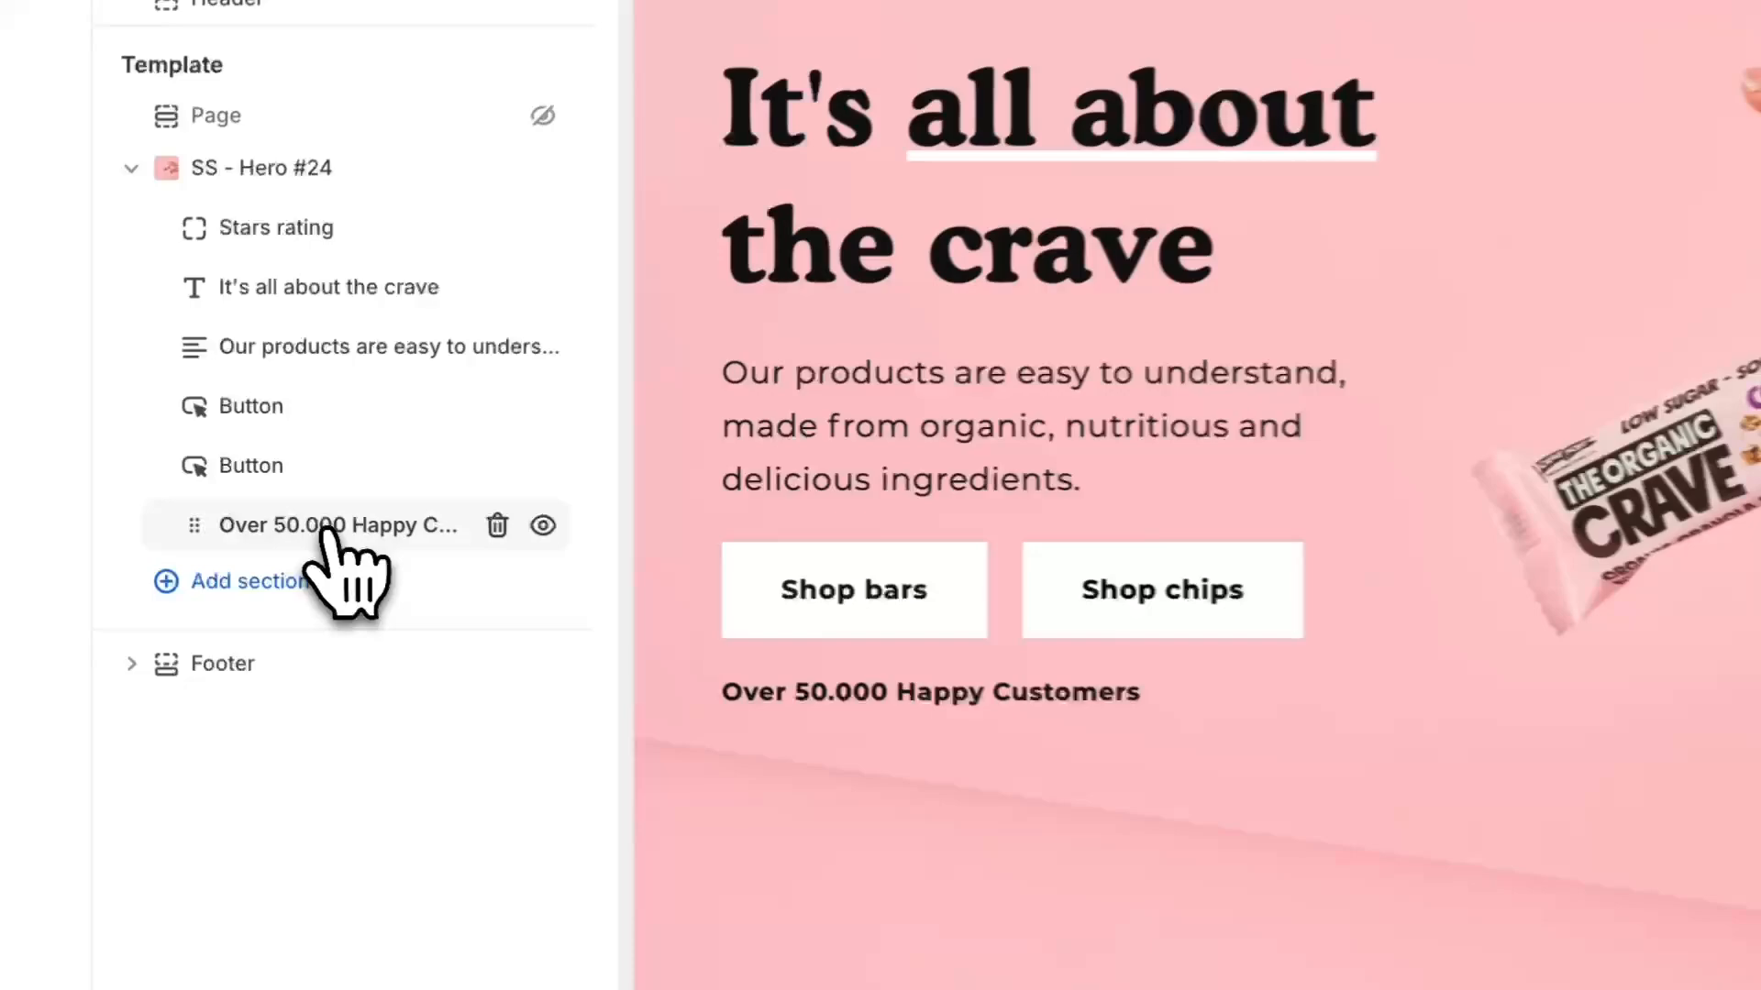
Open the 'Over 50.000 Happy Customers' text settings, then browse more demo heroes
left_click(335, 524)
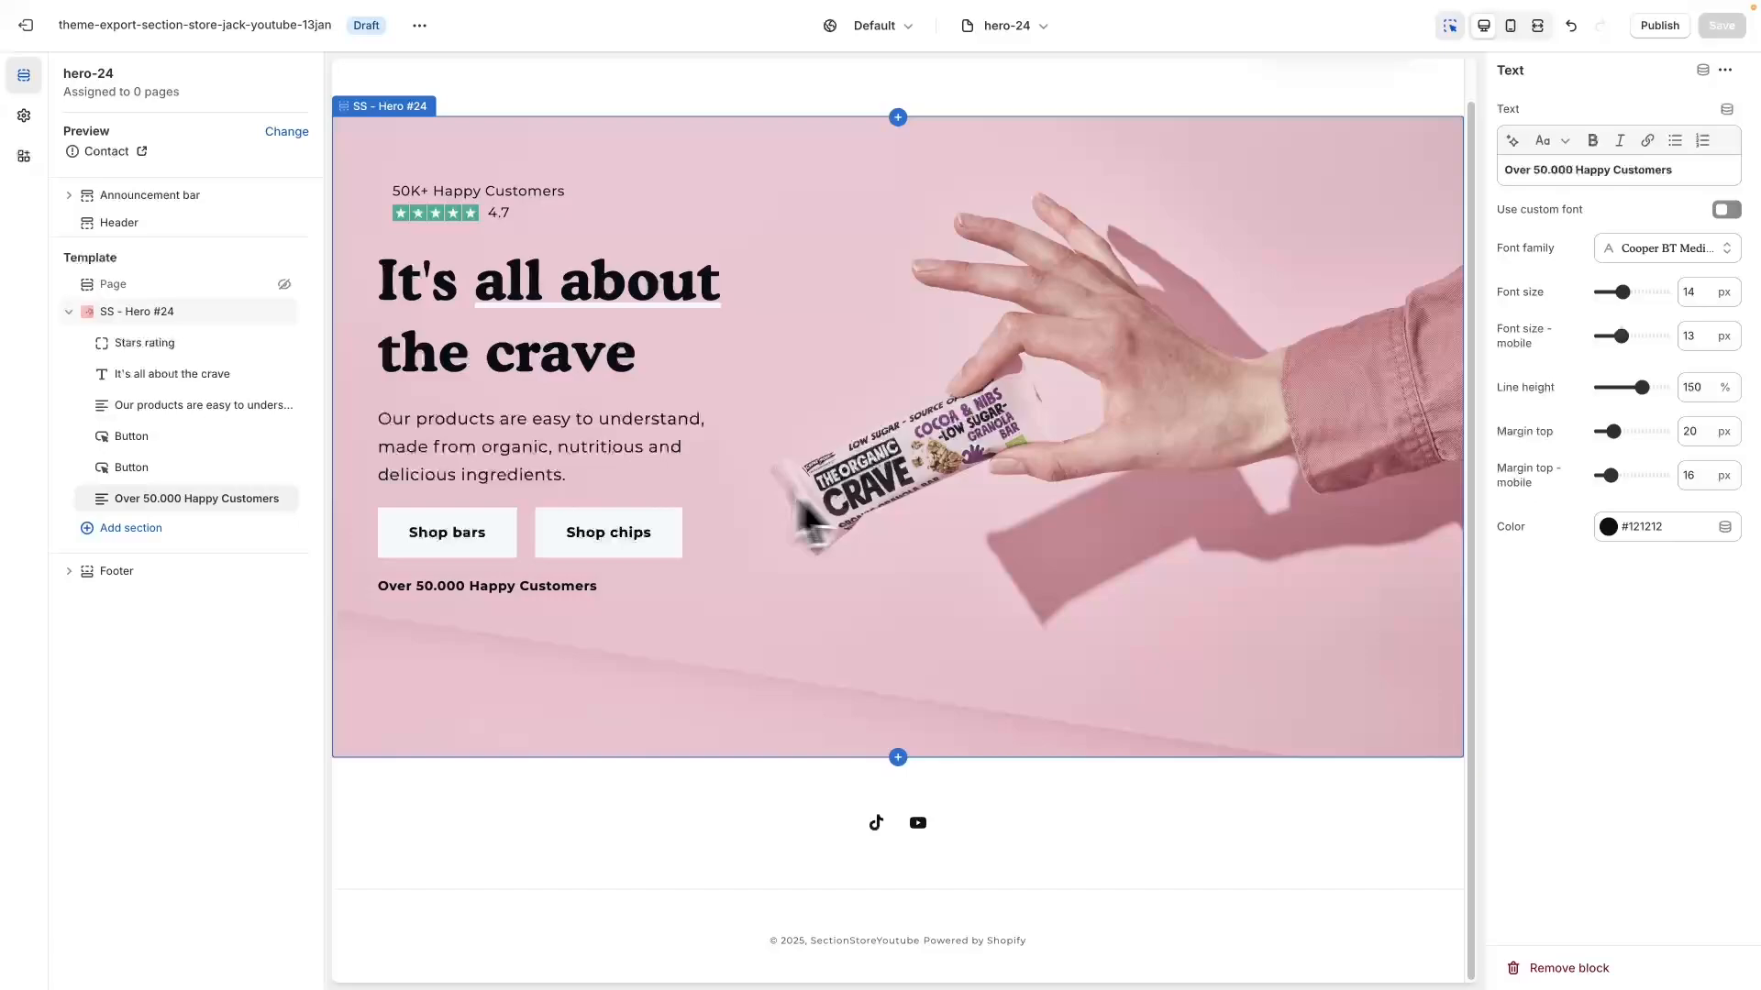
mouse_move(739, 477)
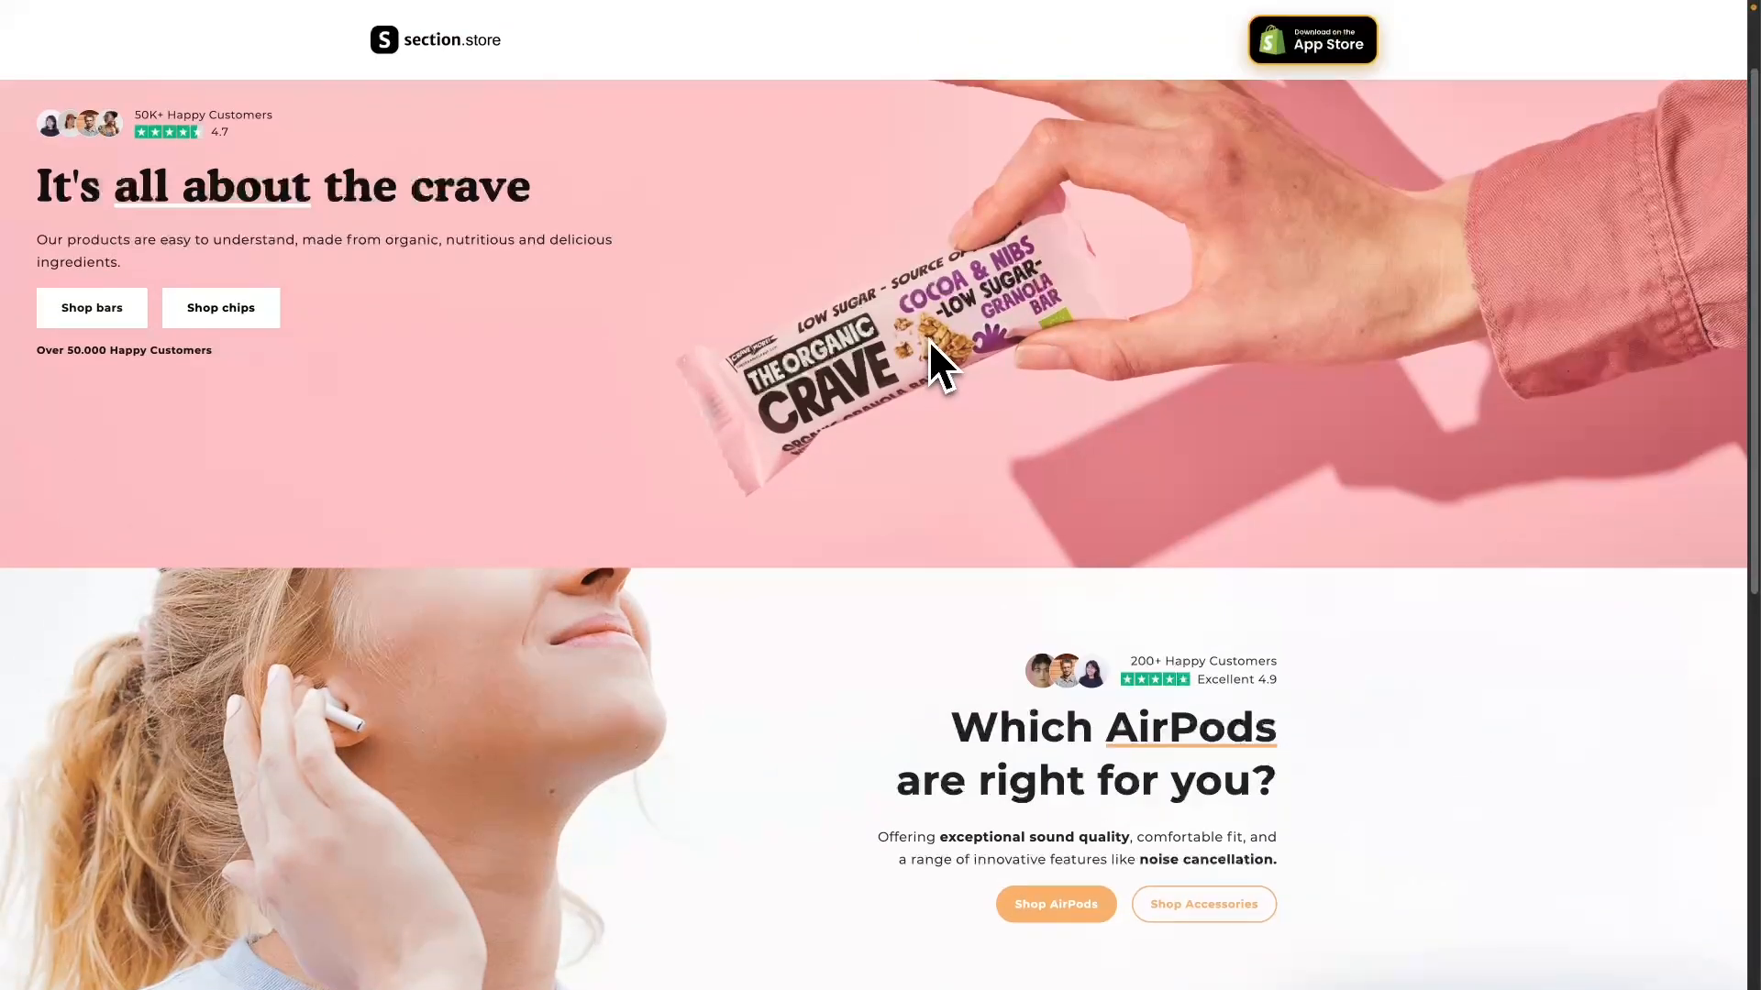
scroll("down", 3)
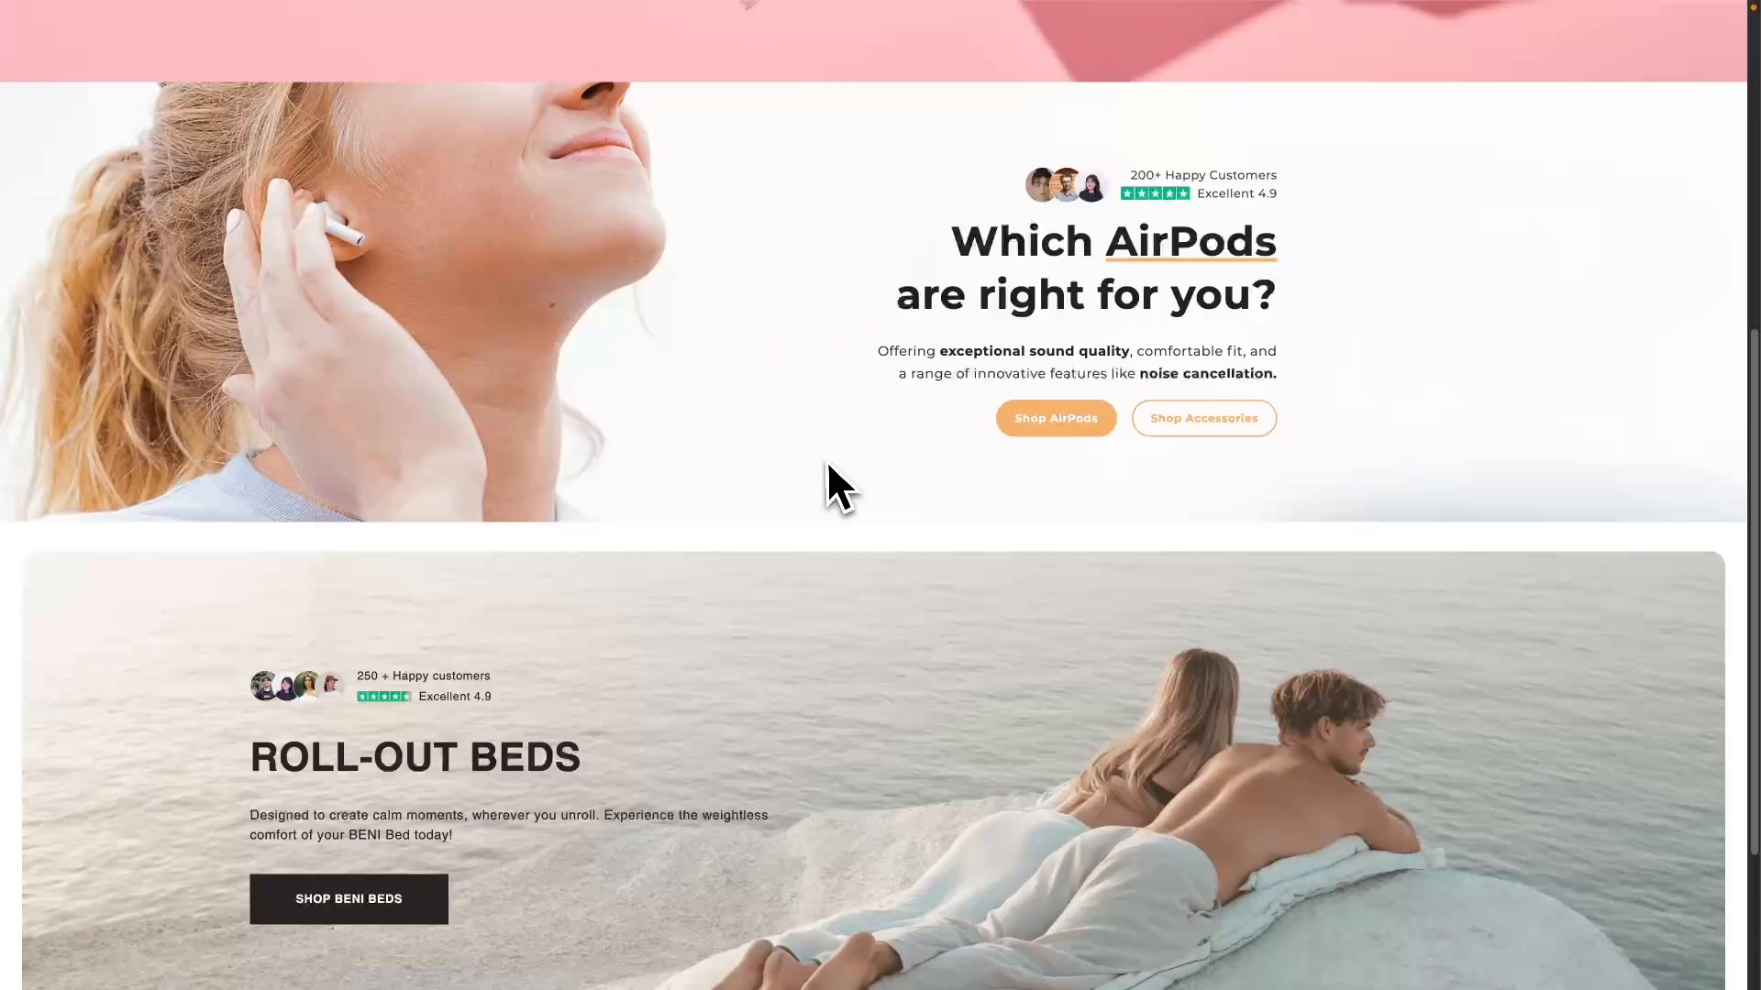